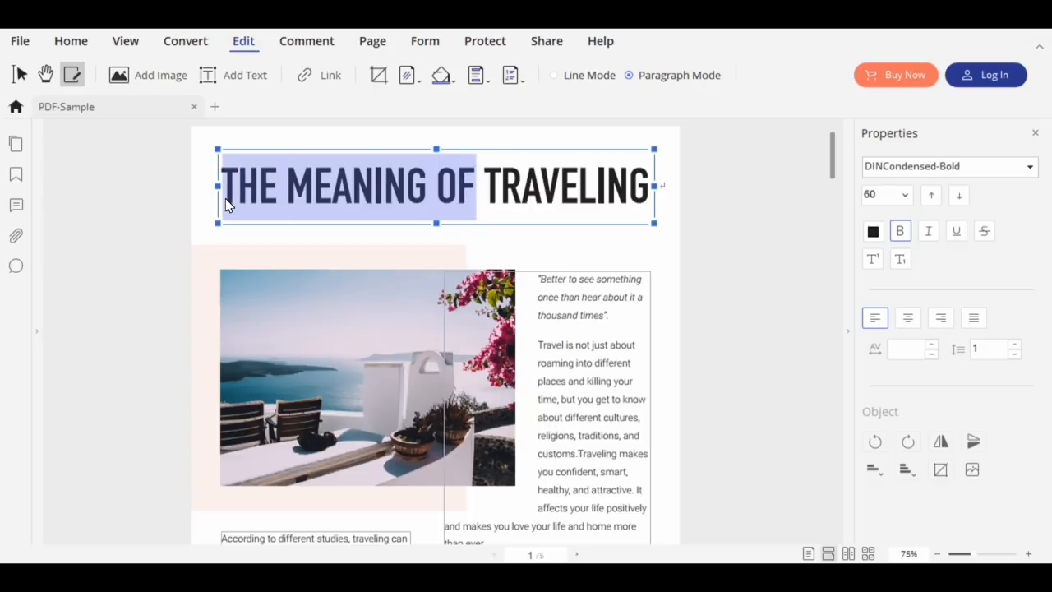
# Retype the heading as 'How to travel' and switch it through Courier to a different font.
pyautogui.write('How to travel')
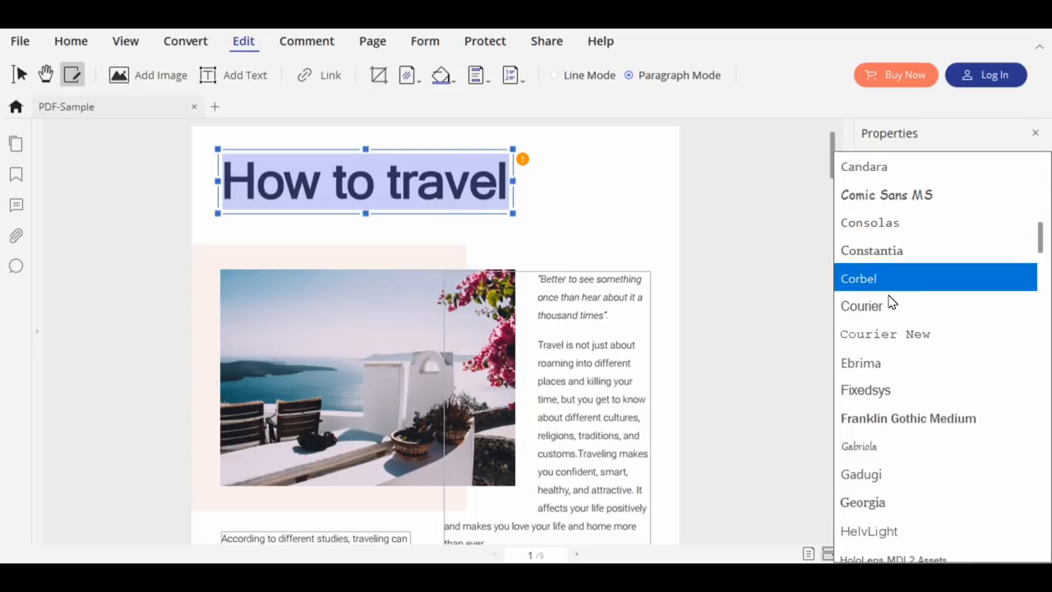
pyautogui.click(862, 306)
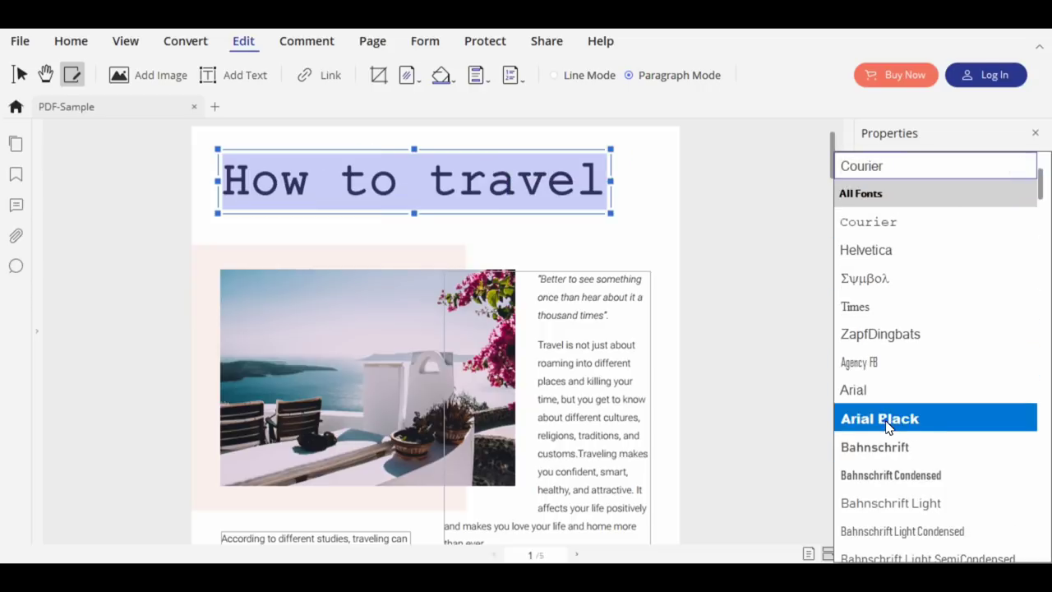
pyautogui.click(881, 418)
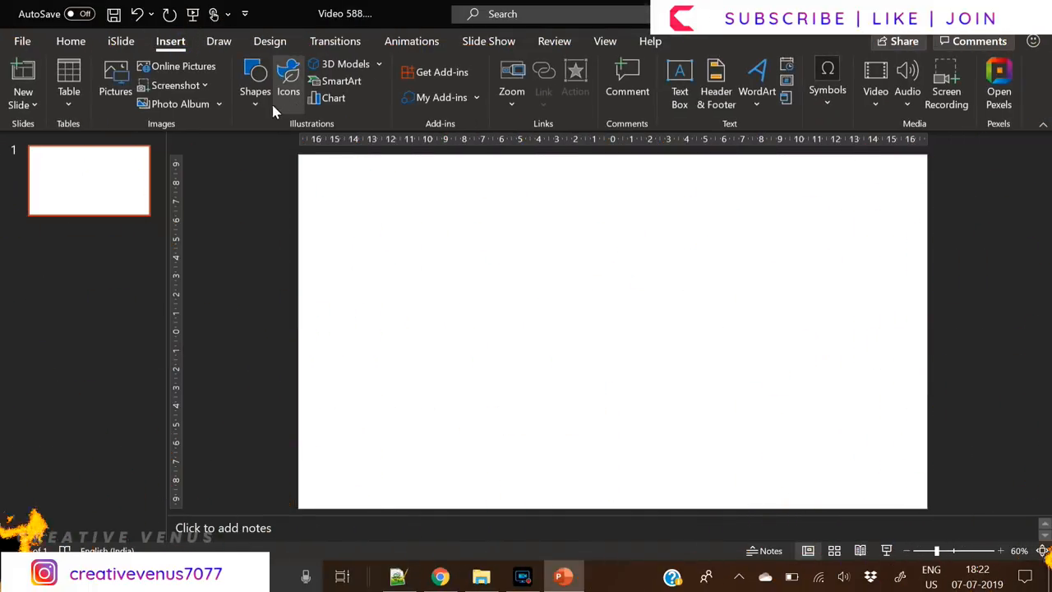
# Draw a large blue oval in the upper middle of the blank slide.
pyautogui.click(253, 82)
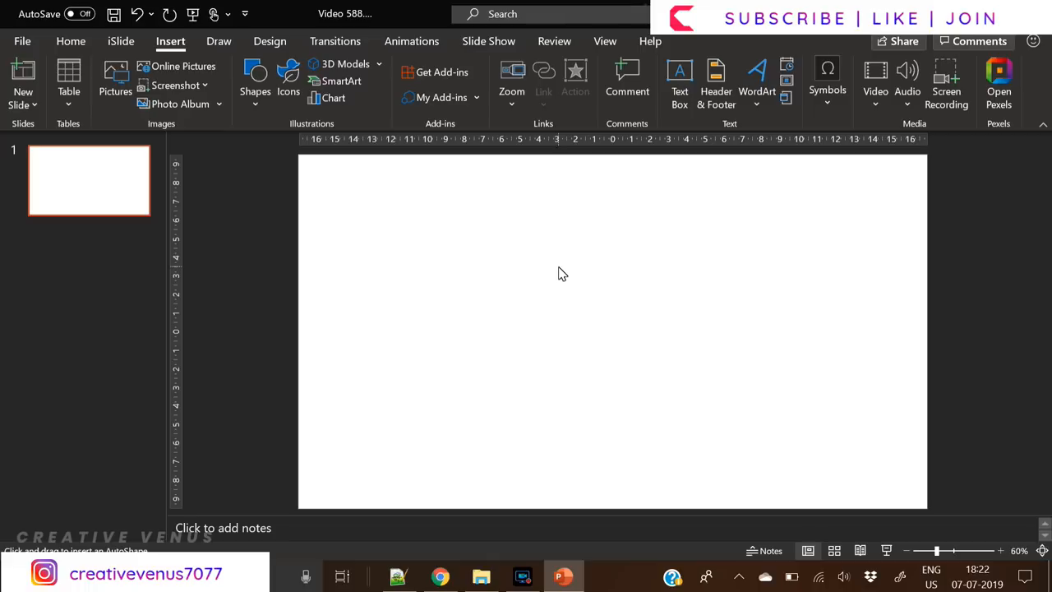
pyautogui.moveTo(424, 151); pyautogui.dragTo(674, 365)
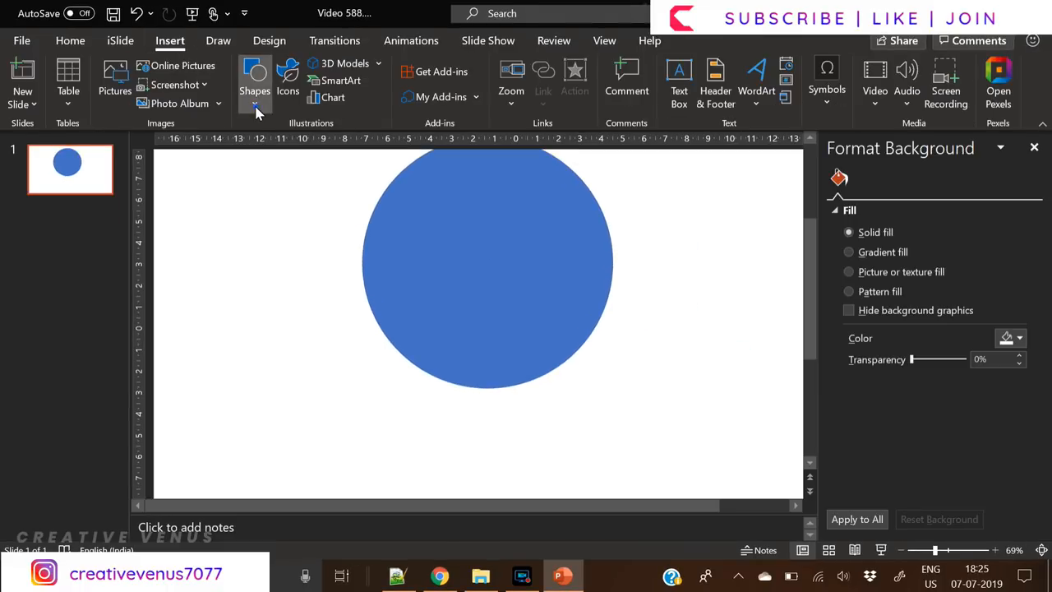
# Draw an orange flared trapezoid neck under the circle and bring up Merge Shapes.
pyautogui.click(253, 84)
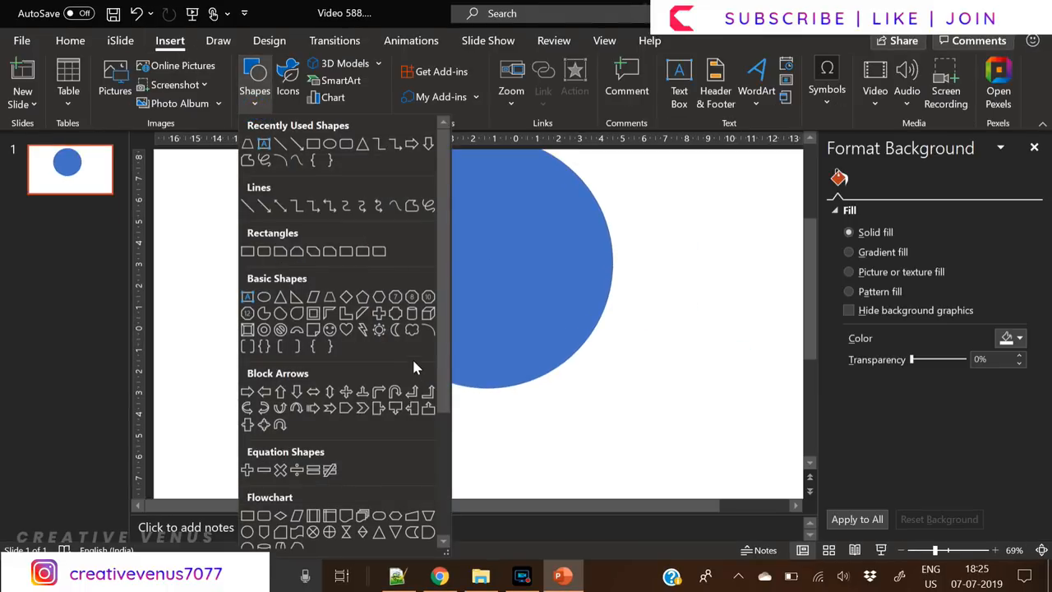
pyautogui.moveTo(429, 516)
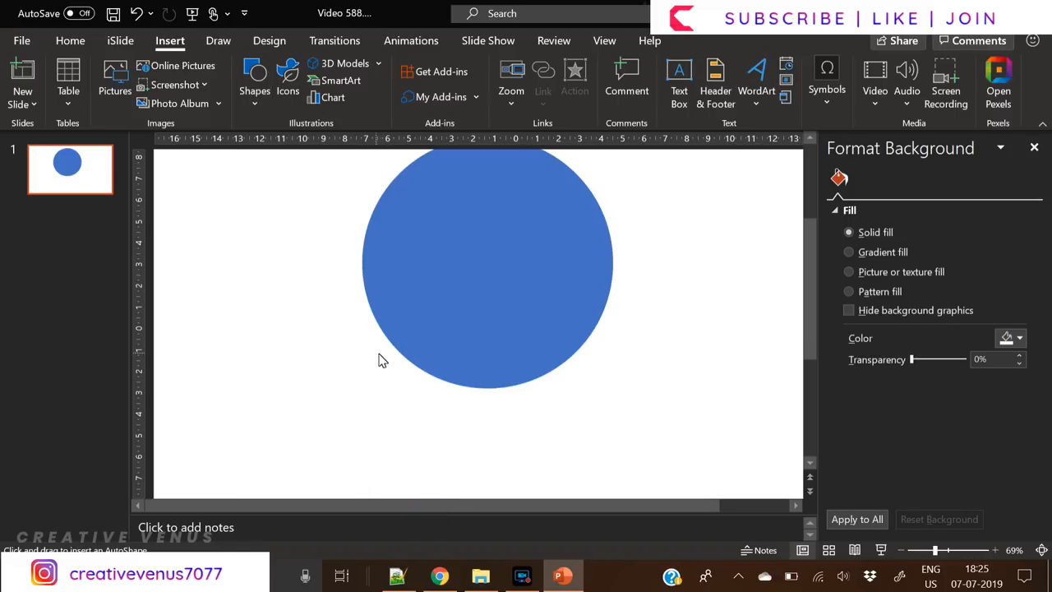
pyautogui.moveTo(404, 365)
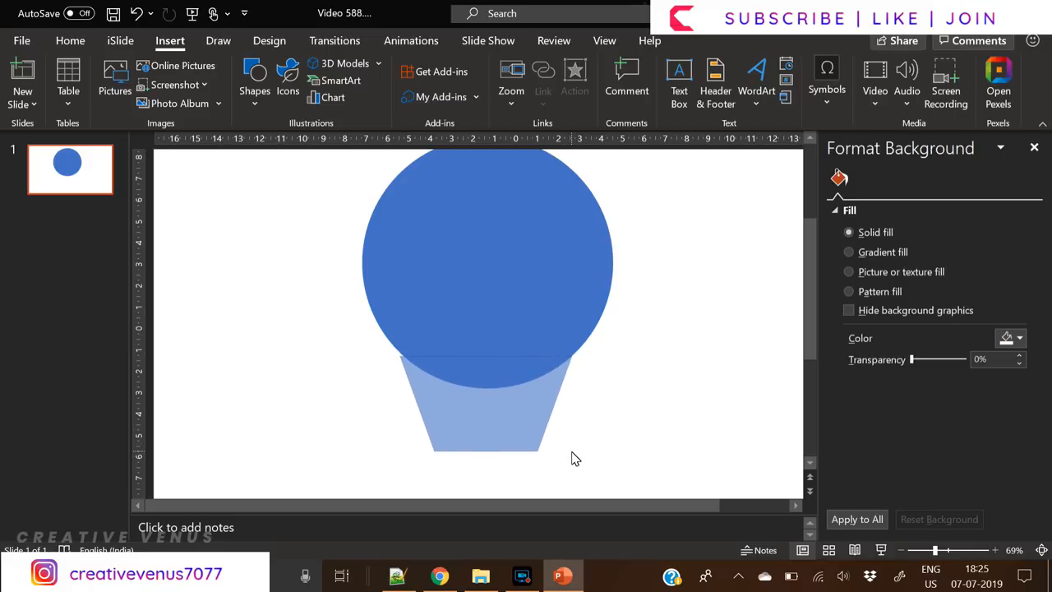
pyautogui.click(485, 403)
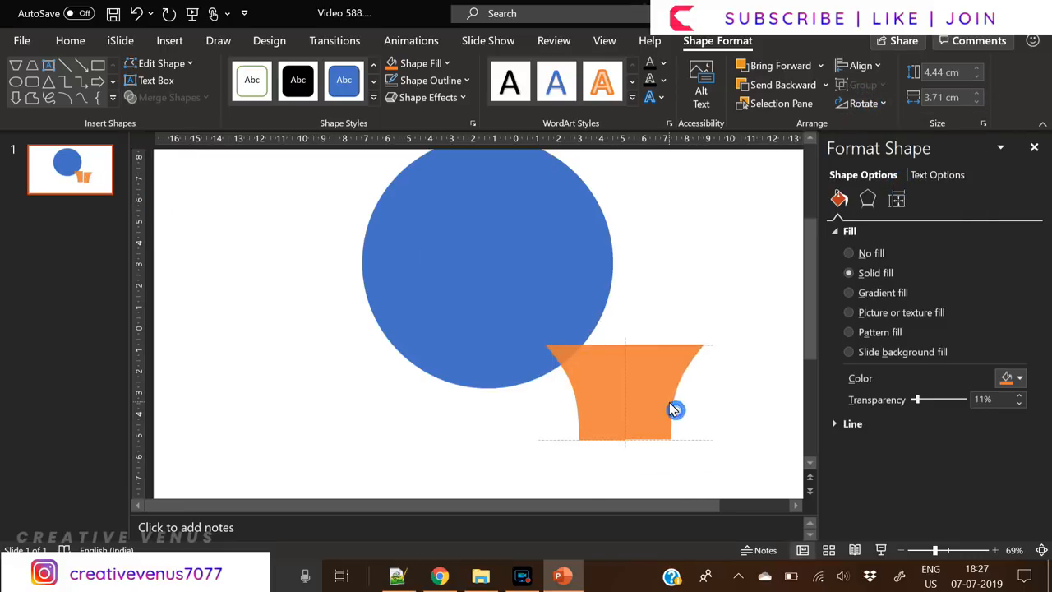
pyautogui.moveTo(671, 415)
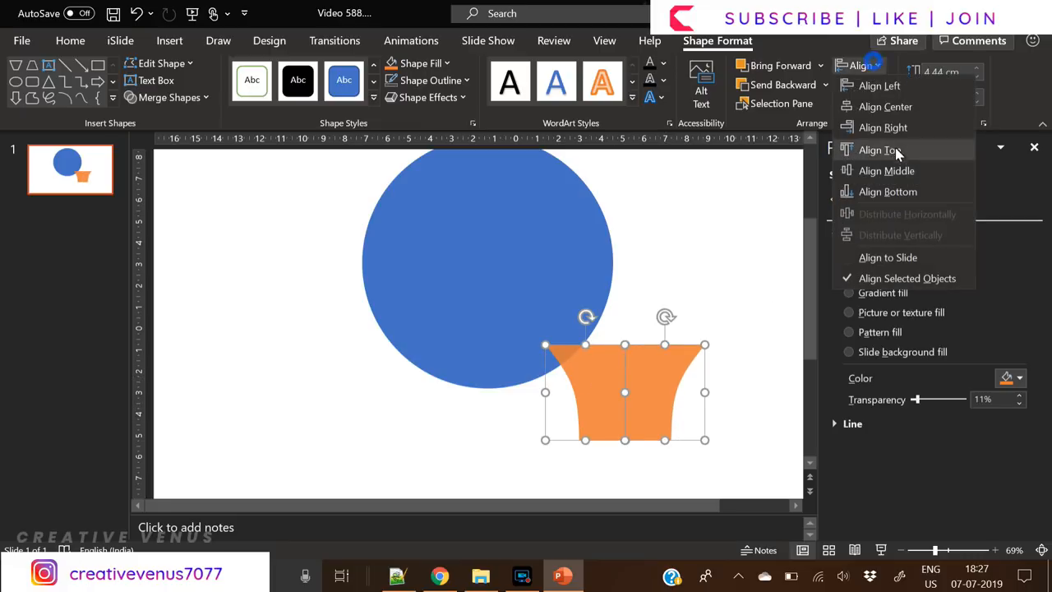
pyautogui.click(168, 97)
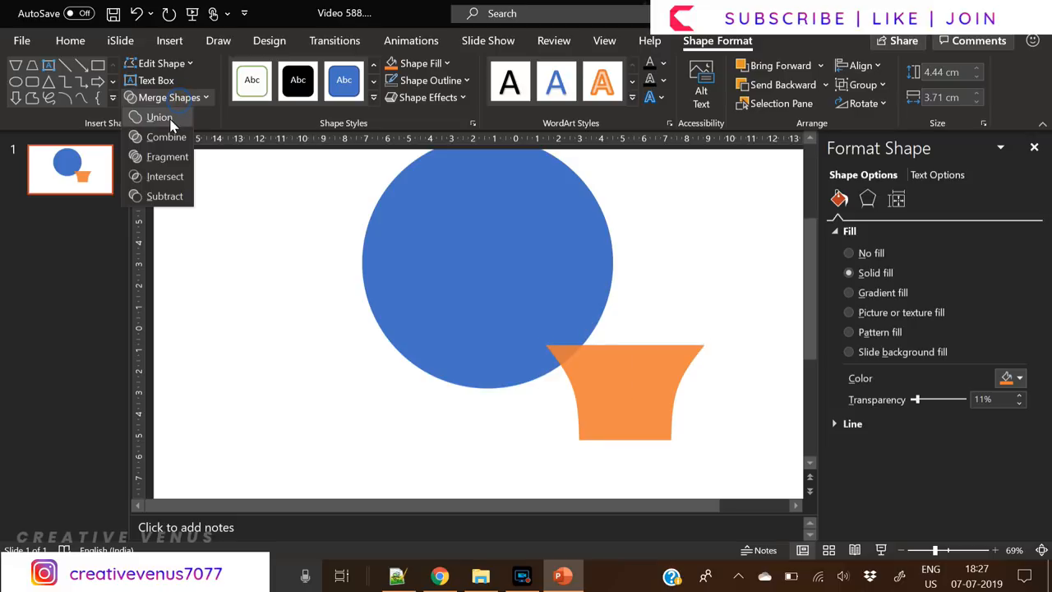
# Union the circle and neck into one blue bulb and add a rectangle across its base.
pyautogui.click(158, 117)
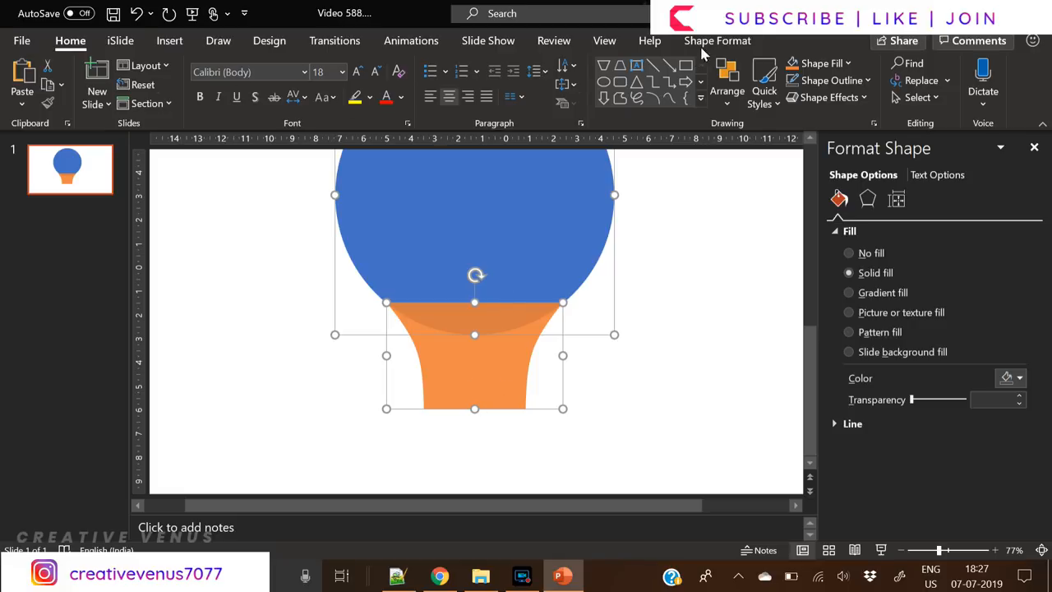
pyautogui.click(716, 40)
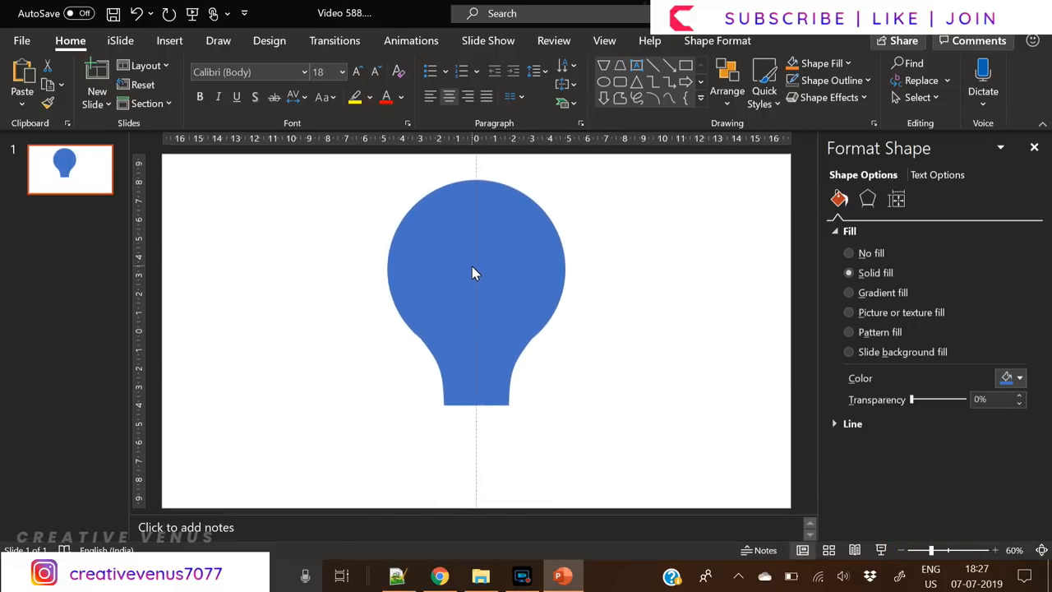
pyautogui.click(167, 39)
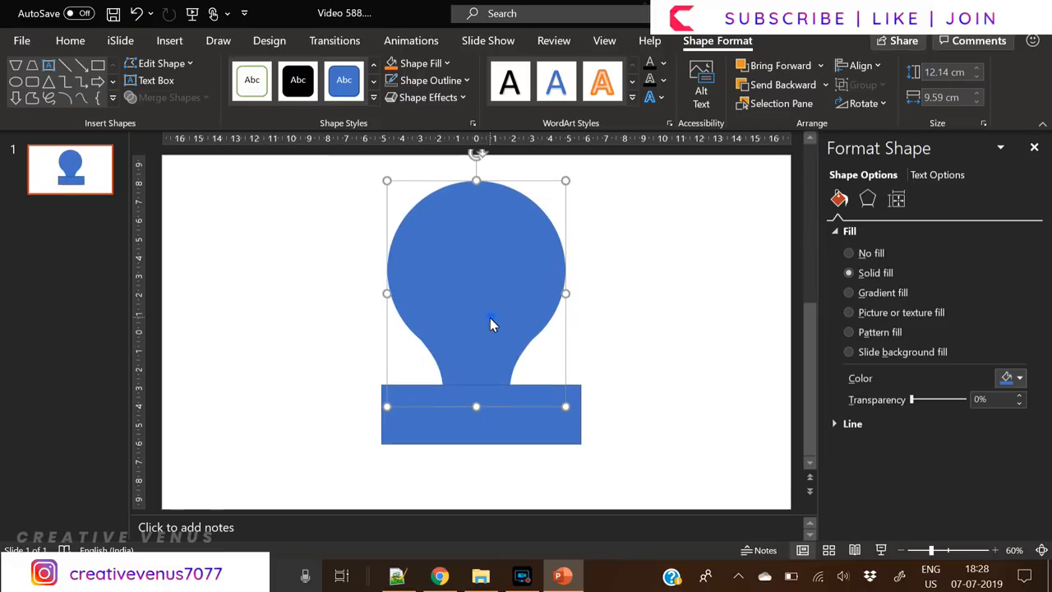
# Resize a thin rounded blue bar beside the bulb and colour a duplicate cutter bar orange.
pyautogui.click(168, 97)
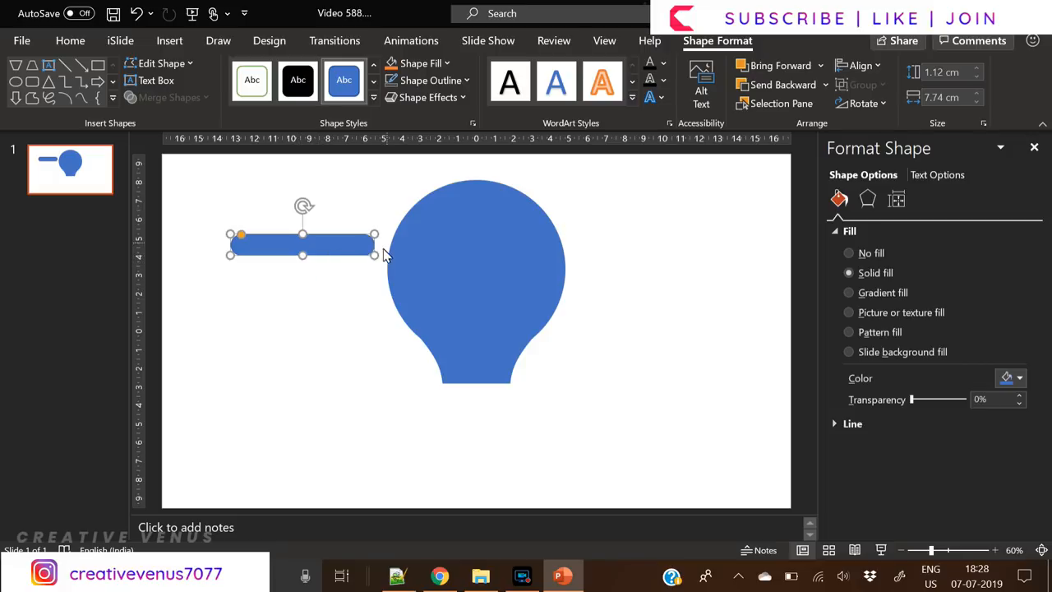
pyautogui.moveTo(375, 243); pyautogui.dragTo(338, 243)
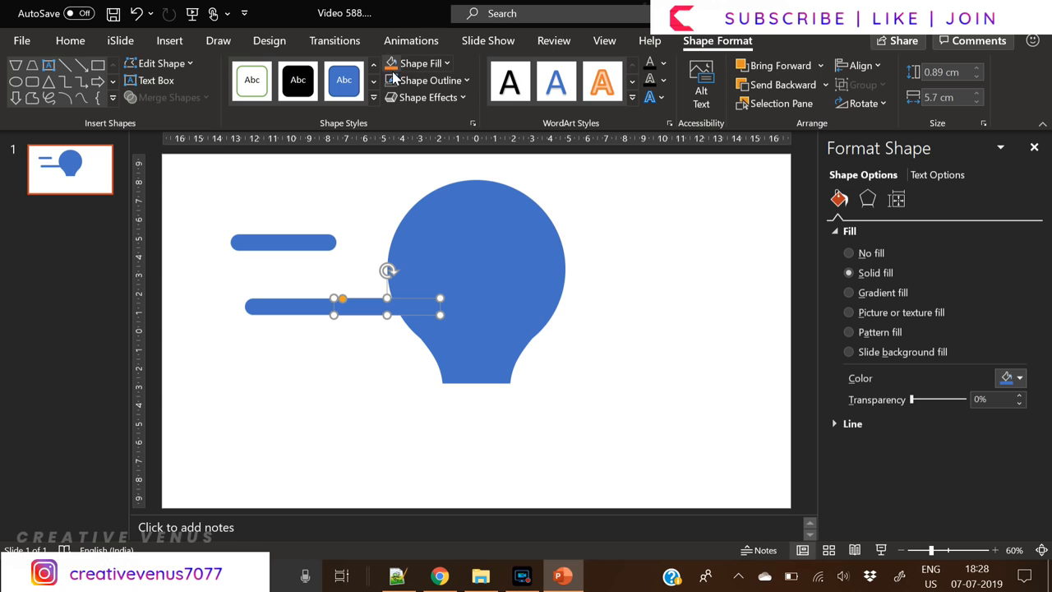
pyautogui.click(342, 80)
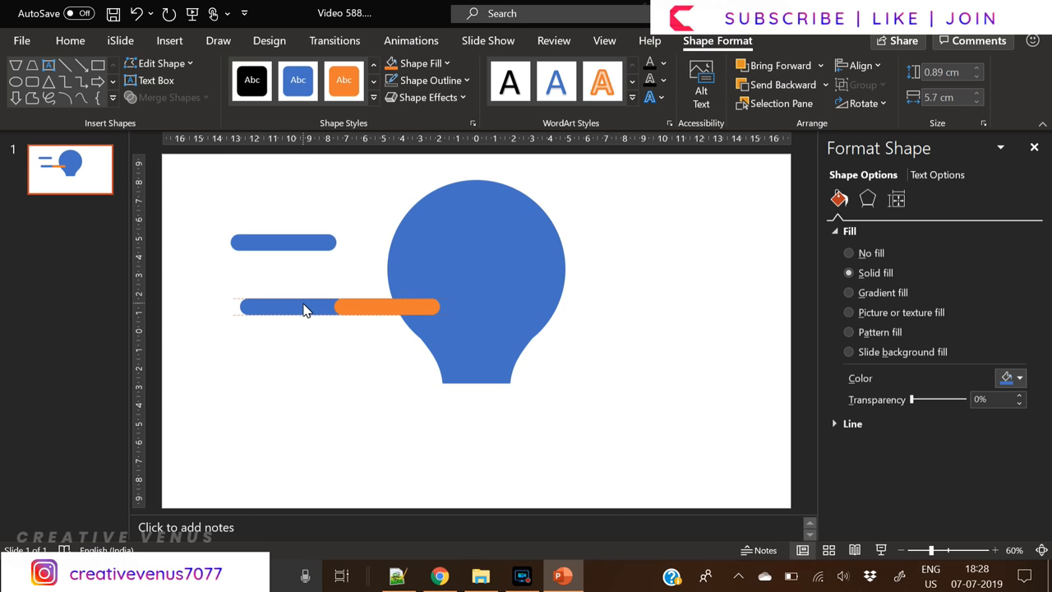
# Subtract the orange cutters from the blue bars to trim both of their ends.
pyautogui.click(283, 307)
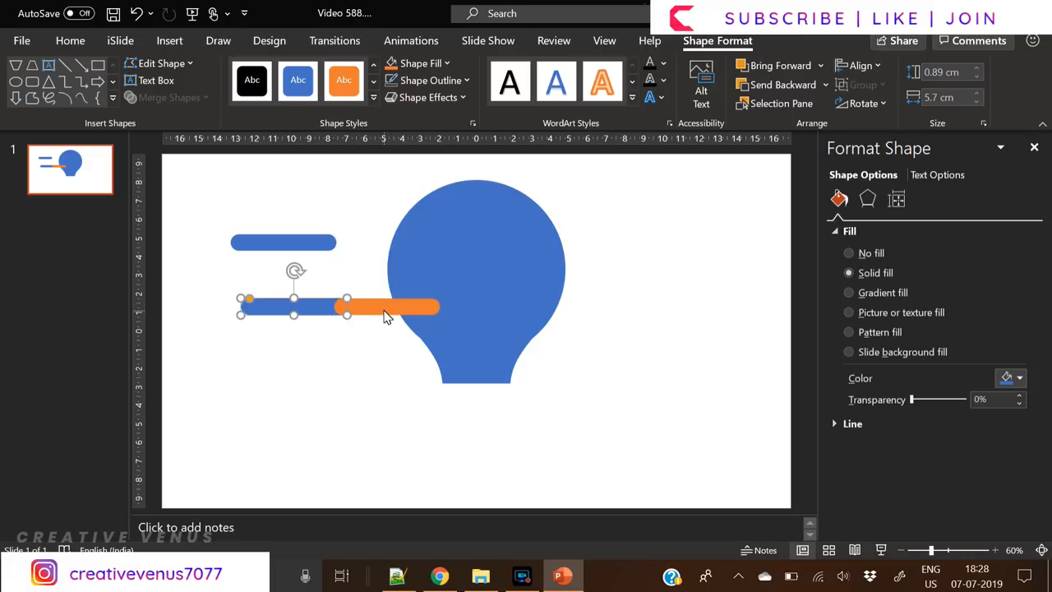
pyautogui.click(169, 97)
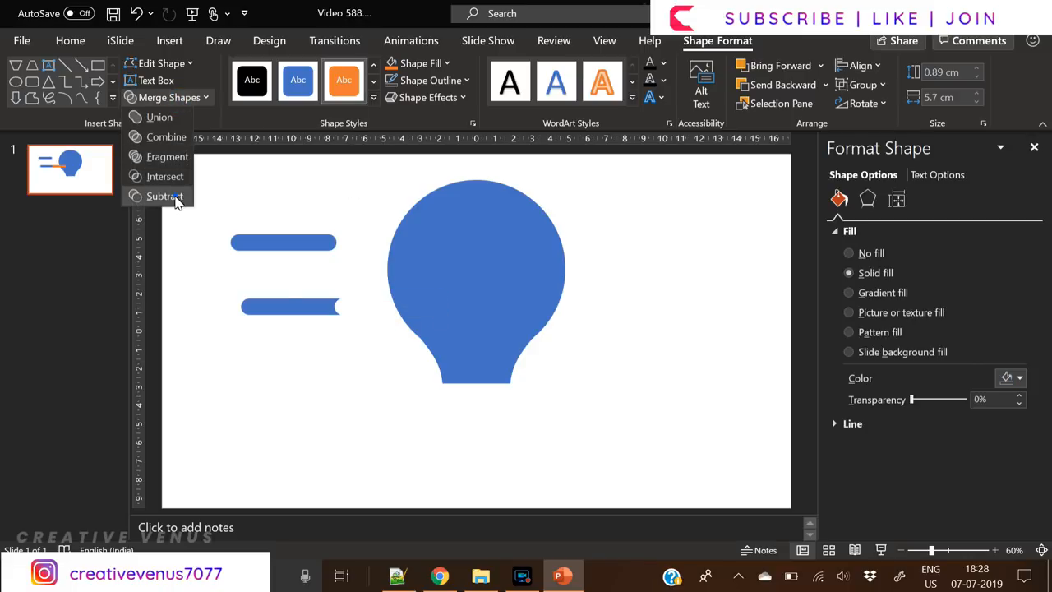
pyautogui.click(164, 195)
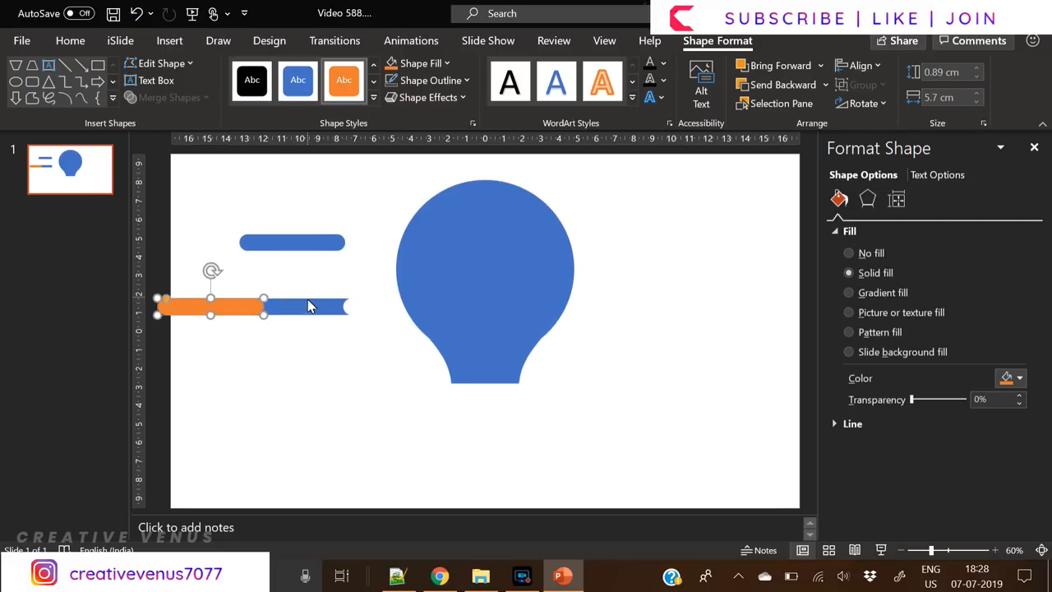
pyautogui.click(168, 97)
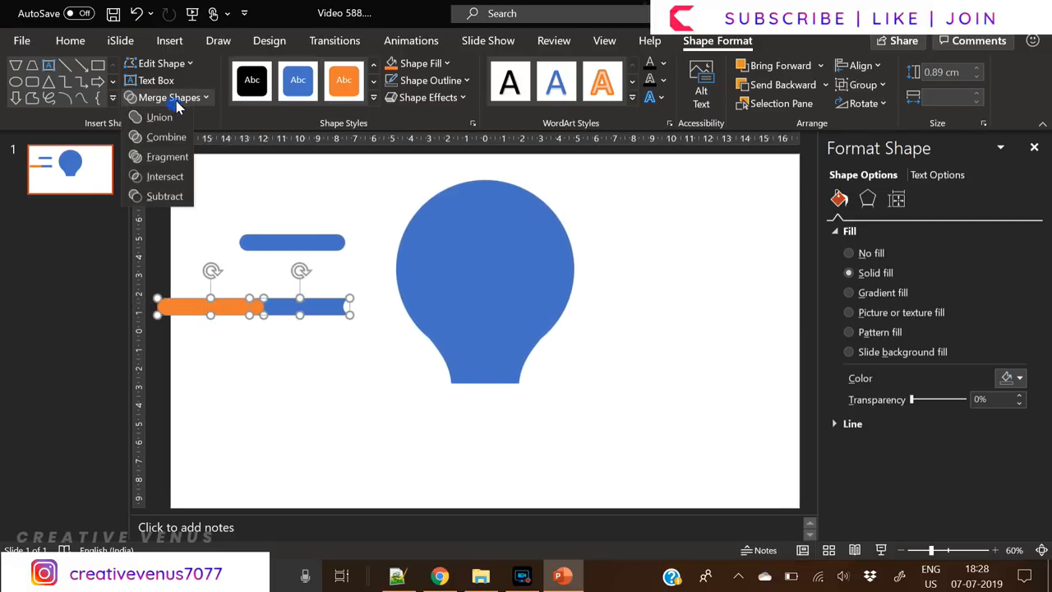
pyautogui.click(158, 116)
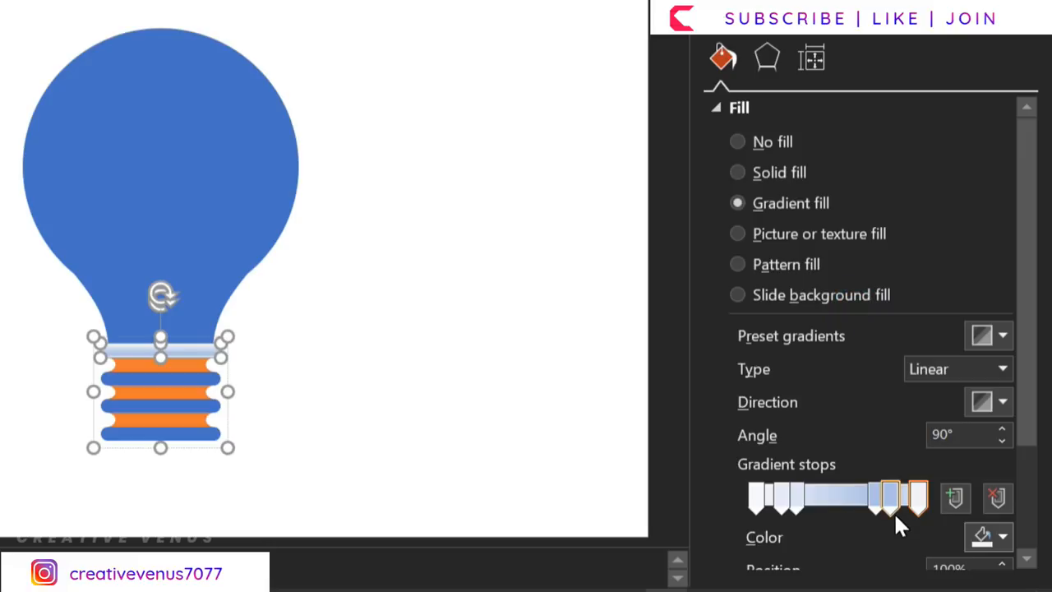
# Give the base cap a grey-stopped gradient, shift a stop's position, then select the top strip.
pyautogui.click(996, 536)
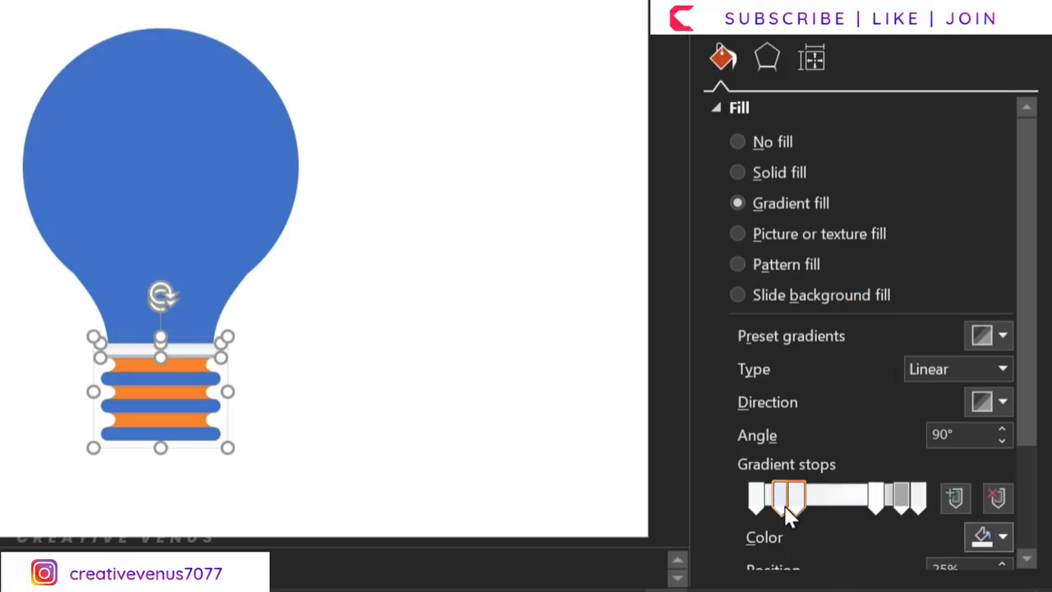
pyautogui.click(996, 534)
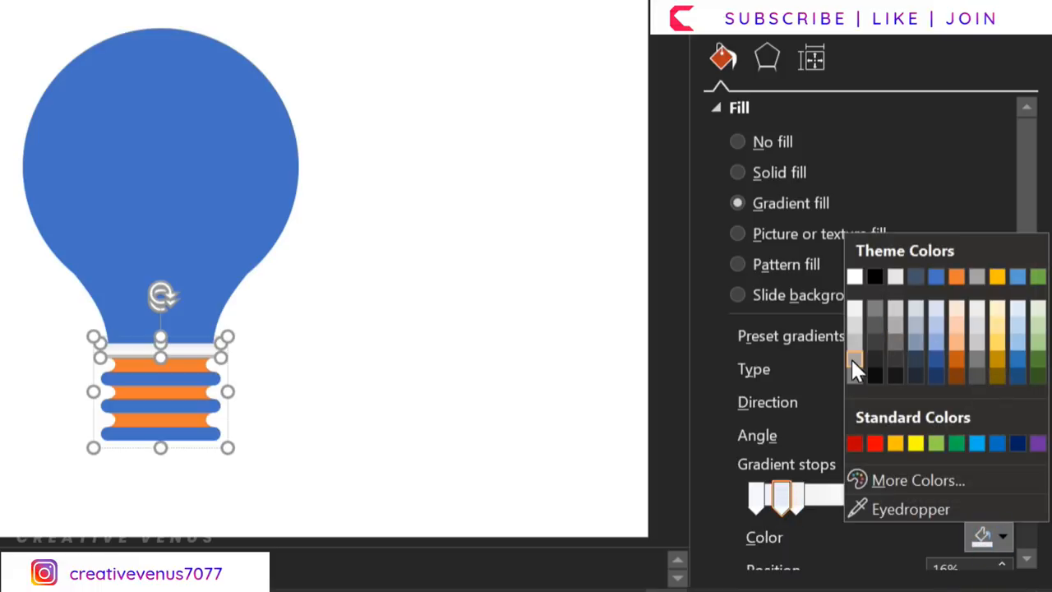
pyautogui.click(857, 360)
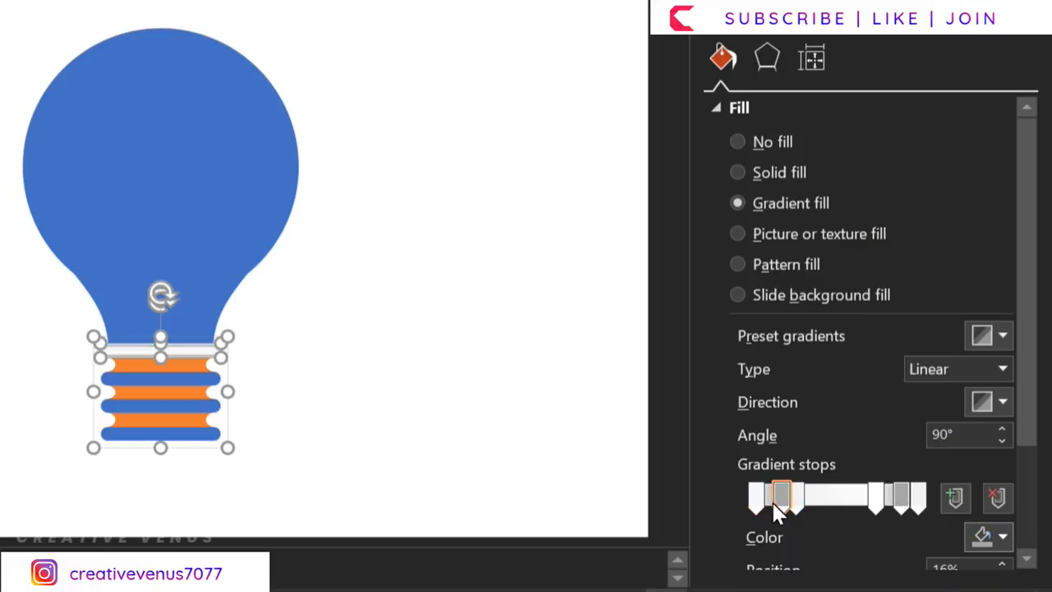
pyautogui.moveTo(780, 496); pyautogui.dragTo(788, 497)
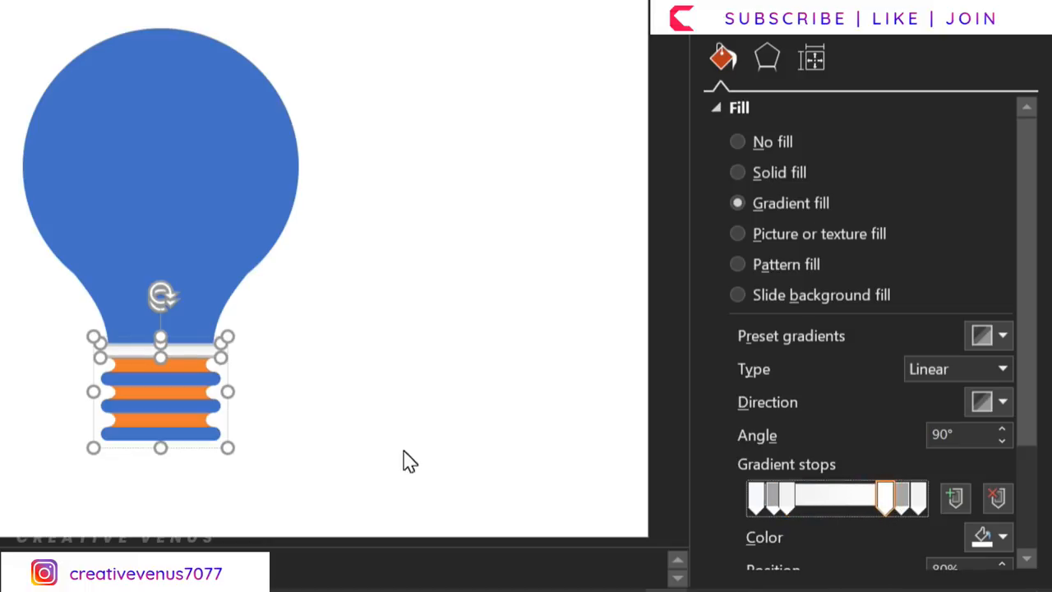
pyautogui.click(737, 141)
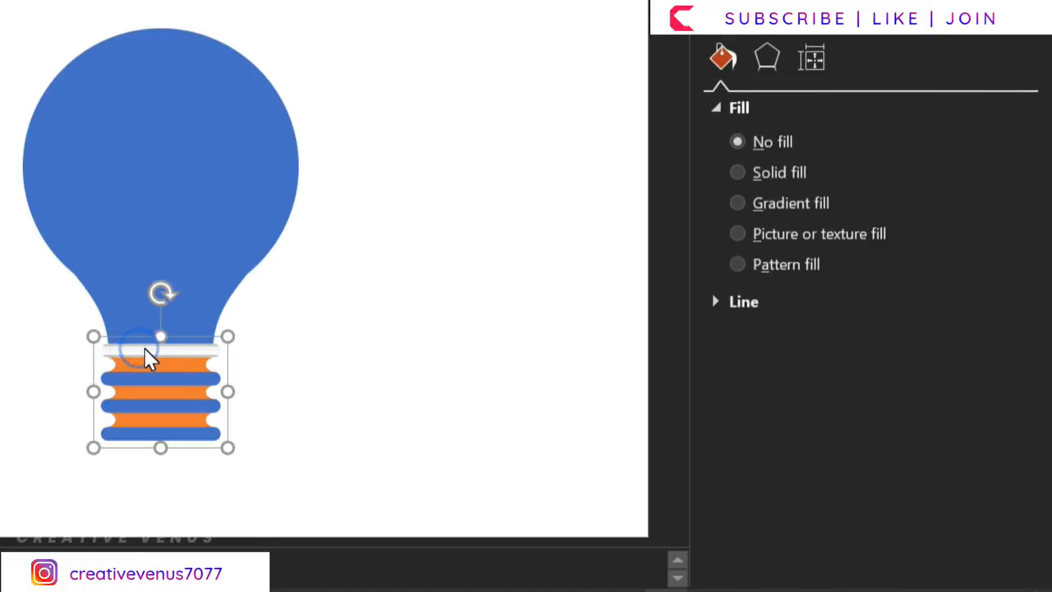
pyautogui.click(736, 204)
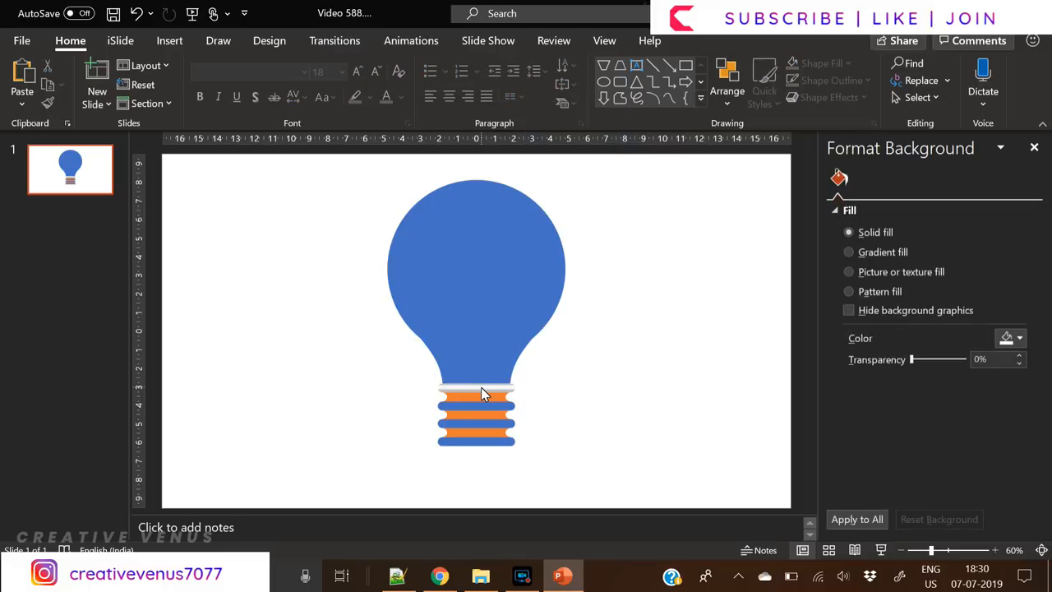
# Select all the base ridges and switch their fill to a gradient.
pyautogui.click(480, 392)
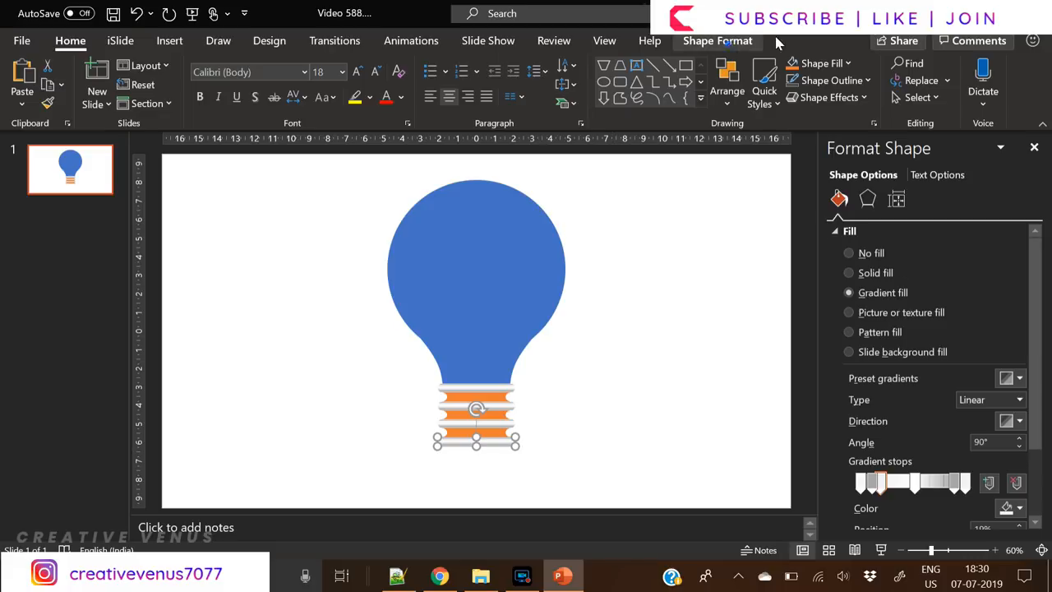
pyautogui.click(716, 39)
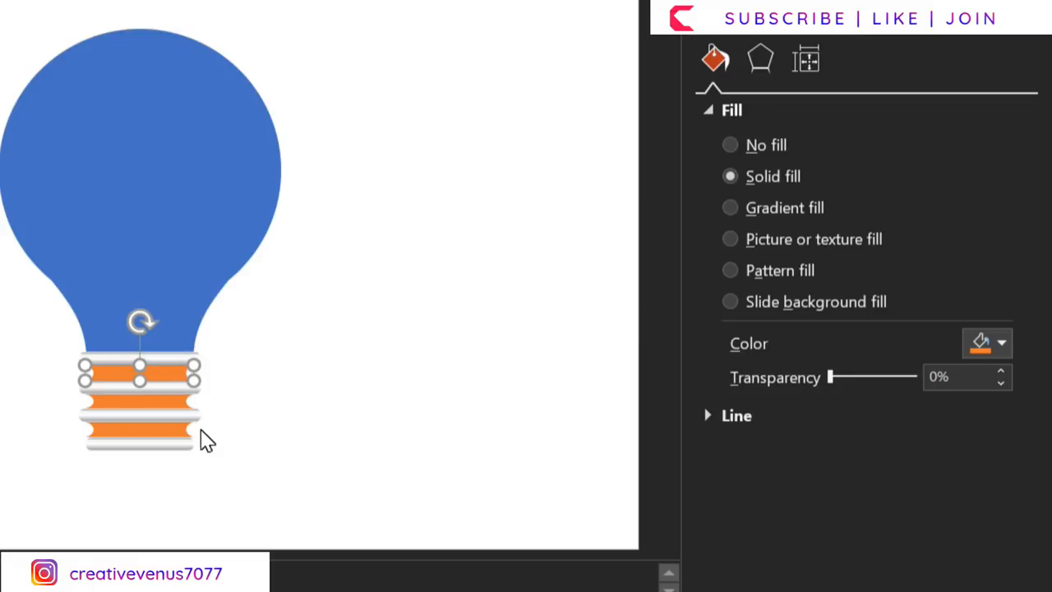
pyautogui.click(730, 207)
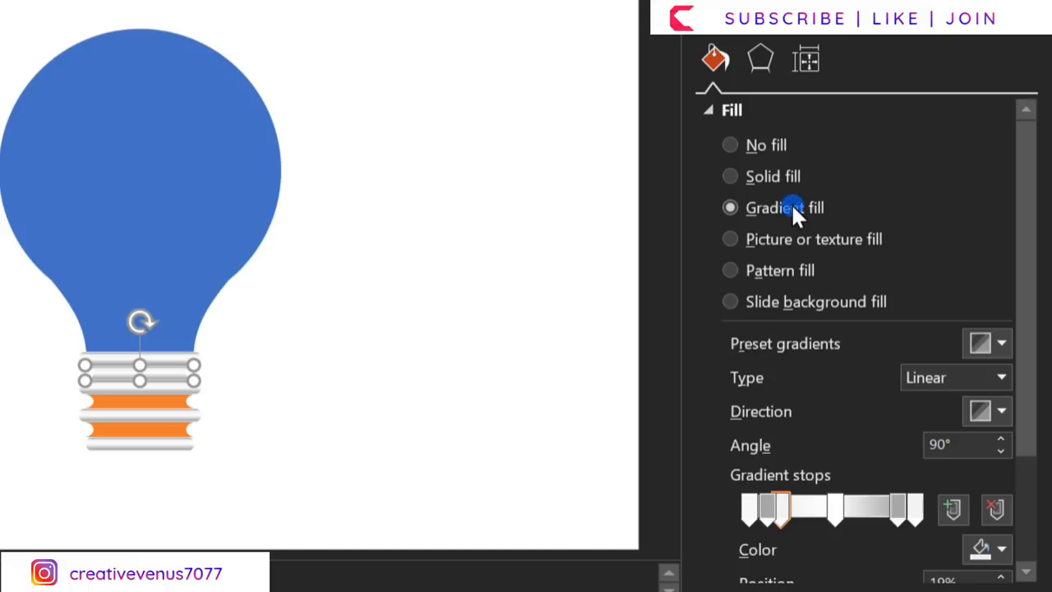
# Remove an extra gradient stop and set the remaining stops to white and grey for a silvery look.
pyautogui.click(897, 524)
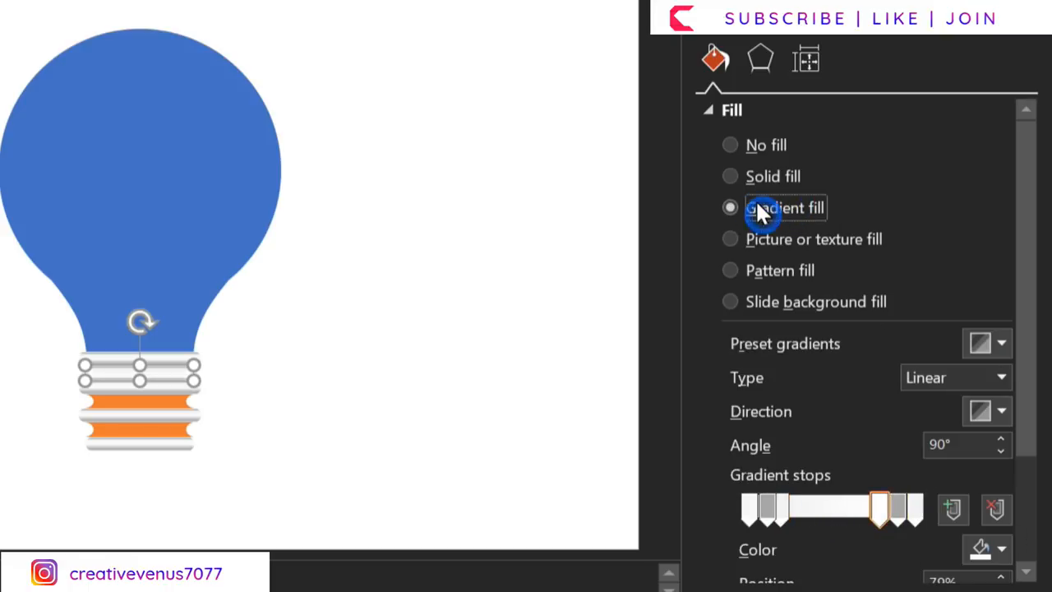
pyautogui.click(992, 512)
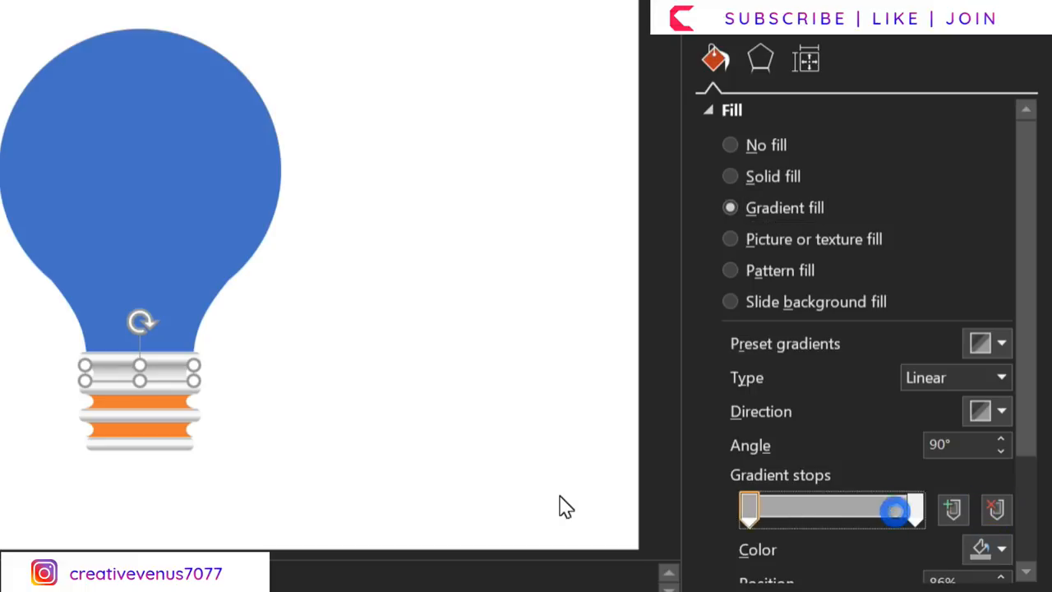
pyautogui.click(970, 546)
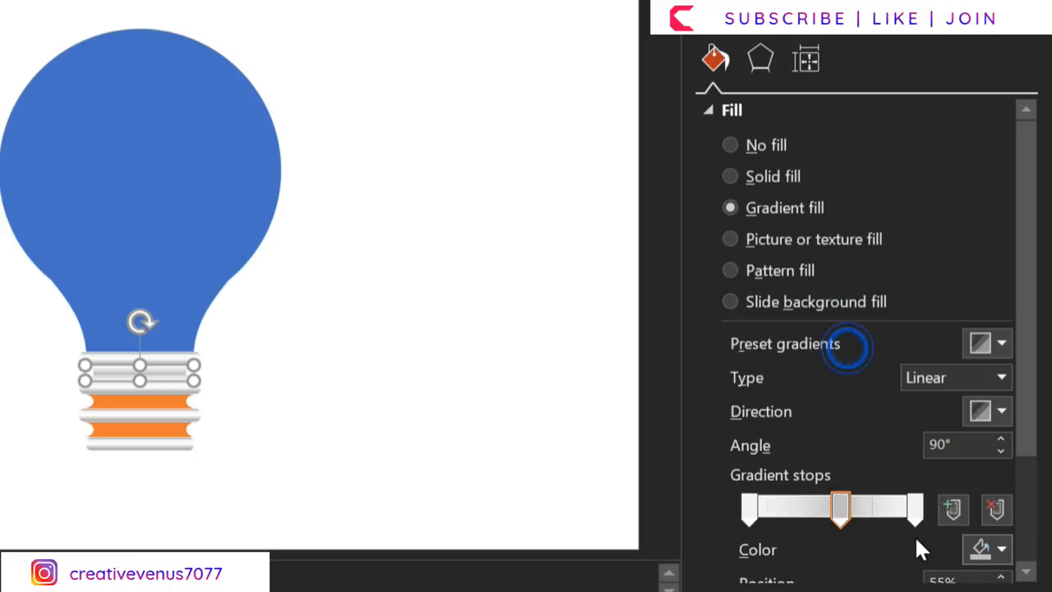
pyautogui.click(998, 548)
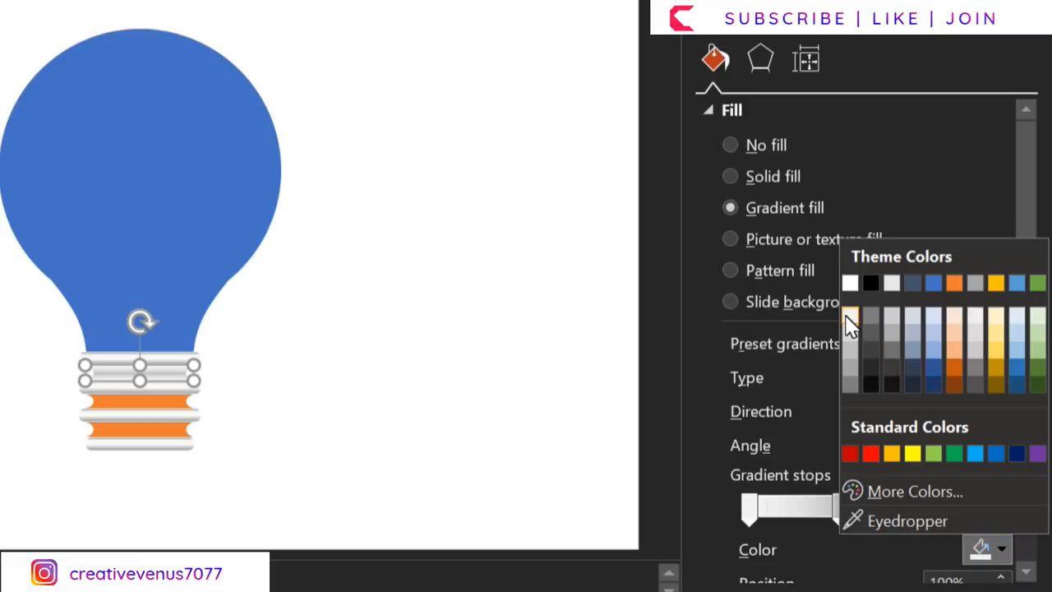
pyautogui.click(508, 444)
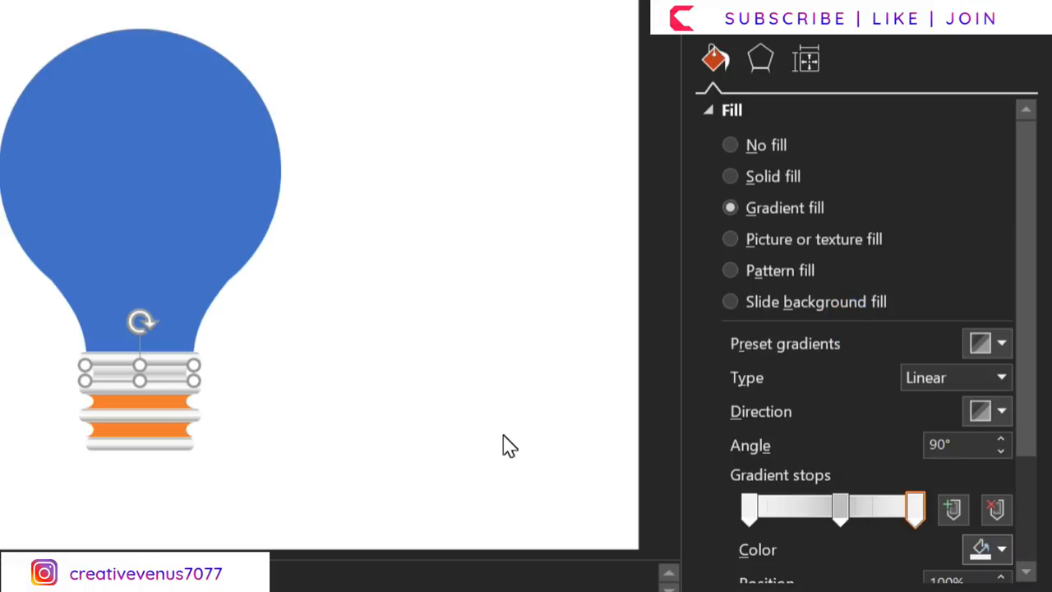
pyautogui.moveTo(887, 539)
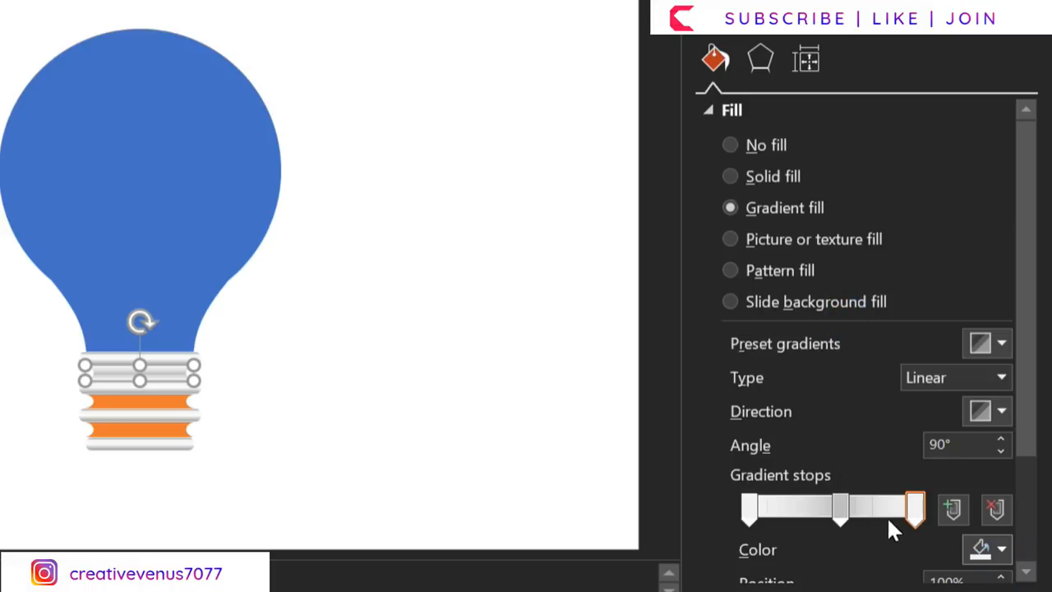
pyautogui.click(998, 549)
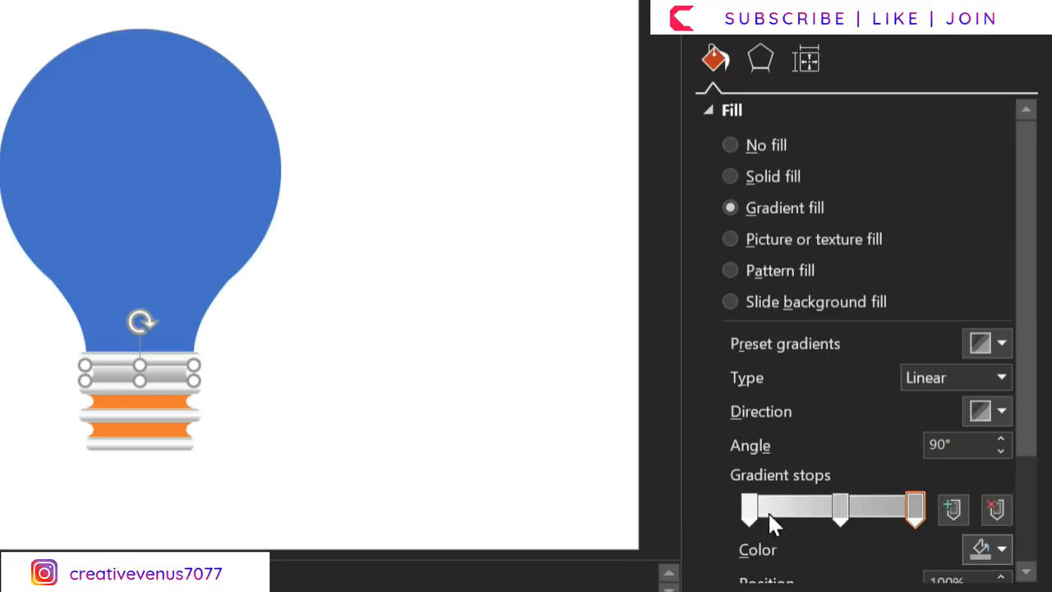
pyautogui.click(983, 549)
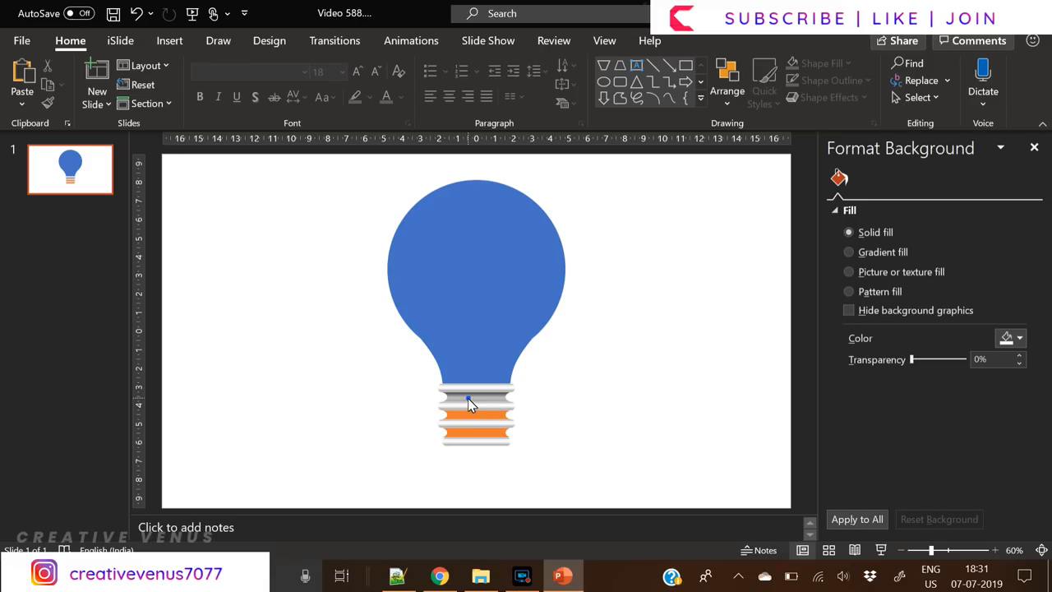
# Turn the orange strips metallic grey and add small contact tabs with a dark Shape Style beneath the base.
pyautogui.click(475, 403)
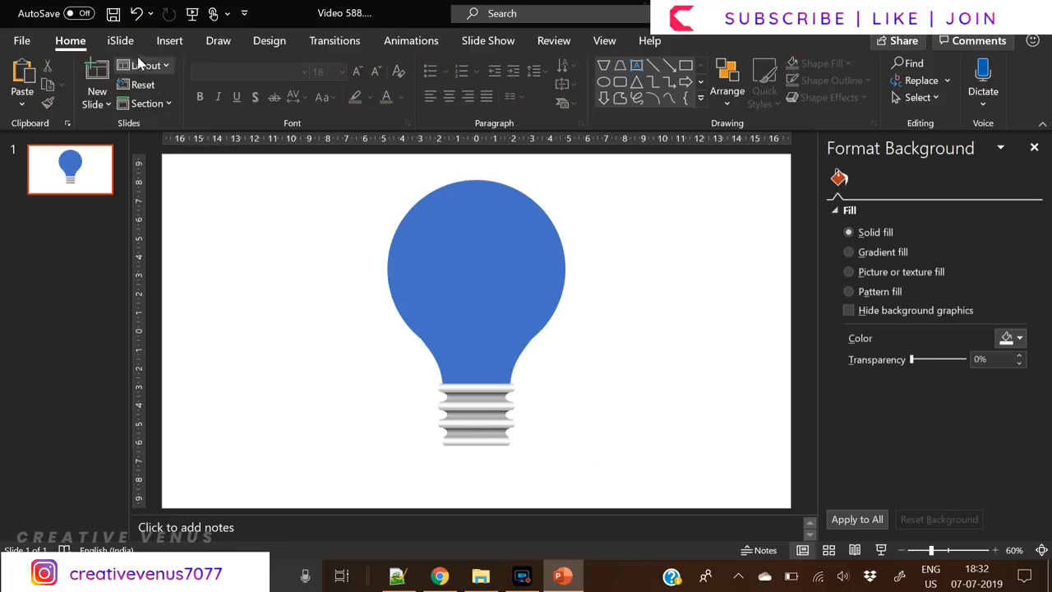
pyautogui.click(253, 83)
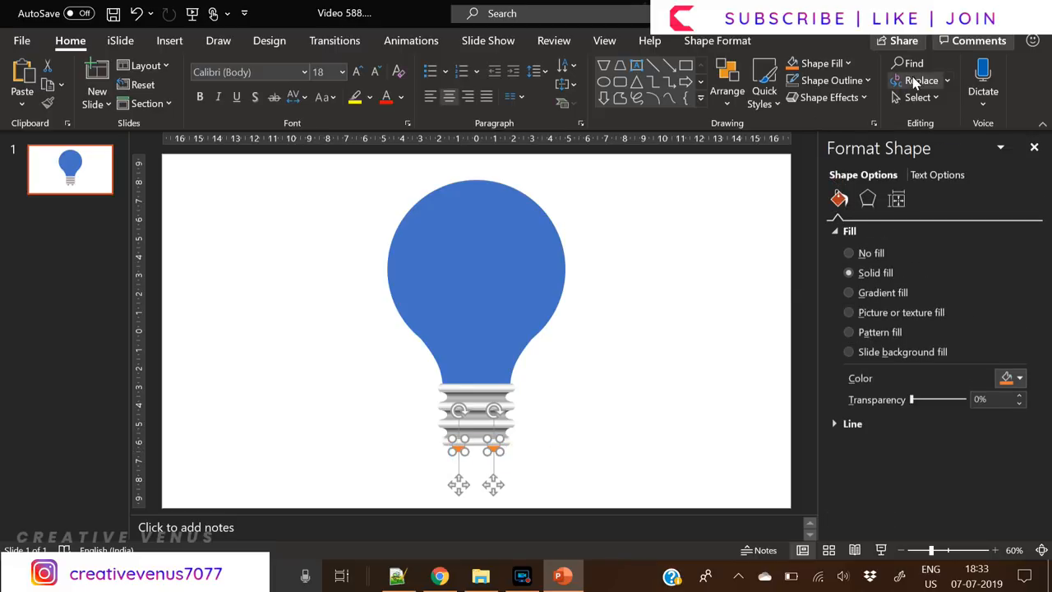
pyautogui.click(862, 66)
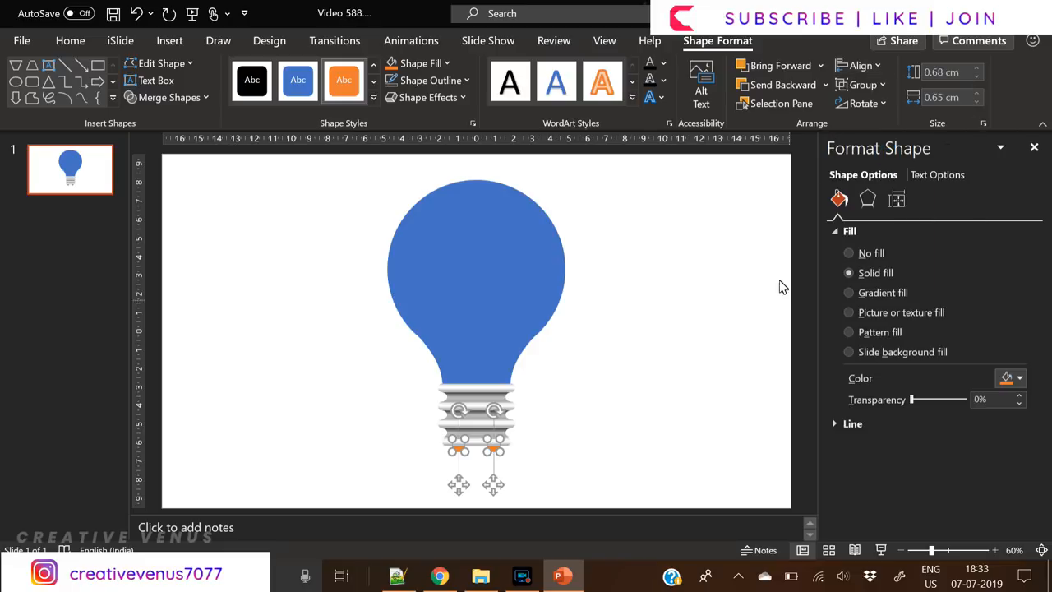
pyautogui.moveTo(529, 474)
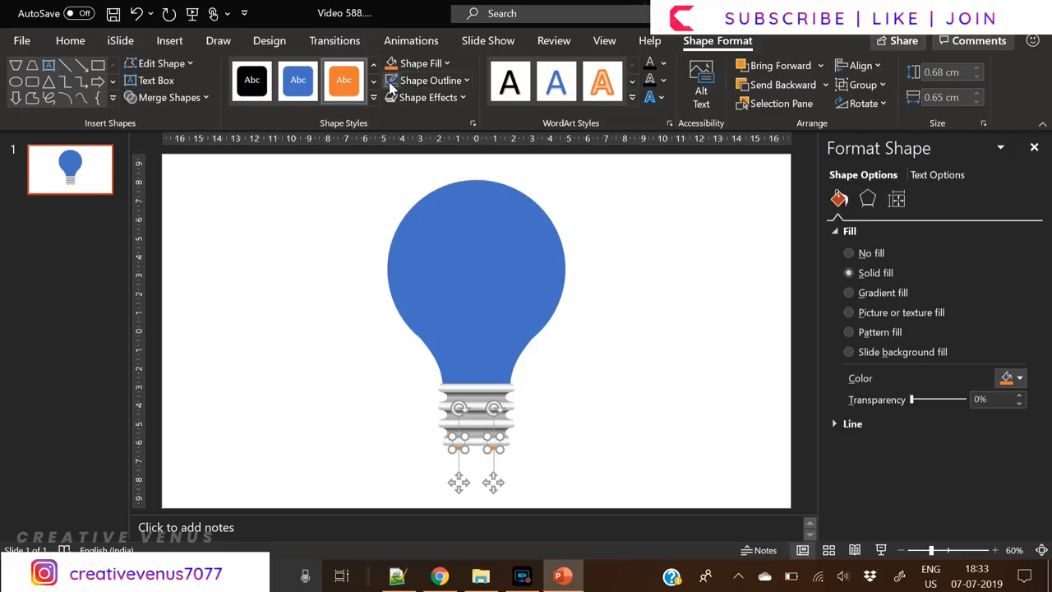
pyautogui.click(444, 62)
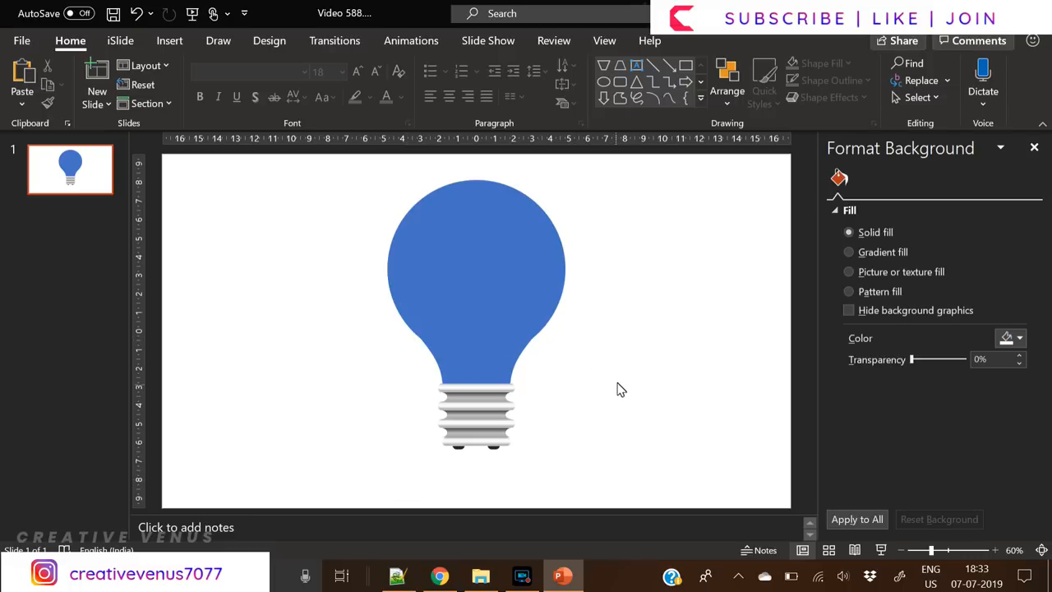
pyautogui.moveTo(171, 39)
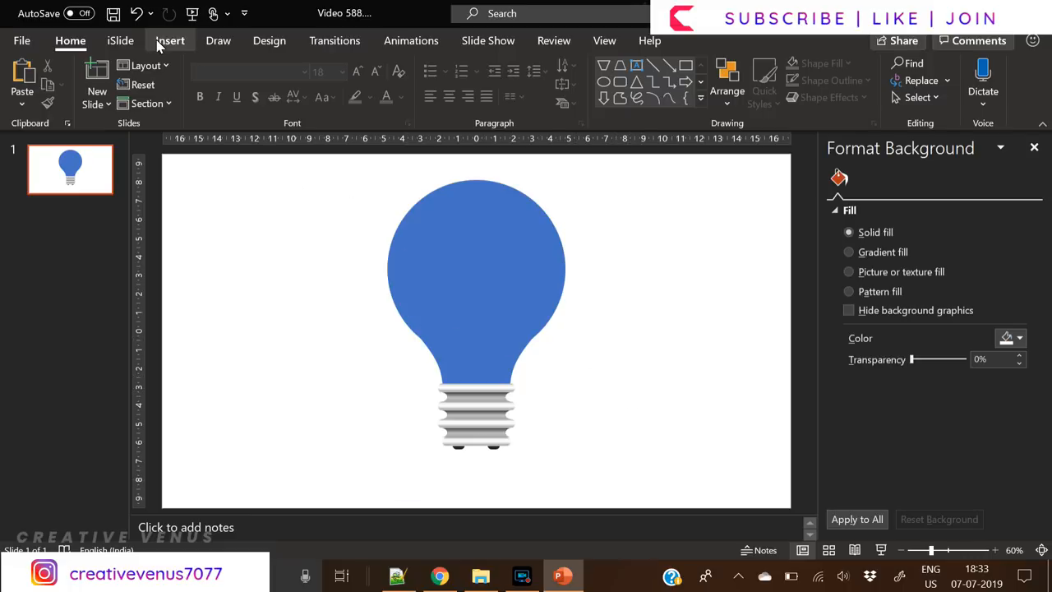
pyautogui.click(255, 82)
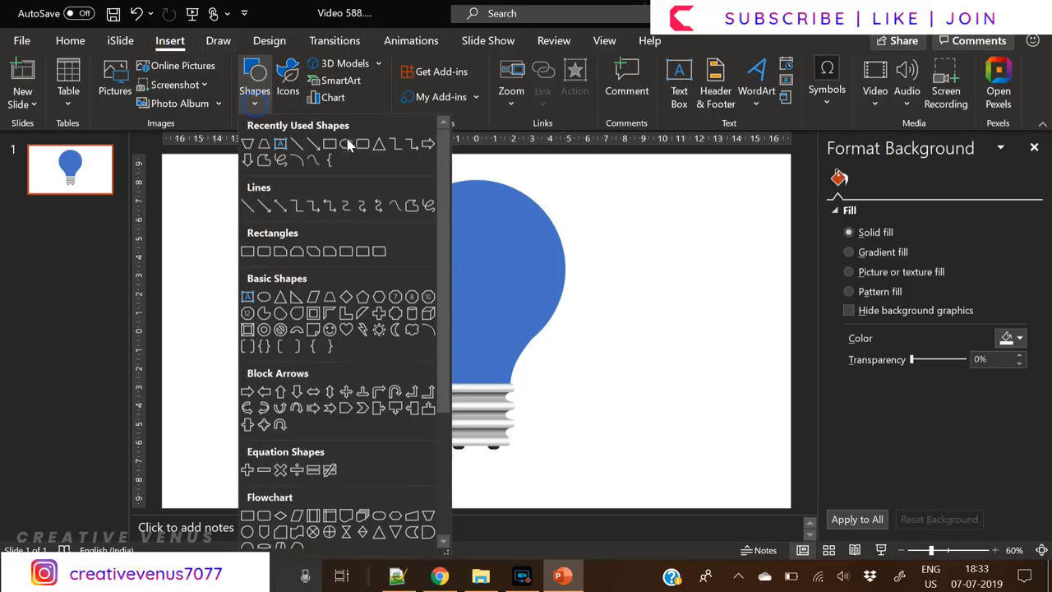
# Draw a grey rectangle across the top of the bulb with 31% fill transparency.
pyautogui.click(282, 174)
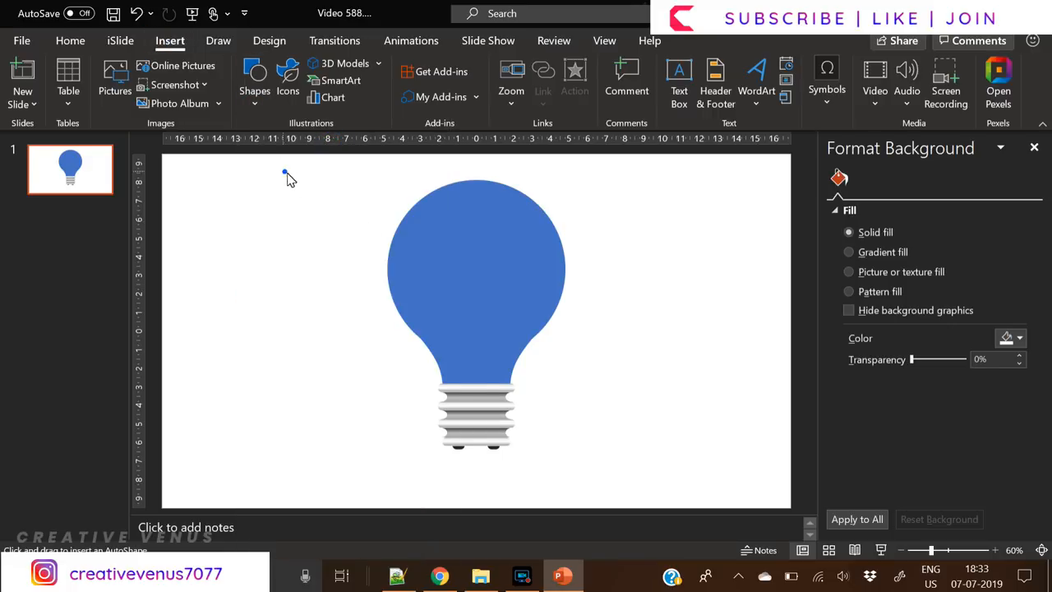
pyautogui.moveTo(286, 173); pyautogui.dragTo(717, 212)
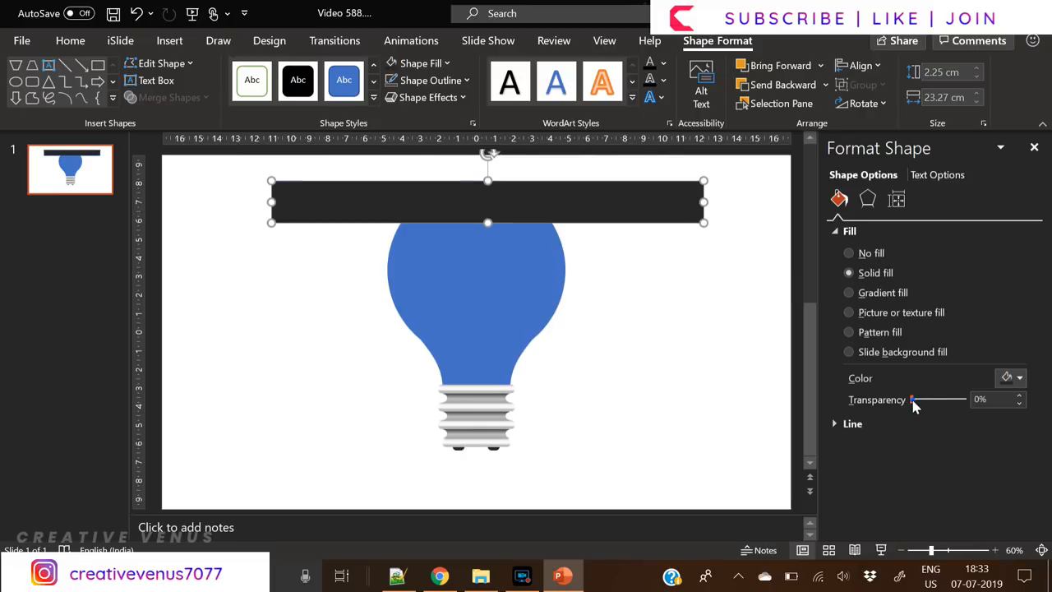
pyautogui.moveTo(912, 399); pyautogui.dragTo(927, 399)
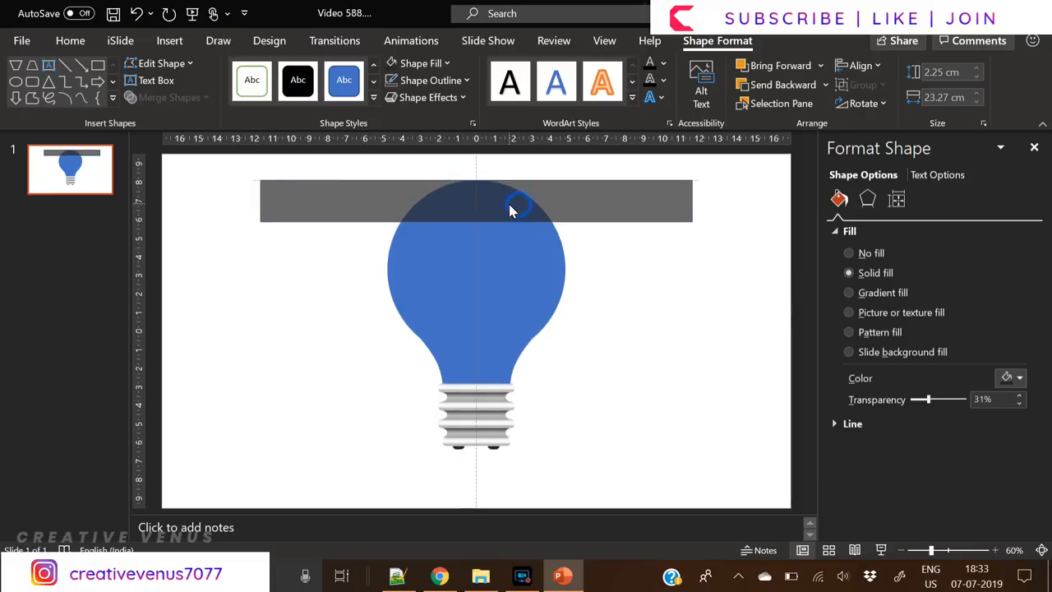
# Duplicate the bar down the bulb with Ctrl+D and distribute the copies vertically.
pyautogui.click(516, 204)
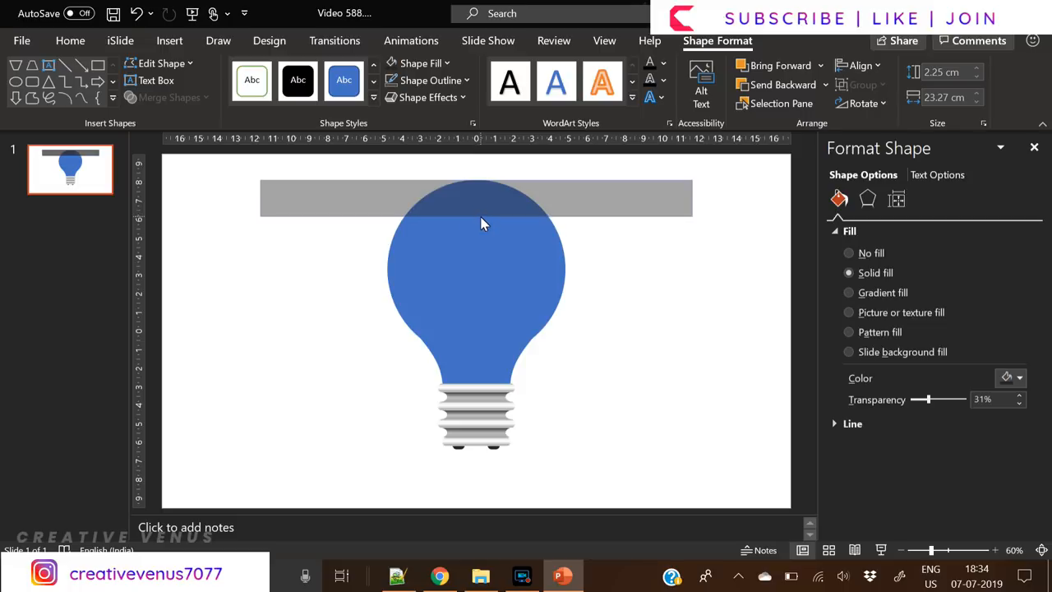
pyautogui.click(477, 197)
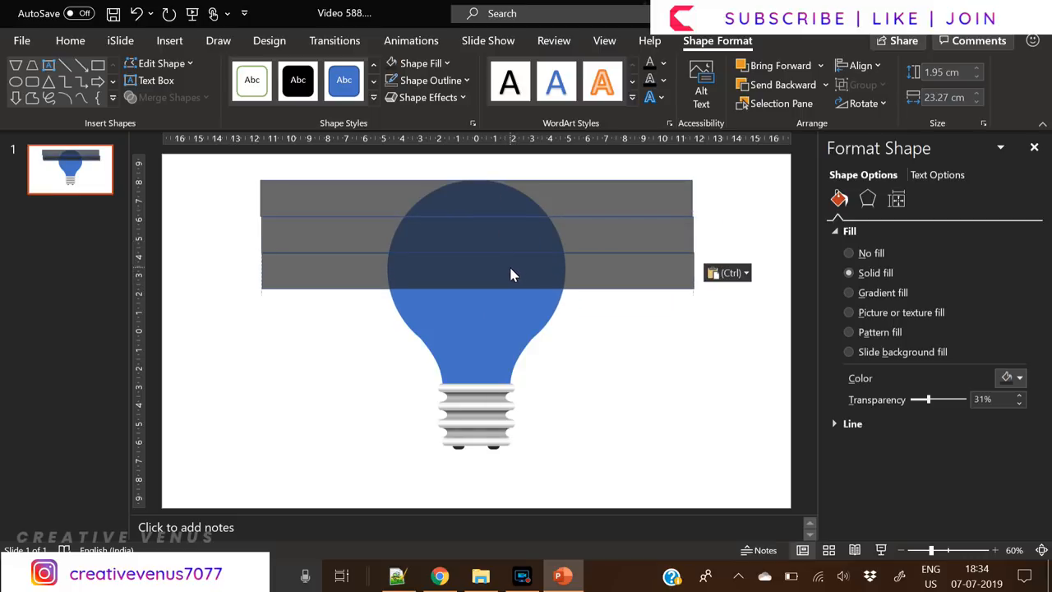
pyautogui.click(513, 276)
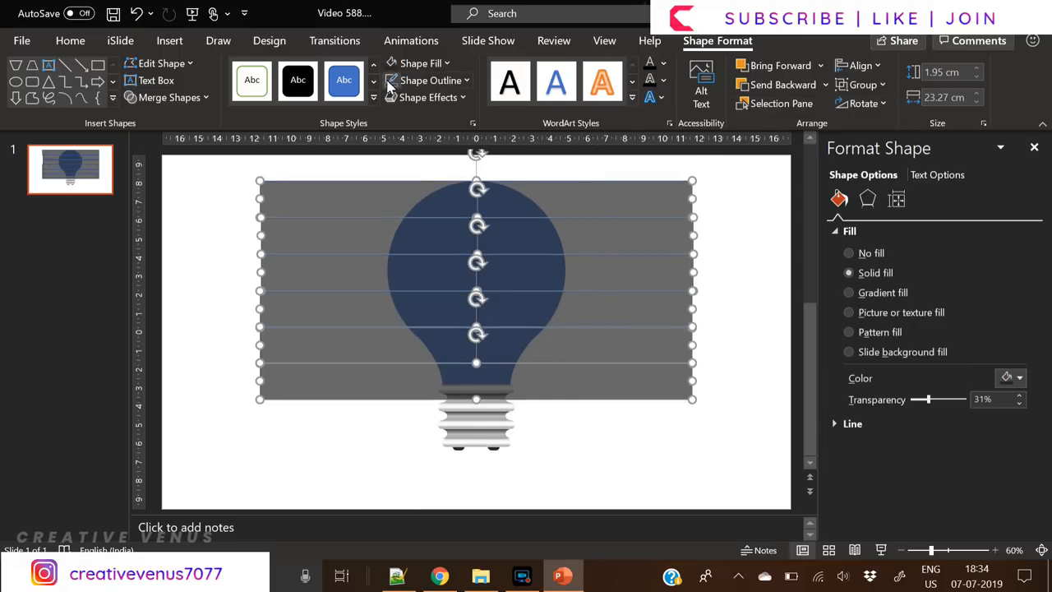
pyautogui.click(858, 66)
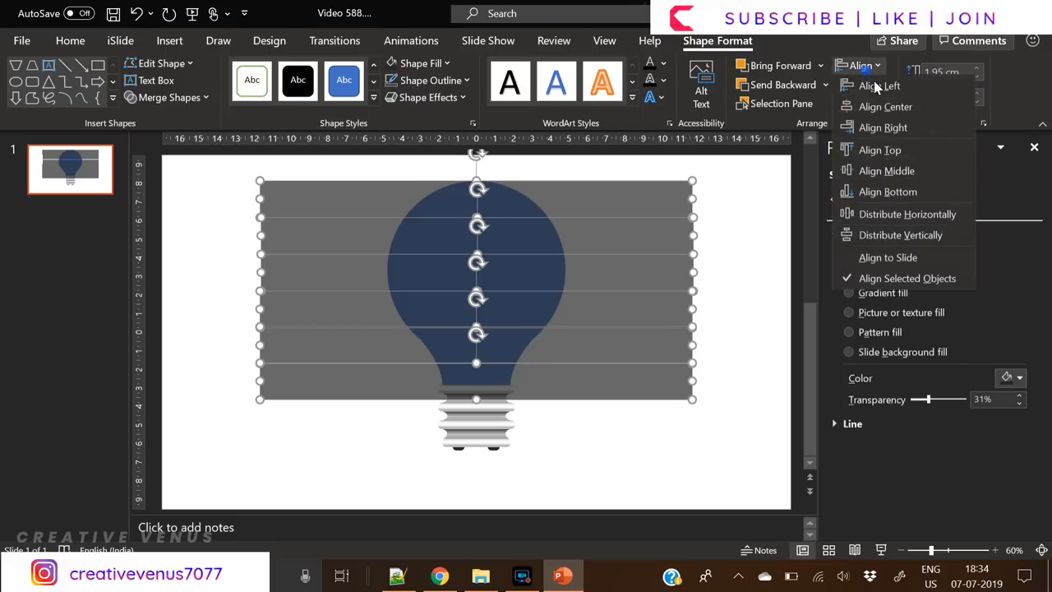
pyautogui.moveTo(927, 235)
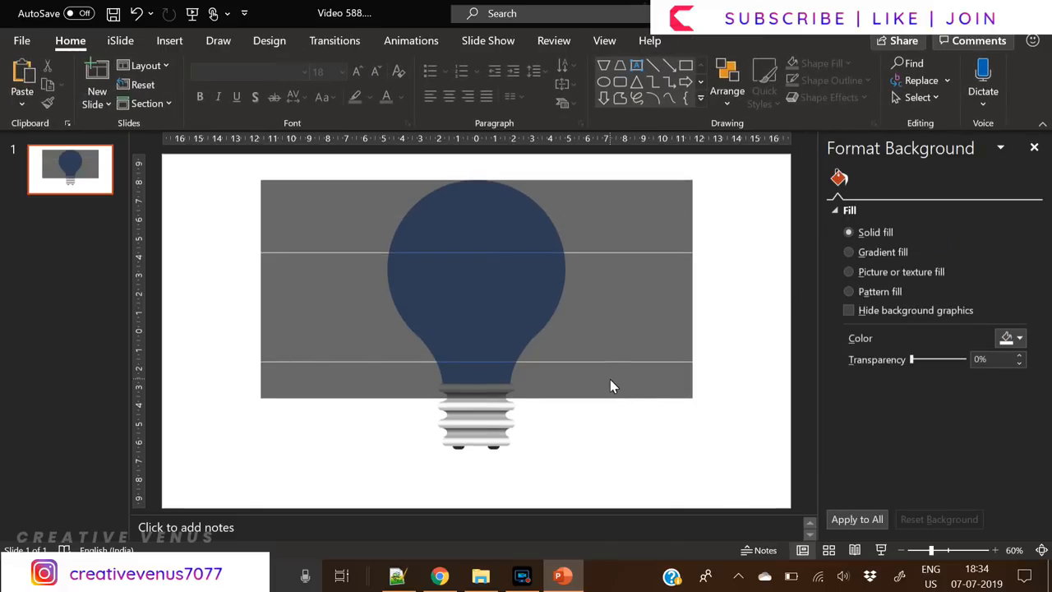
# Fuse all the grey bars into one solid grey block behind the bulb.
pyautogui.click(603, 292)
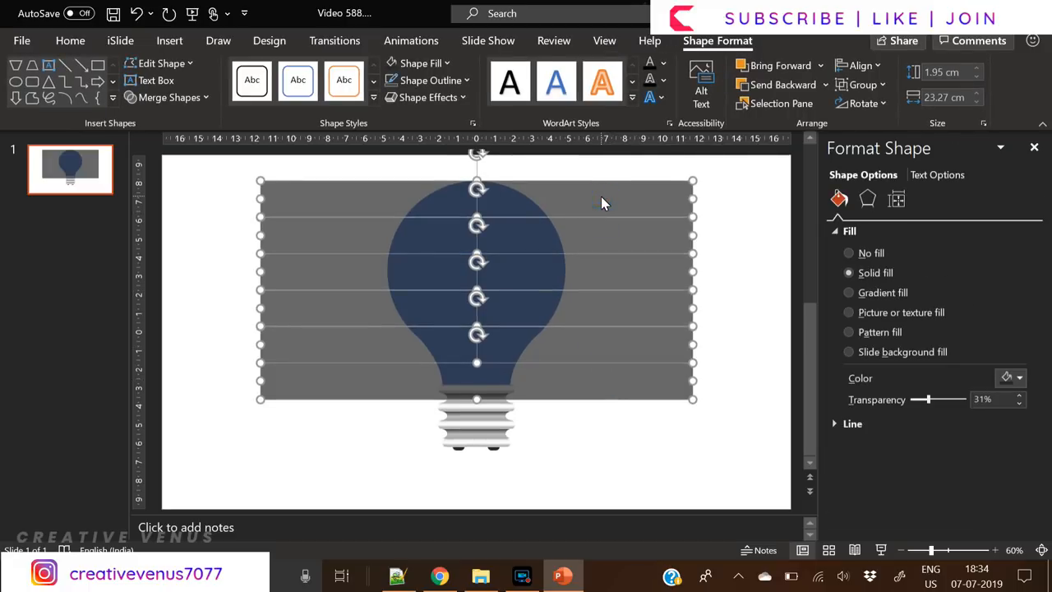
pyautogui.click(848, 253)
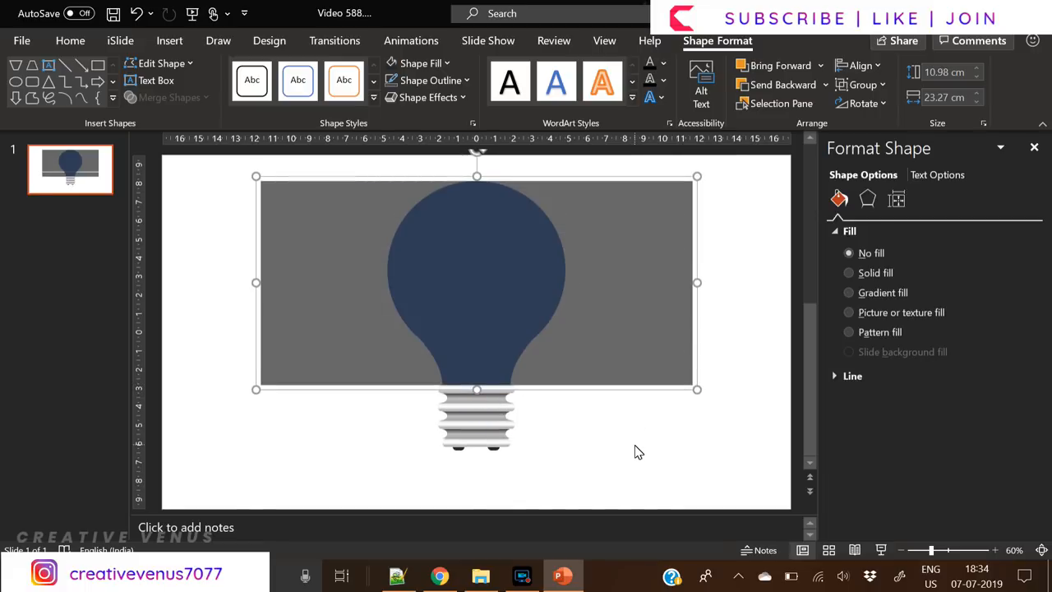
pyautogui.rightClick(588, 391)
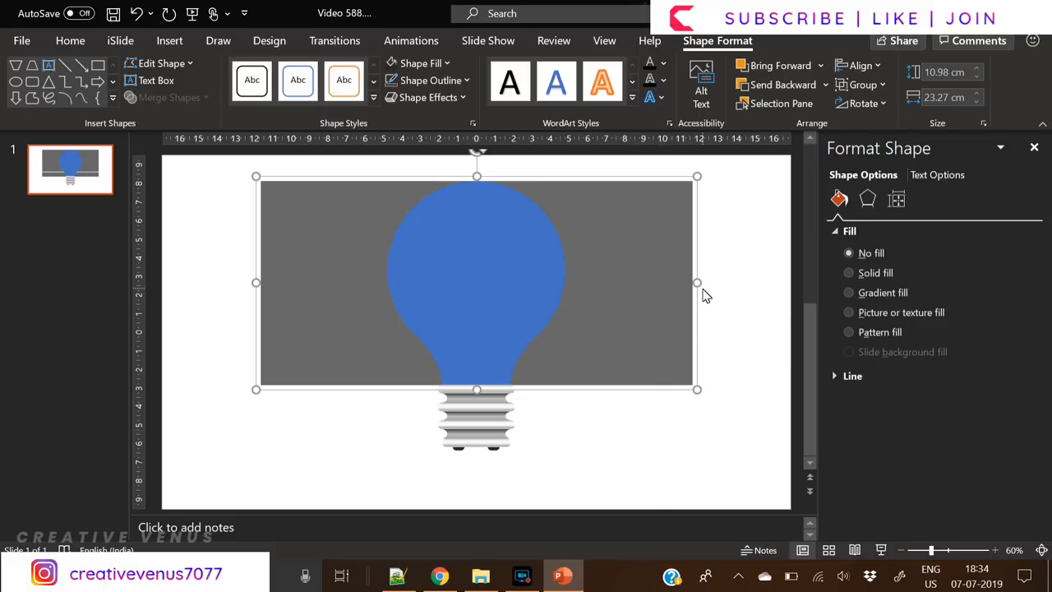
pyautogui.rightClick(699, 296)
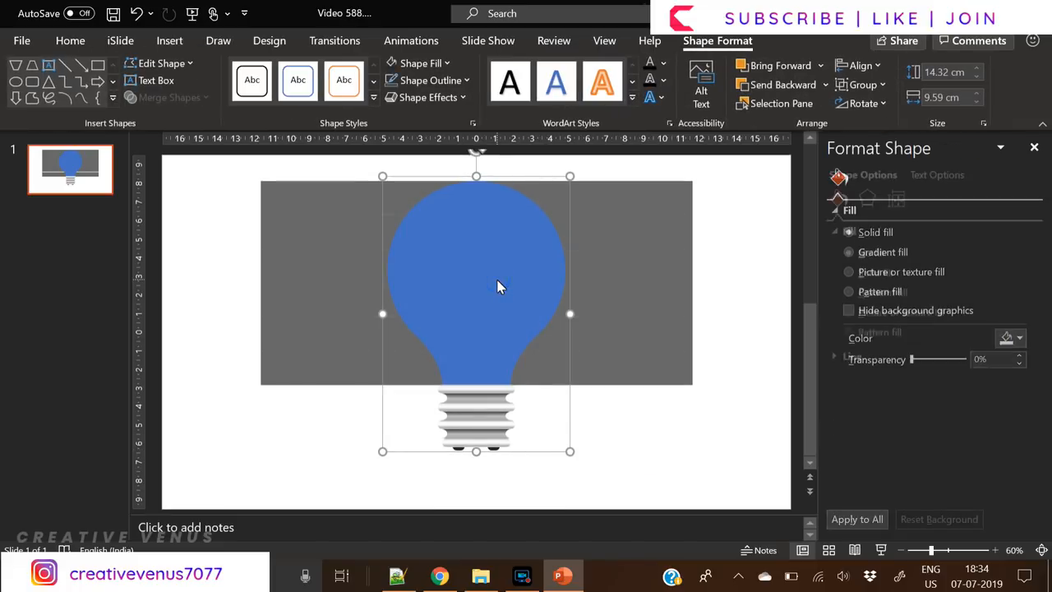
# Refill the bulb head with a brighter blue instead of dark navy.
pyautogui.rightClick(499, 286)
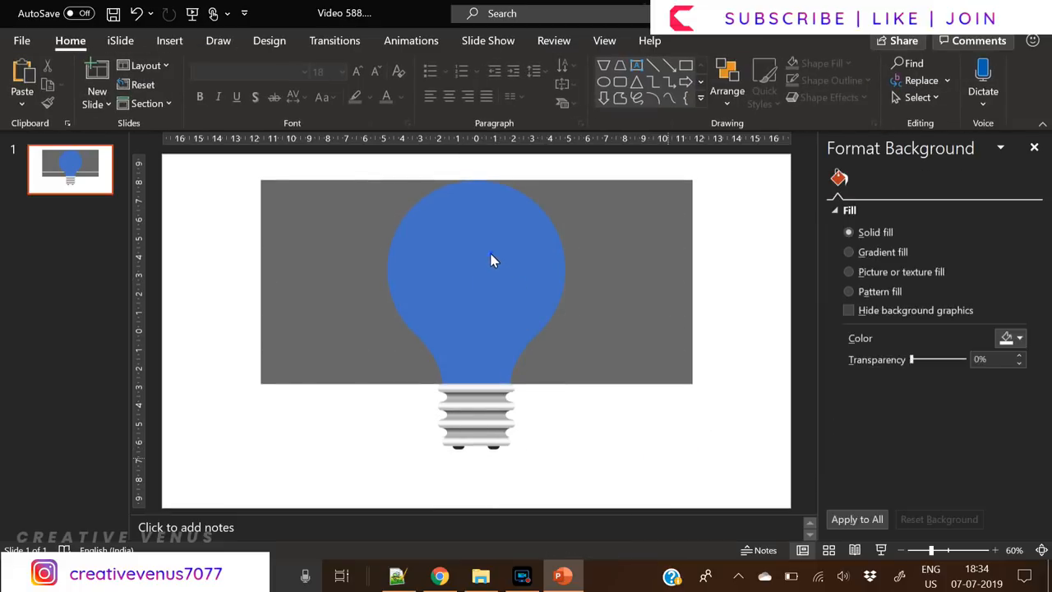
pyautogui.click(493, 261)
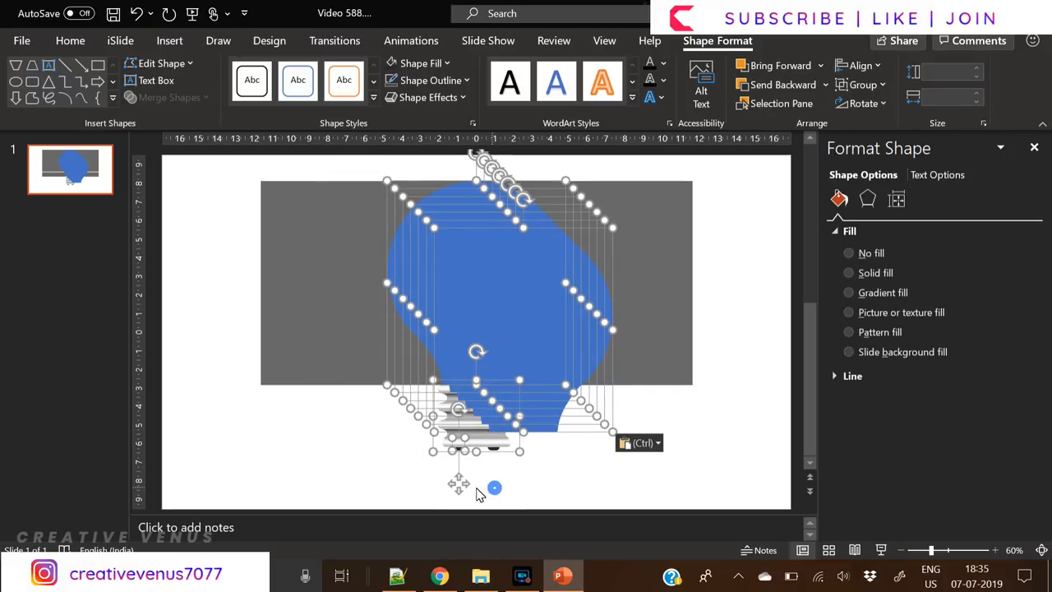
pyautogui.click(848, 273)
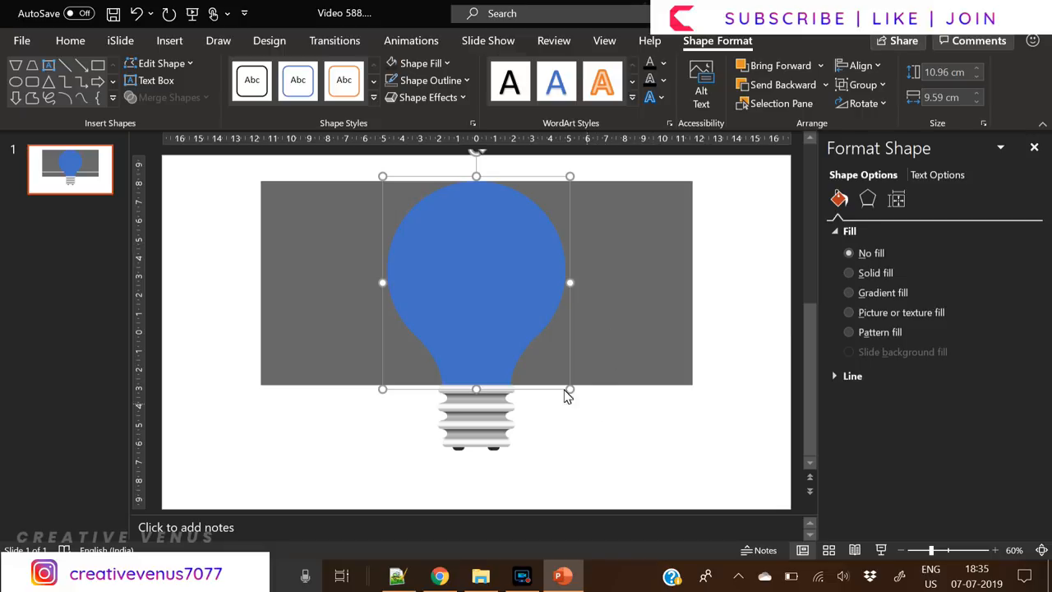
# Intersect the rectangle with the bulb head to cut out the first grey band.
pyautogui.rightClick(477, 287)
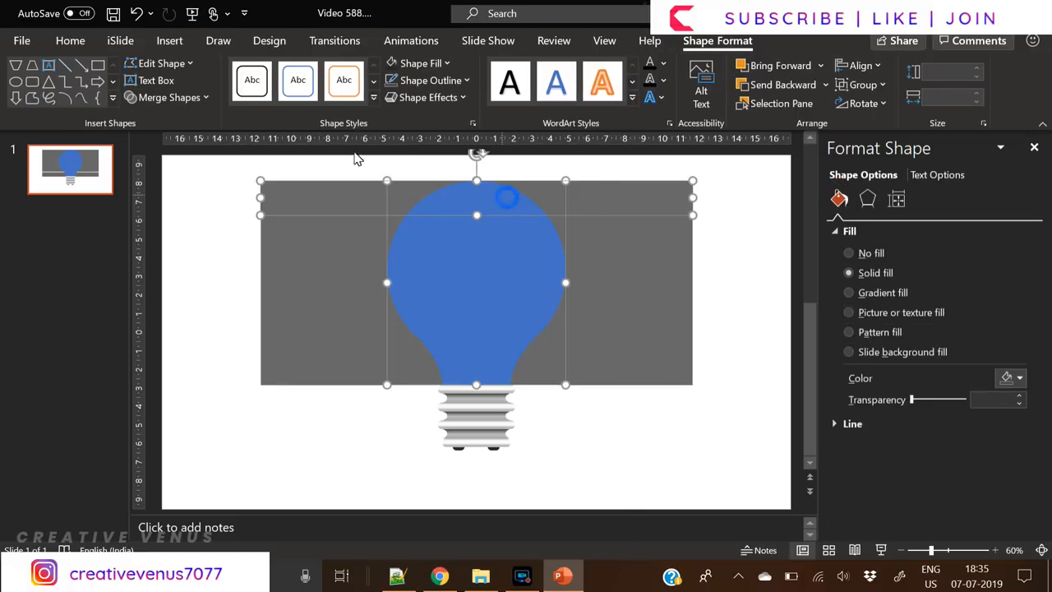
pyautogui.click(167, 97)
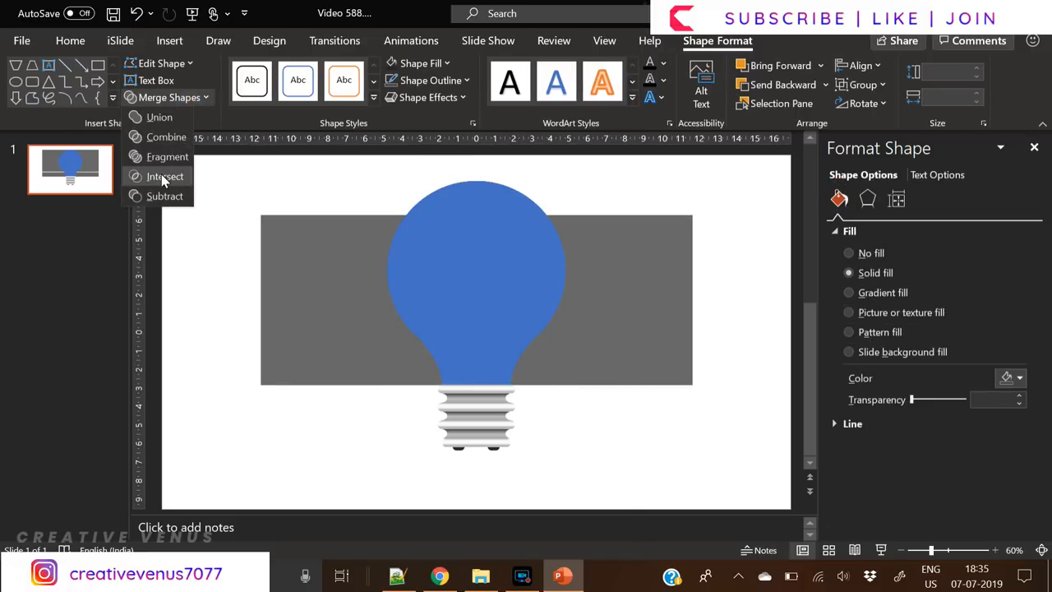
pyautogui.click(165, 176)
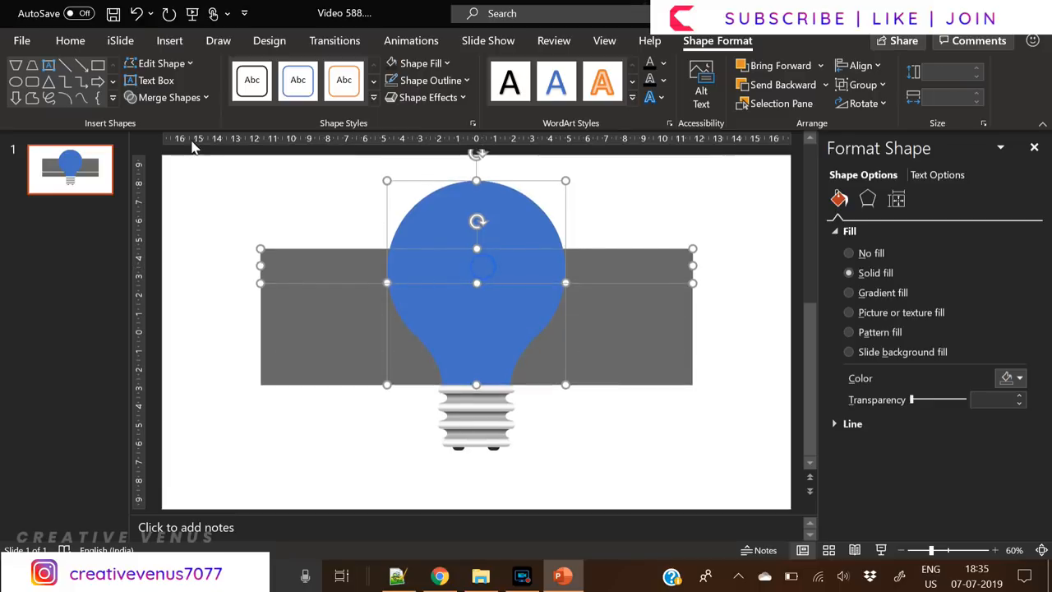
# Move the rectangle down and intersect again to cut the next band below it.
pyautogui.moveTo(910, 400); pyautogui.dragTo(922, 400)
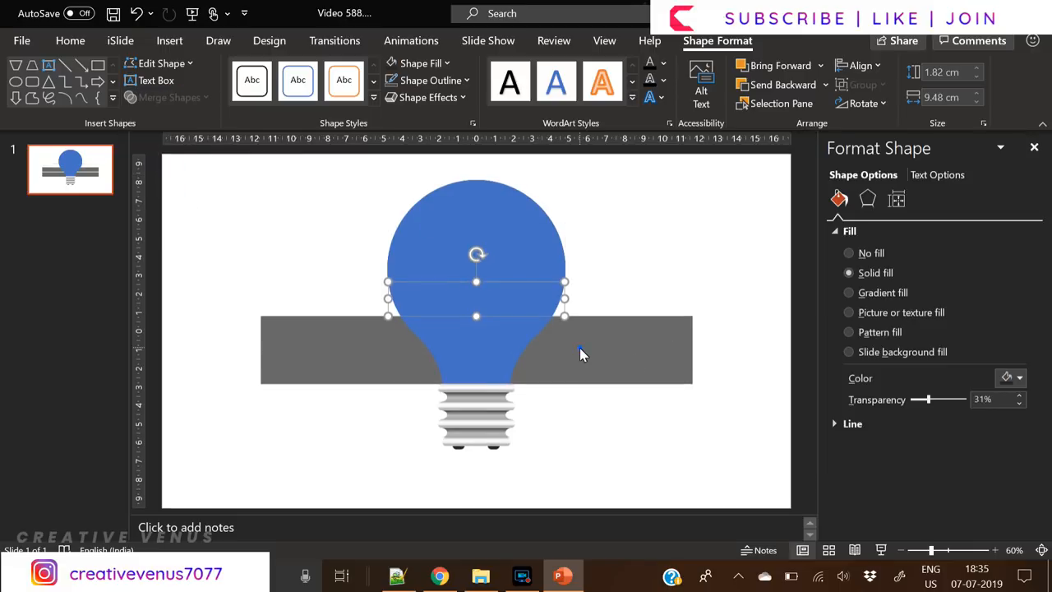
pyautogui.click(171, 97)
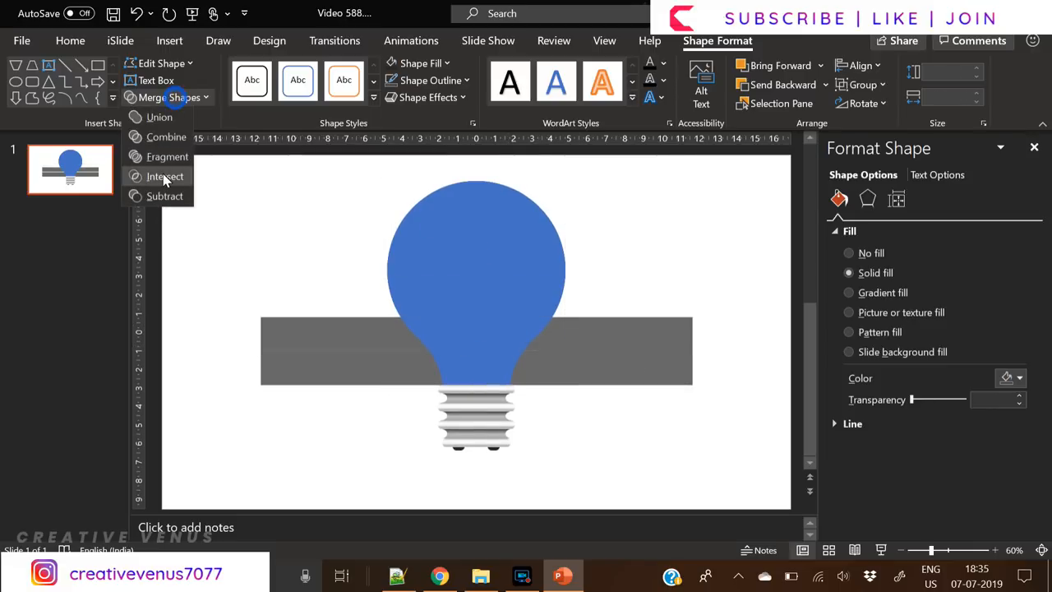
pyautogui.click(165, 176)
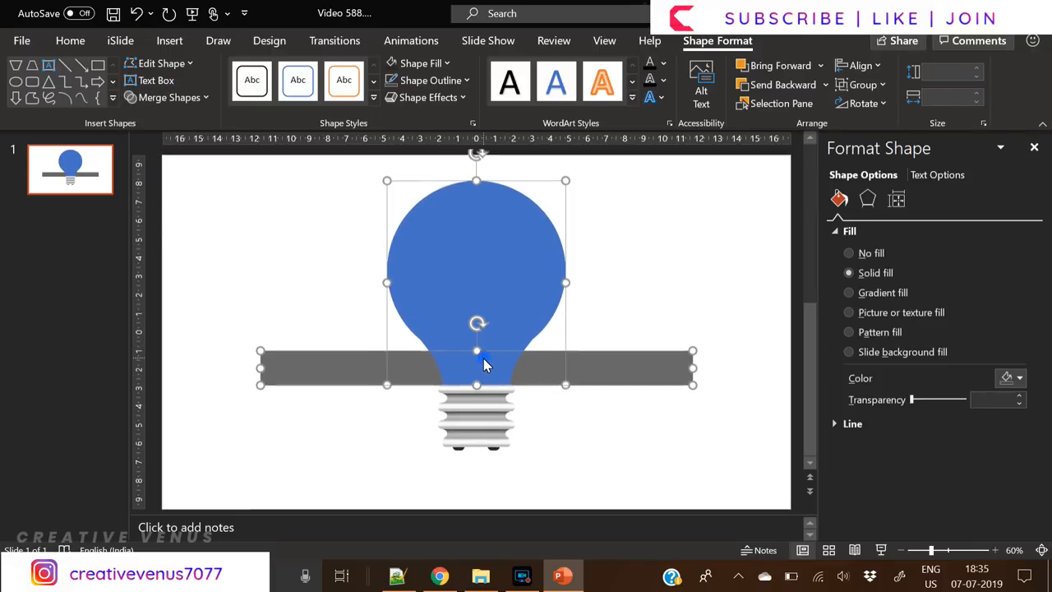
pyautogui.click(168, 97)
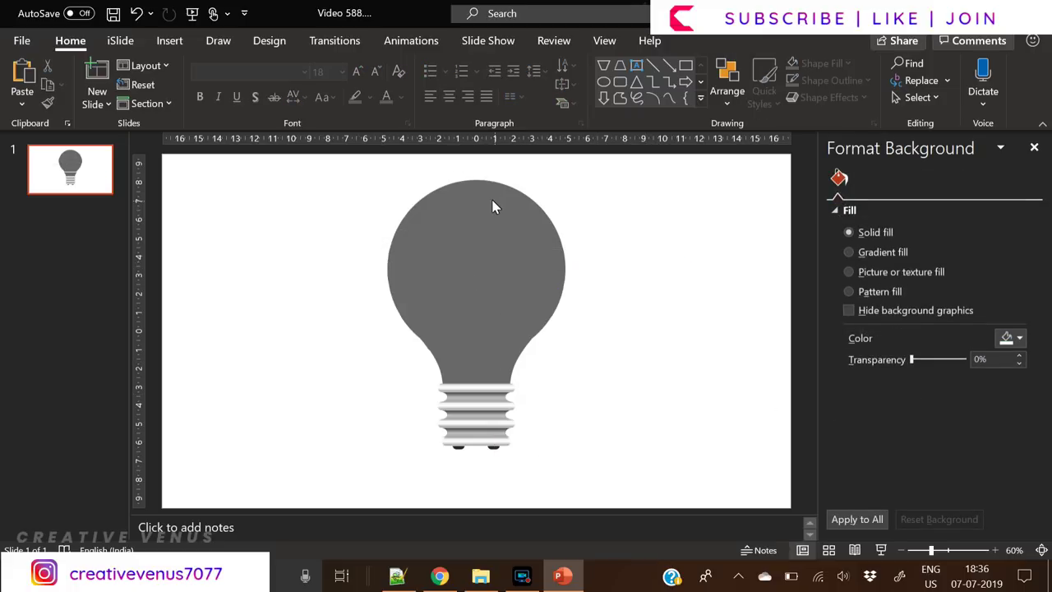
# Give the top band a gradient fill from dark blue (Standard palette) to a lighter second stop.
pyautogui.click(848, 293)
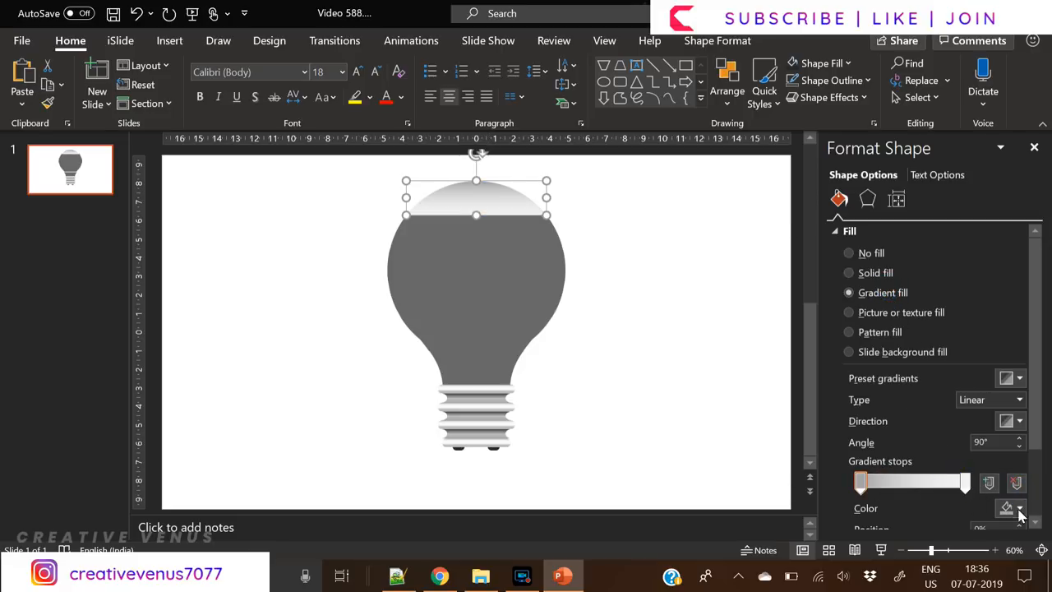
pyautogui.click(1023, 508)
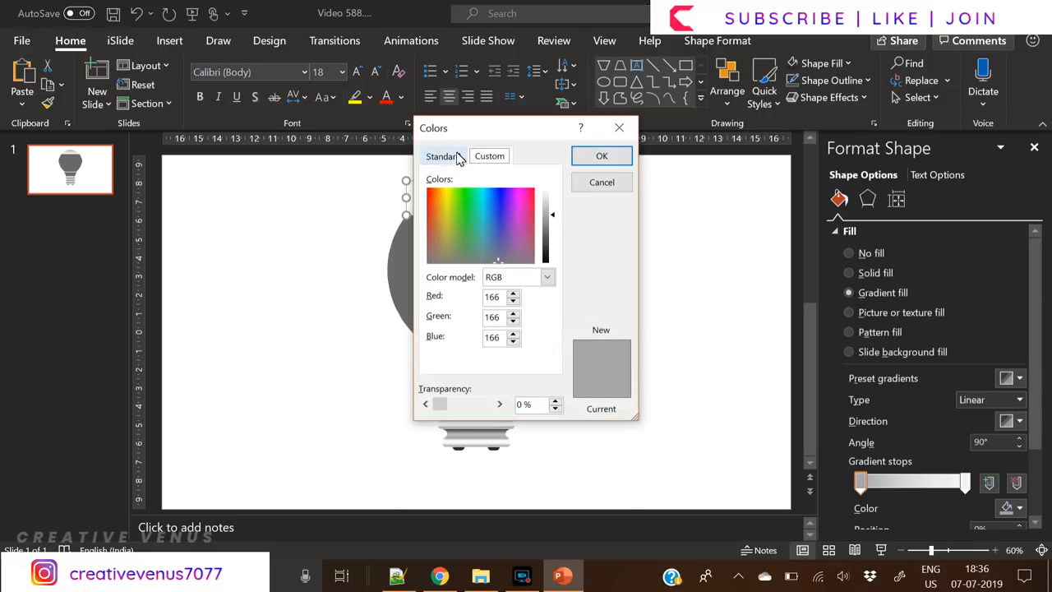
pyautogui.click(442, 156)
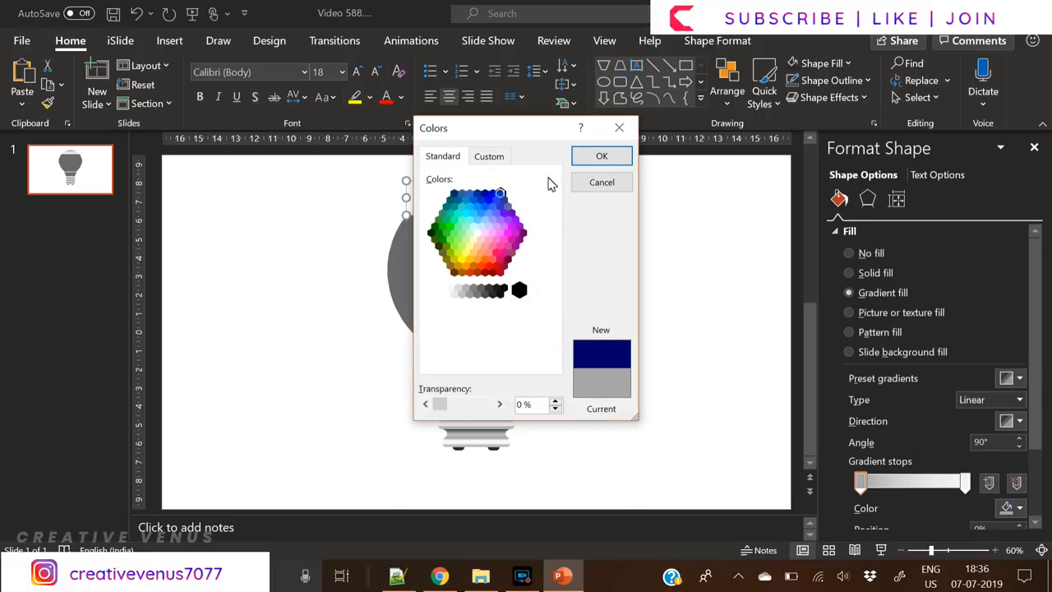
pyautogui.click(602, 155)
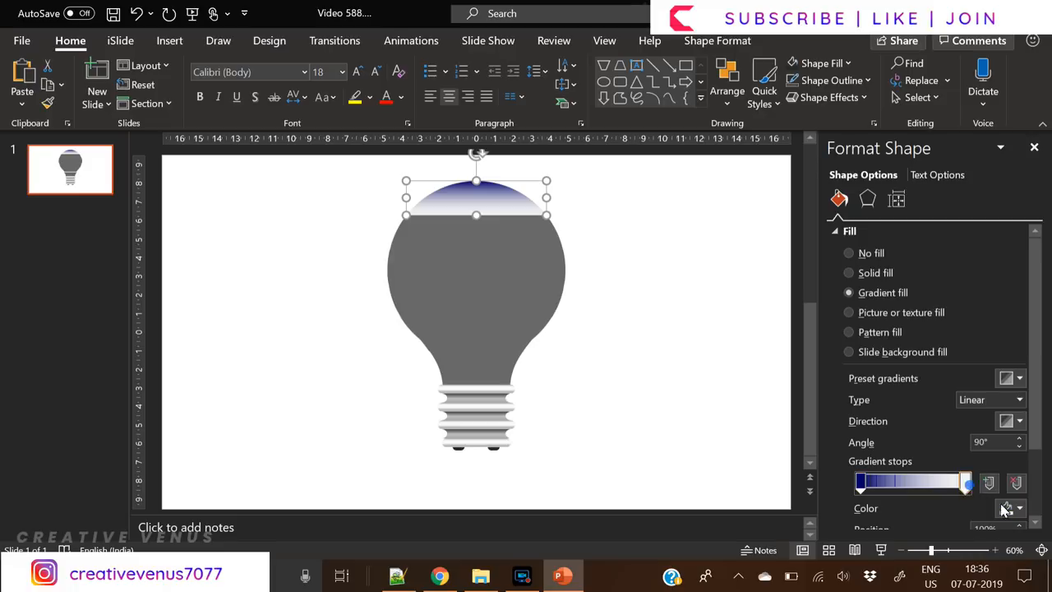
pyautogui.click(1013, 510)
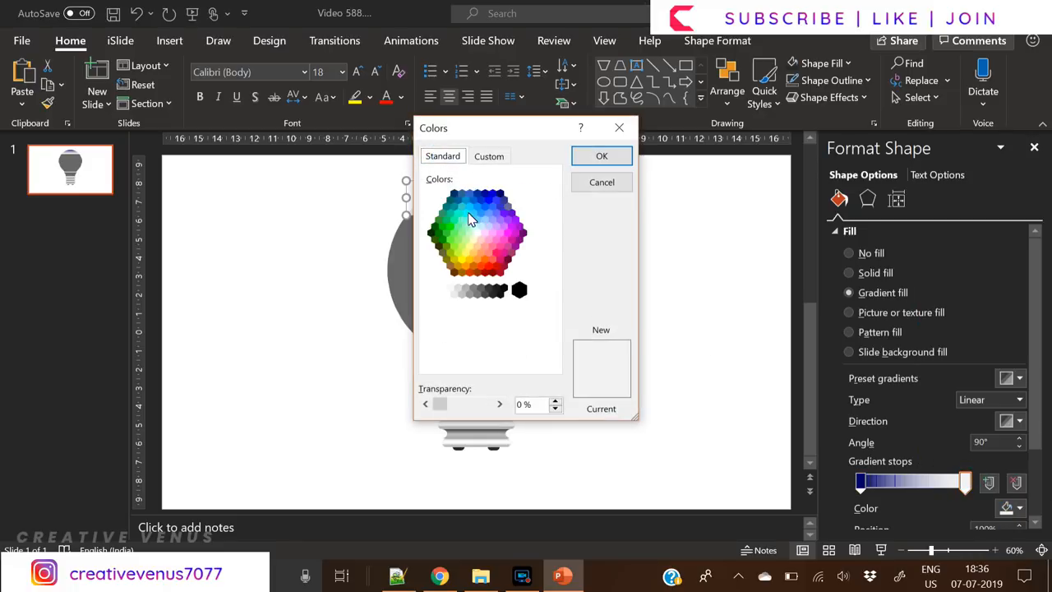
pyautogui.click(471, 207)
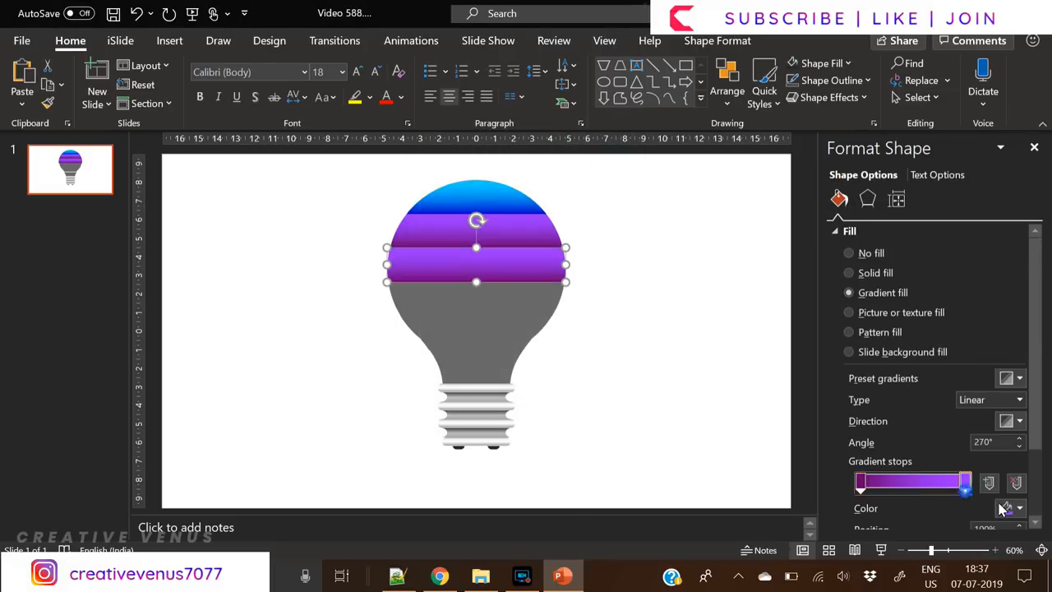
# Set the second band's gradient stop to purple.
pyautogui.click(1001, 508)
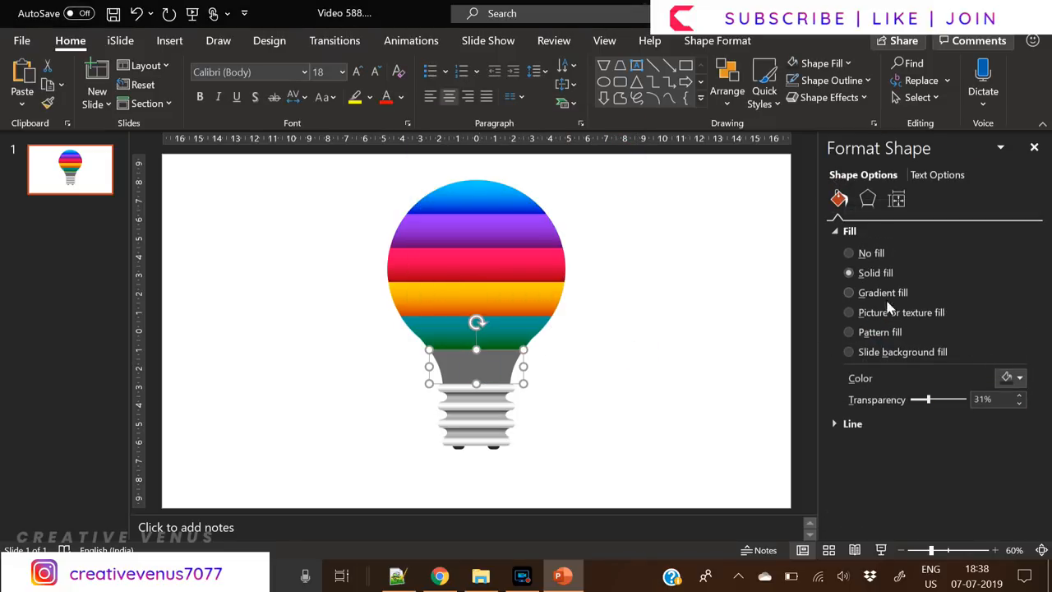
# Switch the bottom band's fill type and back to a gradient, applying a preset gradient.
pyautogui.click(848, 332)
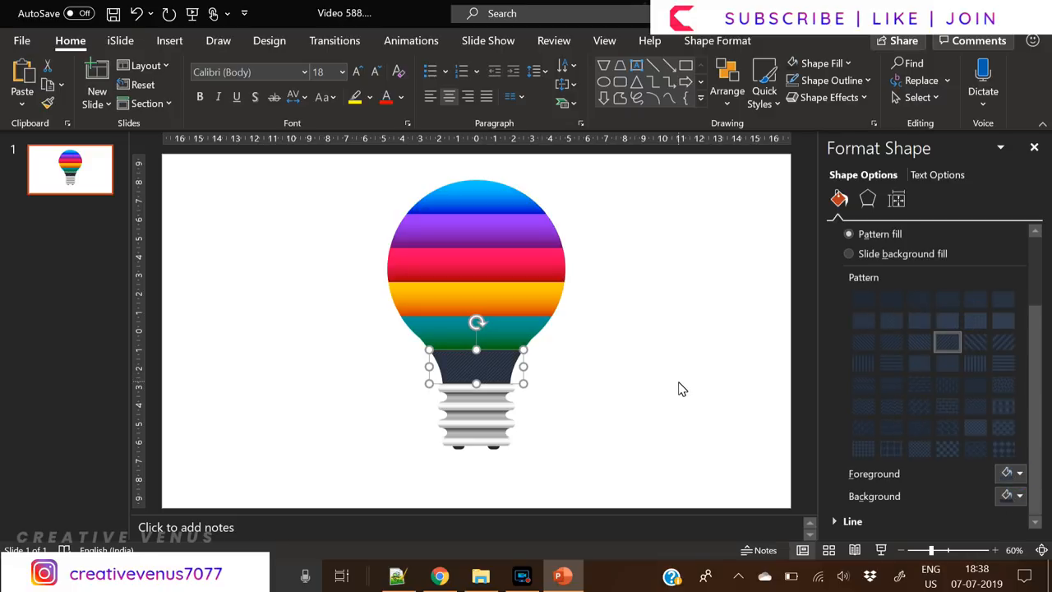
pyautogui.click(848, 292)
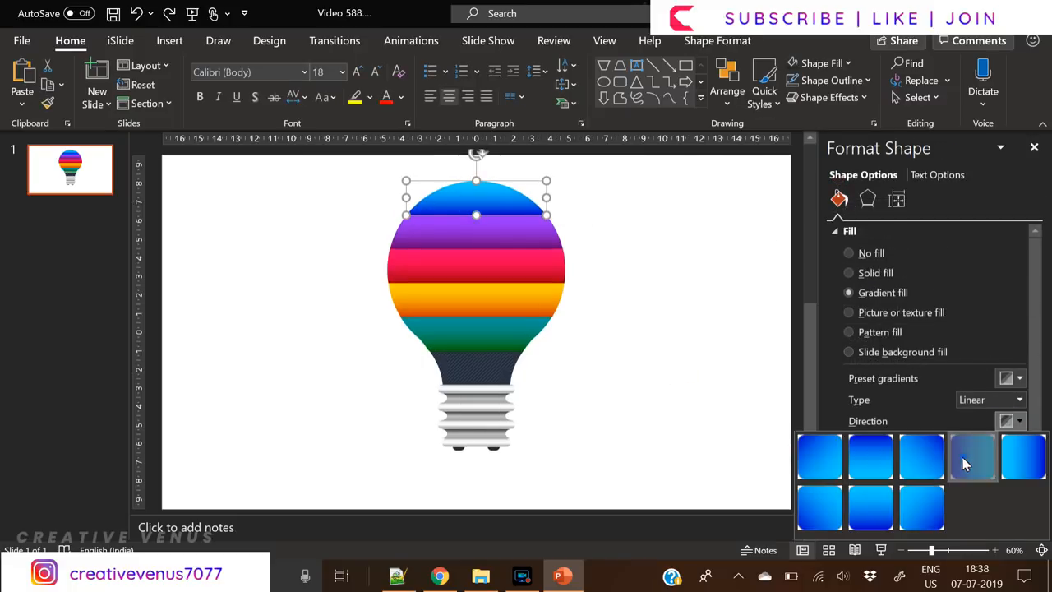
pyautogui.click(973, 457)
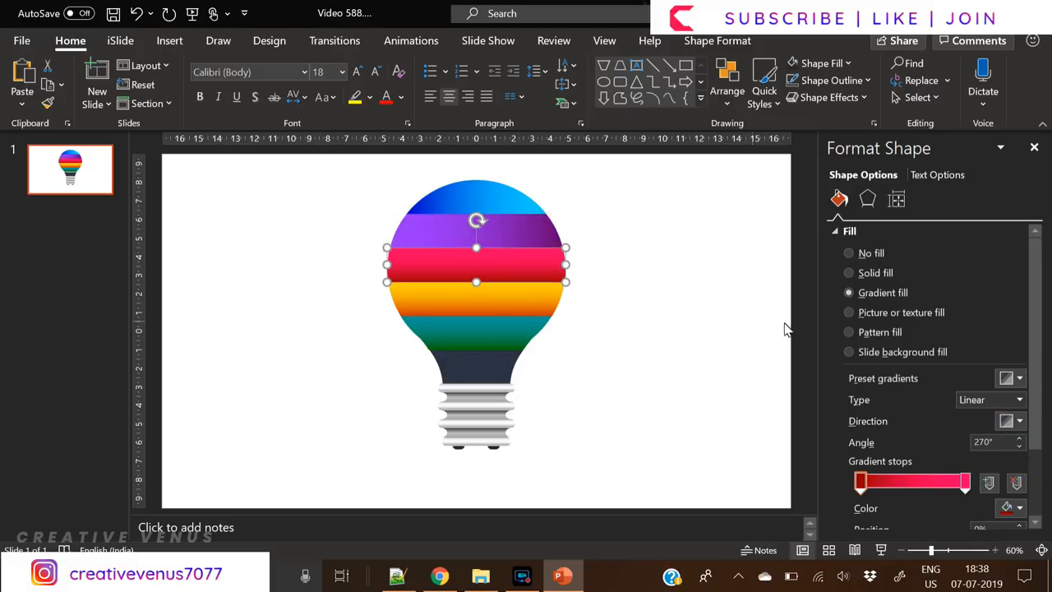
# Adjust the pink, orange and green bands' gradients, changing the green band's gradient angle.
pyautogui.click(1016, 421)
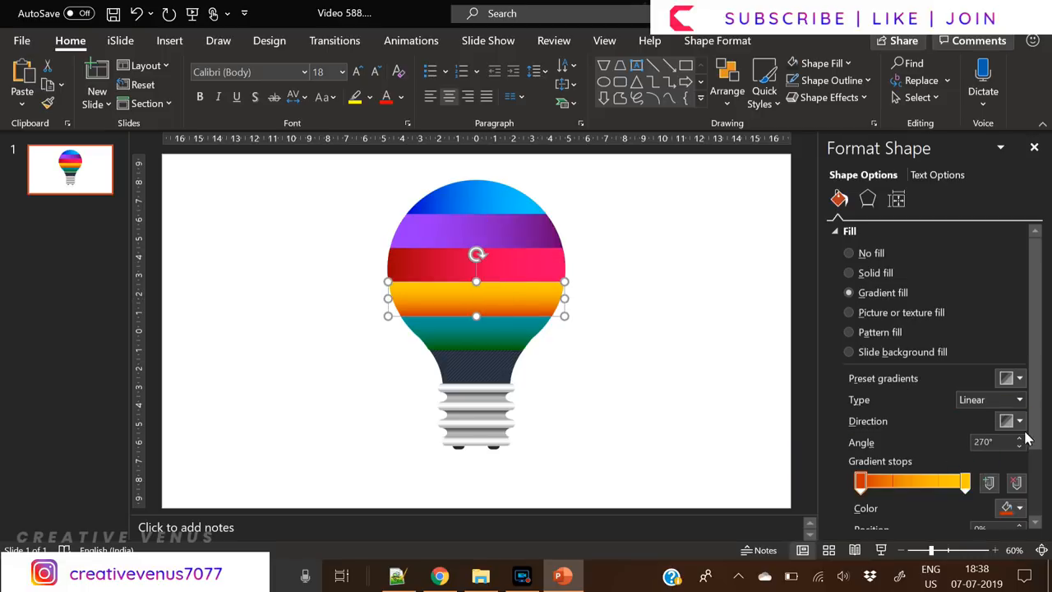
pyautogui.click(1017, 420)
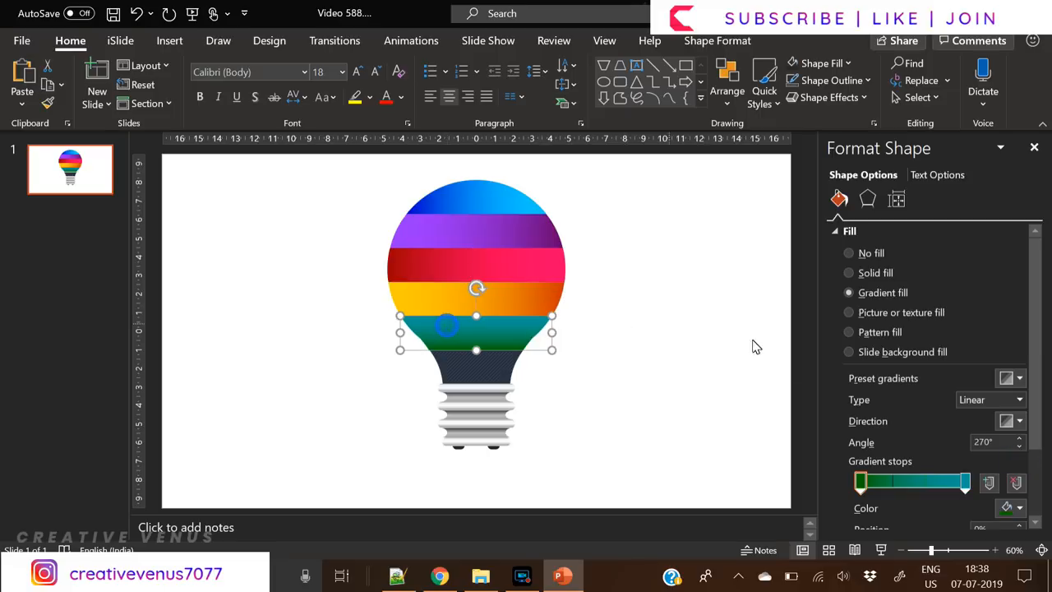
pyautogui.click(1009, 420)
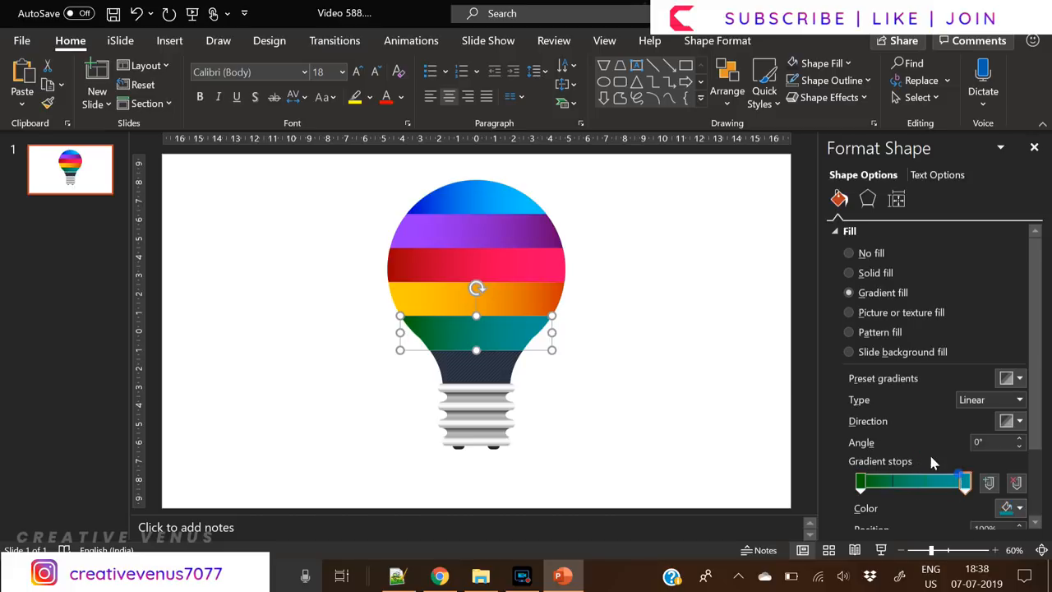
pyautogui.click(1016, 508)
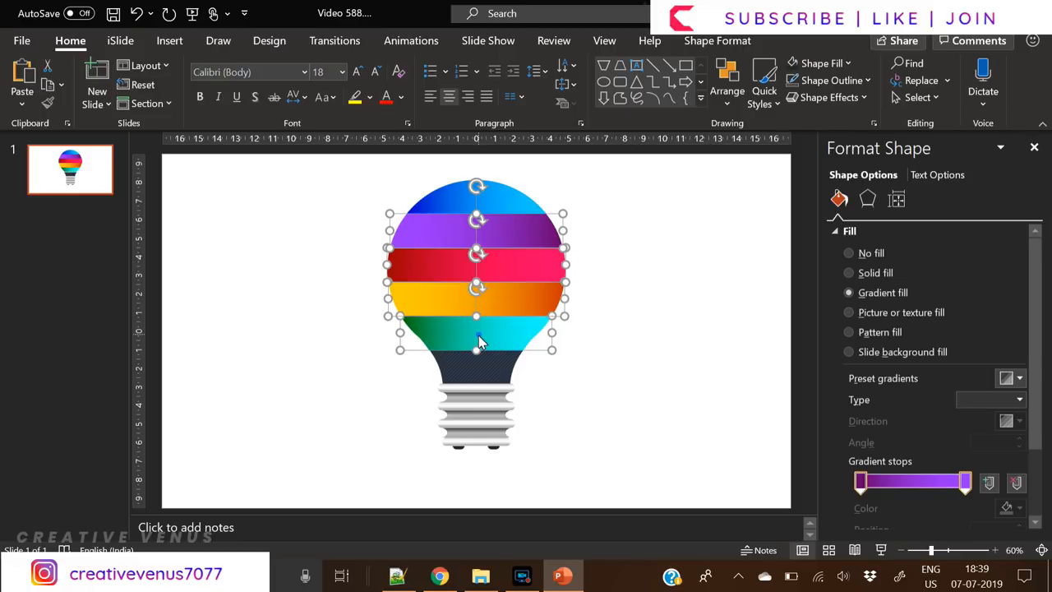
# Select all coloured bands together and set their shadow effect and shadow colour.
pyautogui.click(866, 199)
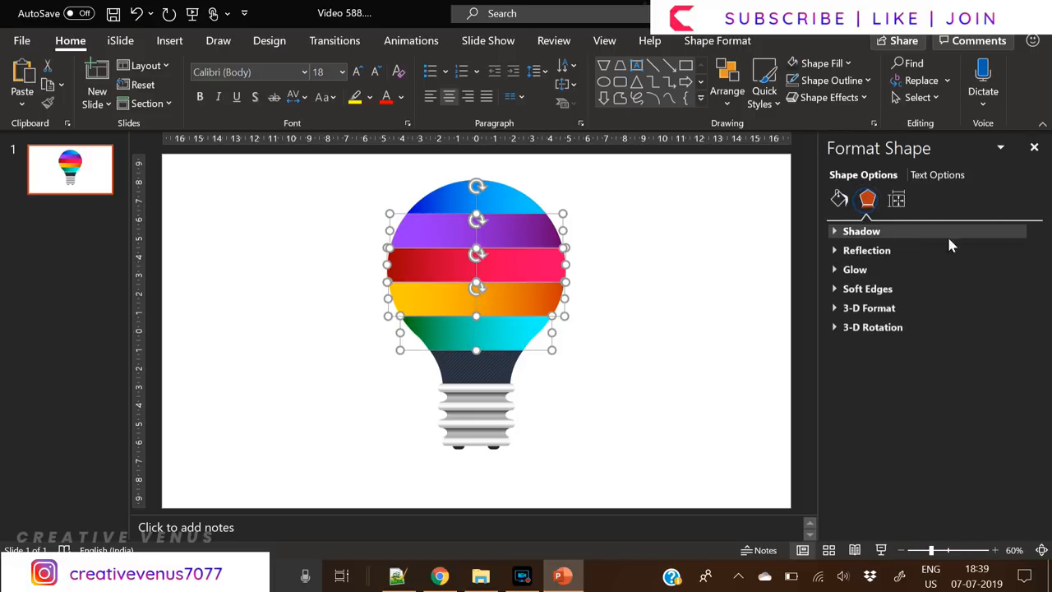
pyautogui.click(1009, 250)
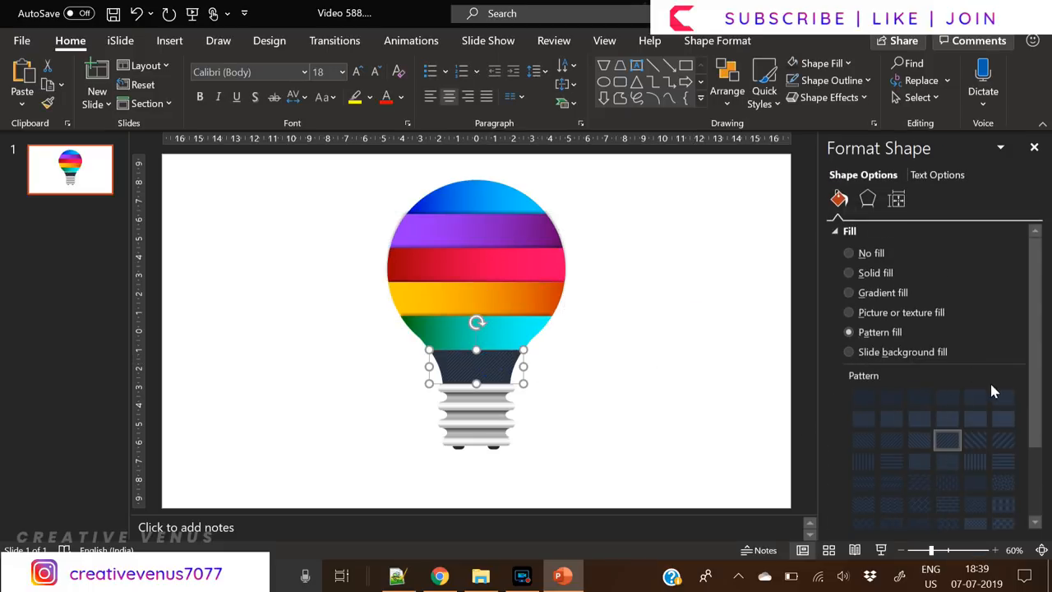
pyautogui.click(867, 199)
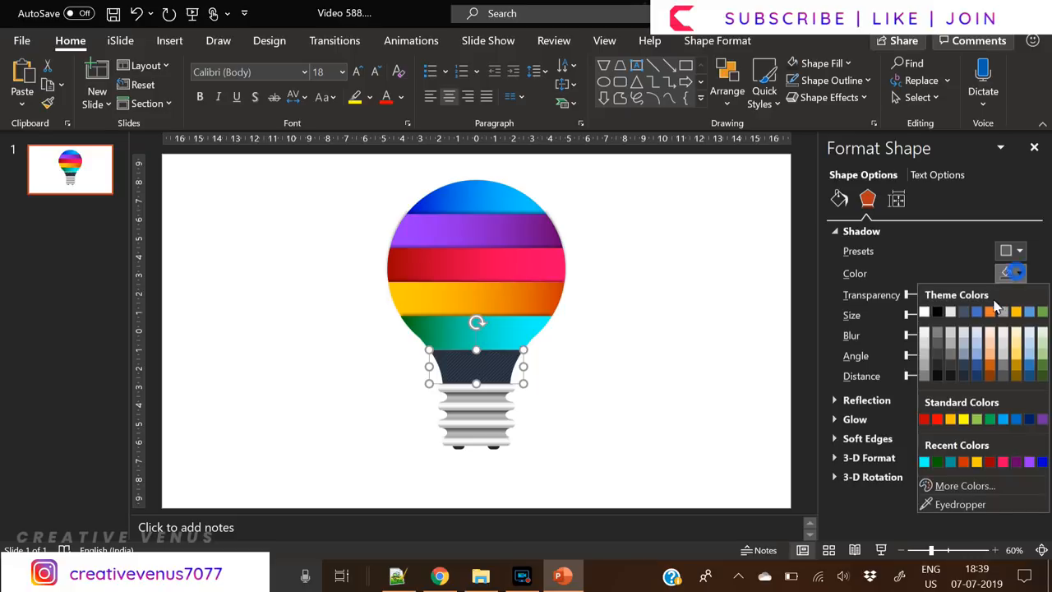
pyautogui.click(1010, 249)
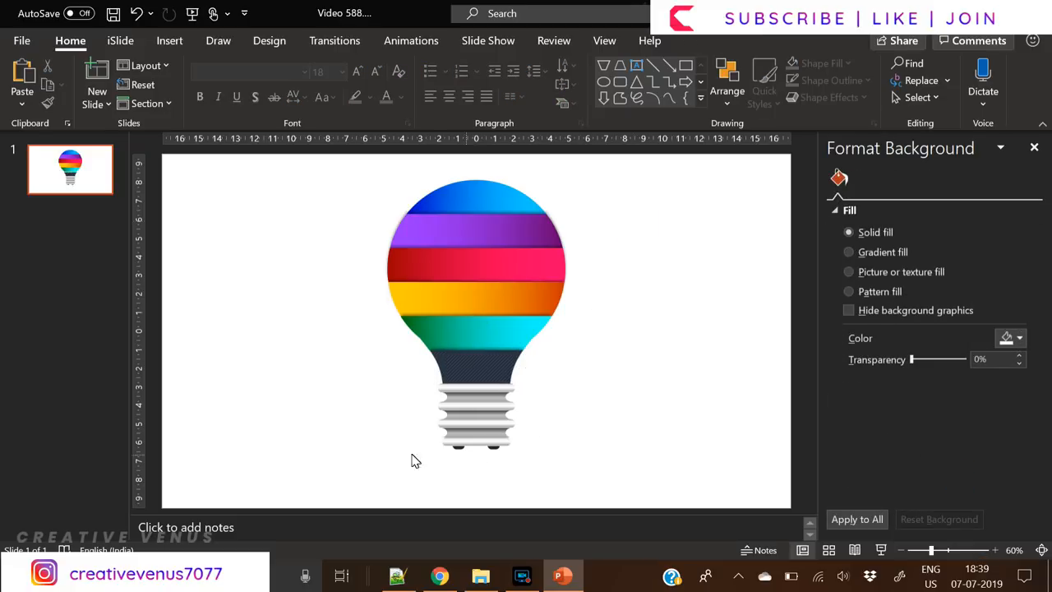
# Make the background a gradient, draw an oval over the bulb head, send it backward with no outline.
pyautogui.click(848, 252)
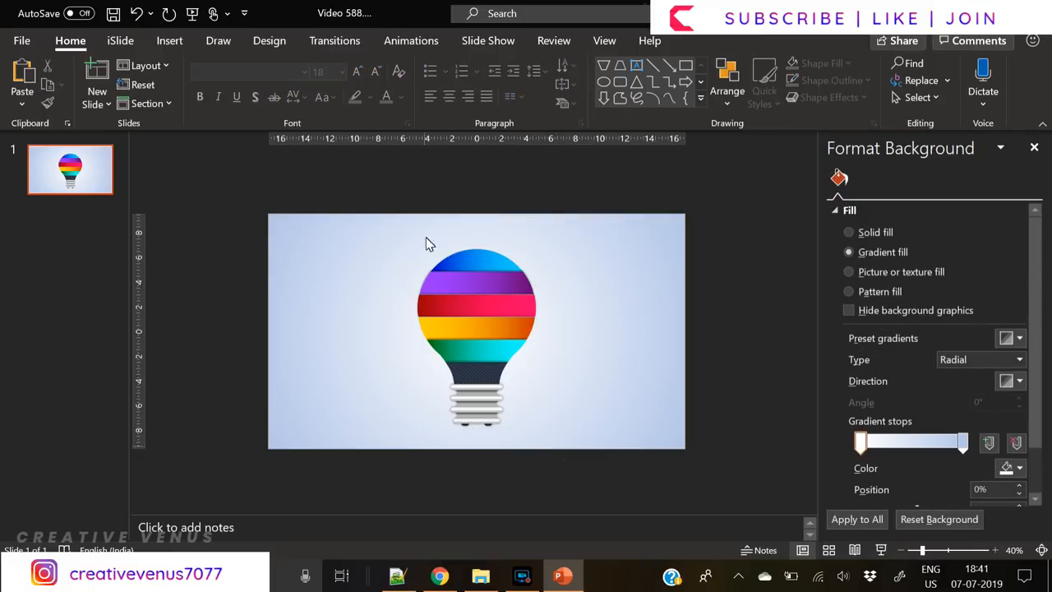
pyautogui.click(255, 82)
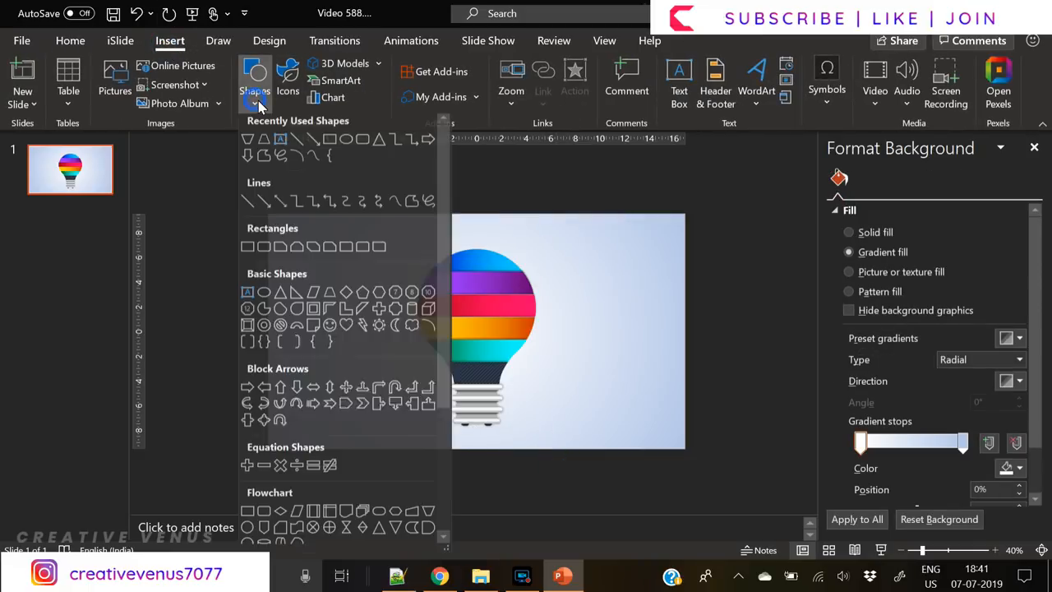
pyautogui.click(477, 327)
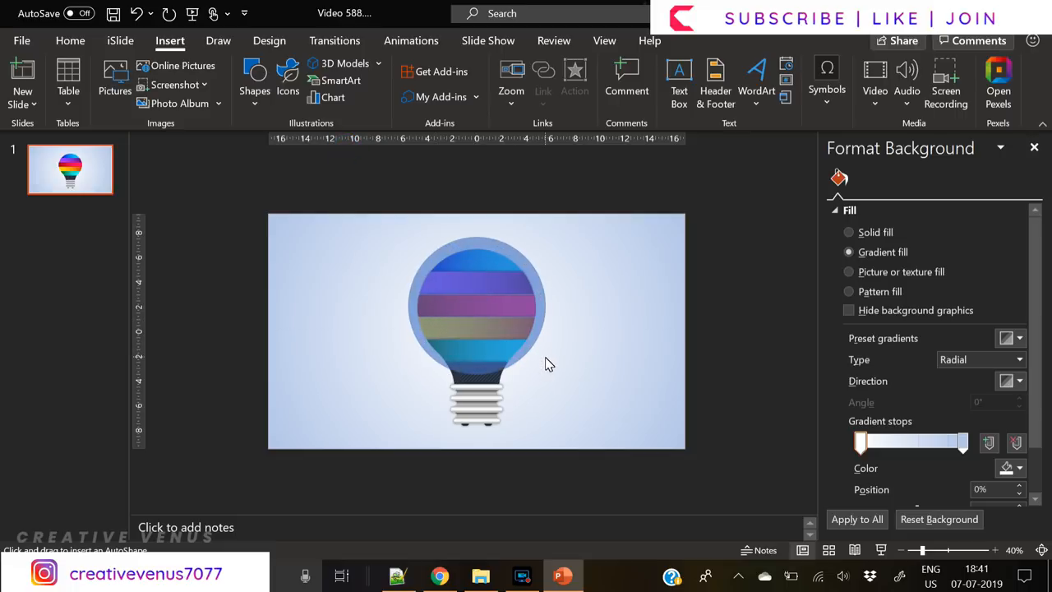
pyautogui.click(477, 309)
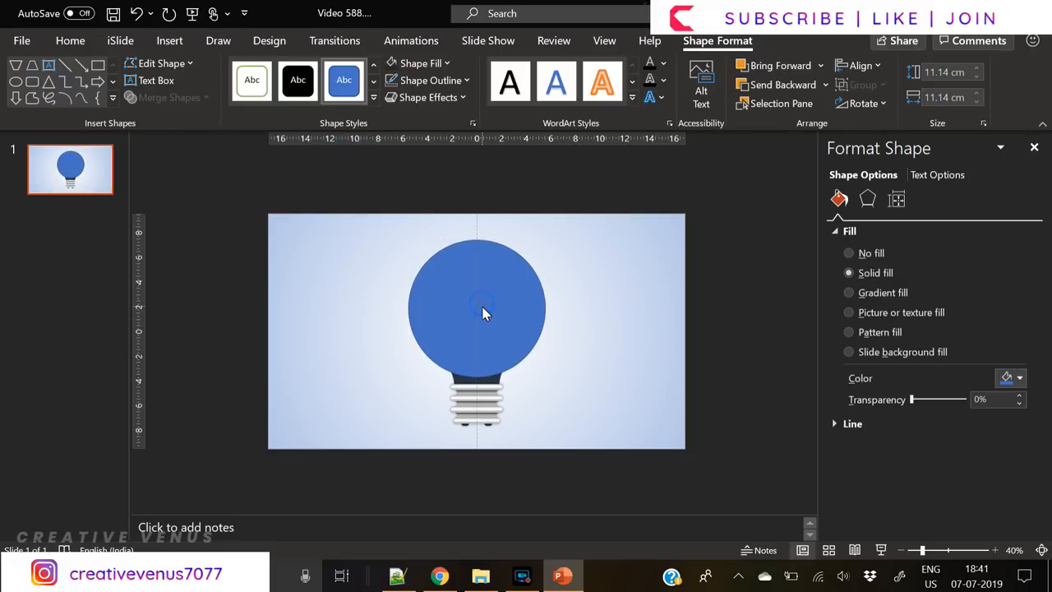
pyautogui.click(485, 310)
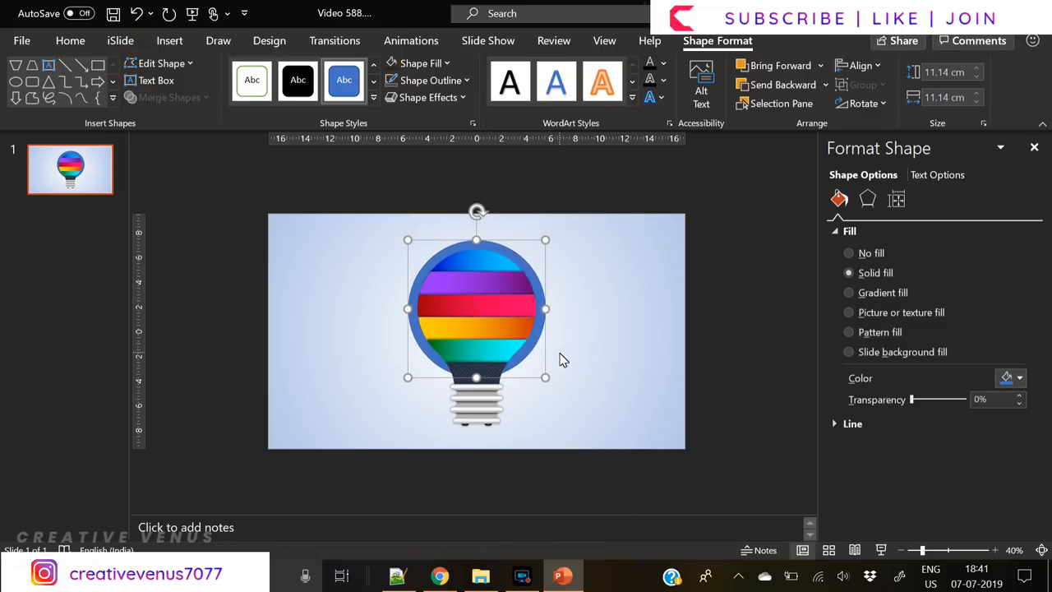
pyautogui.click(852, 424)
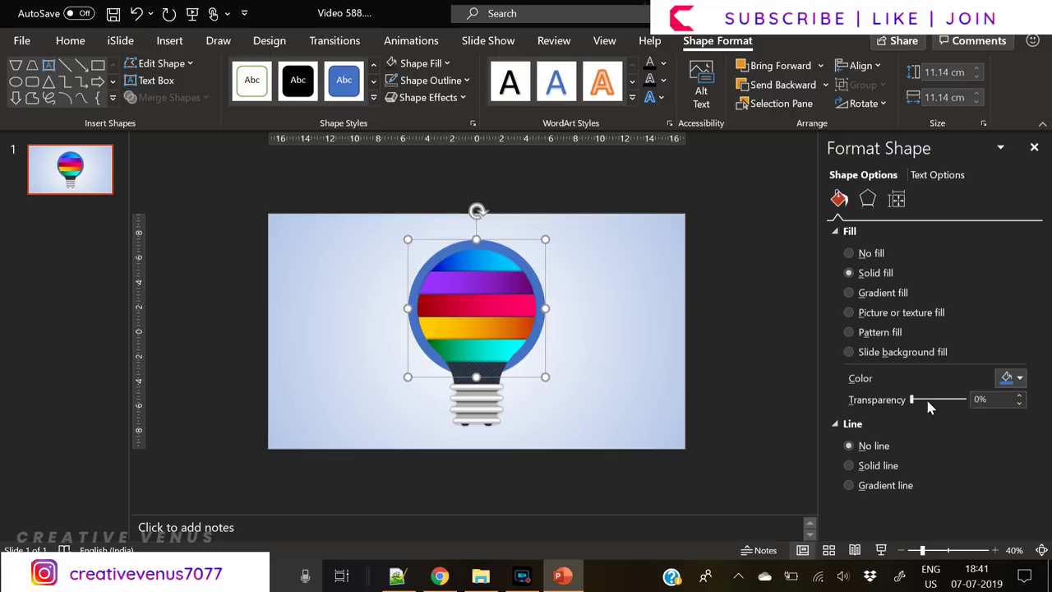
# Fill the circle with a radial gradient and give it an inner shadow with raised blur.
pyautogui.click(848, 293)
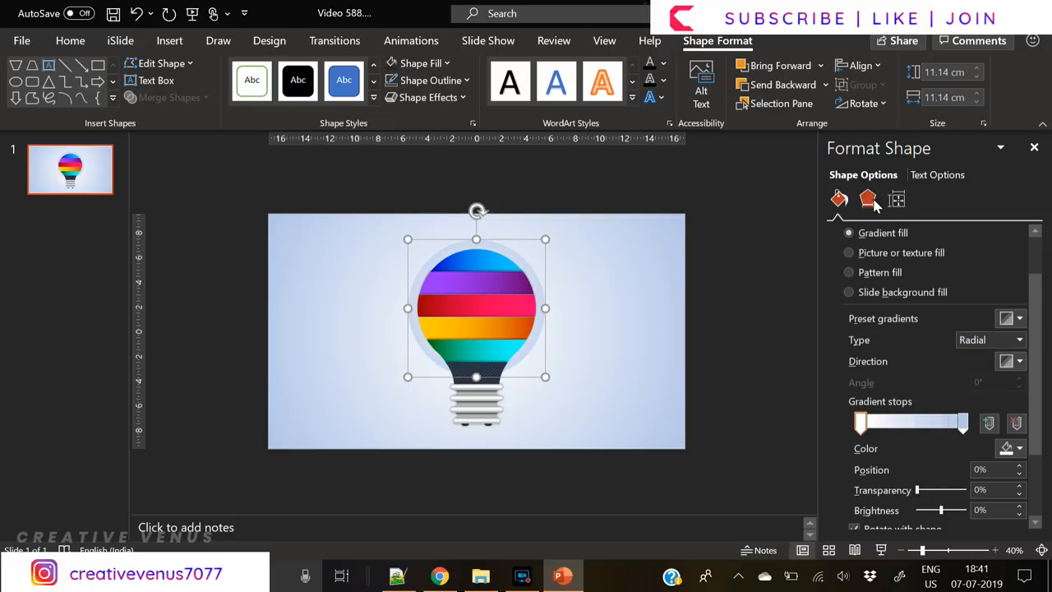
pyautogui.click(868, 199)
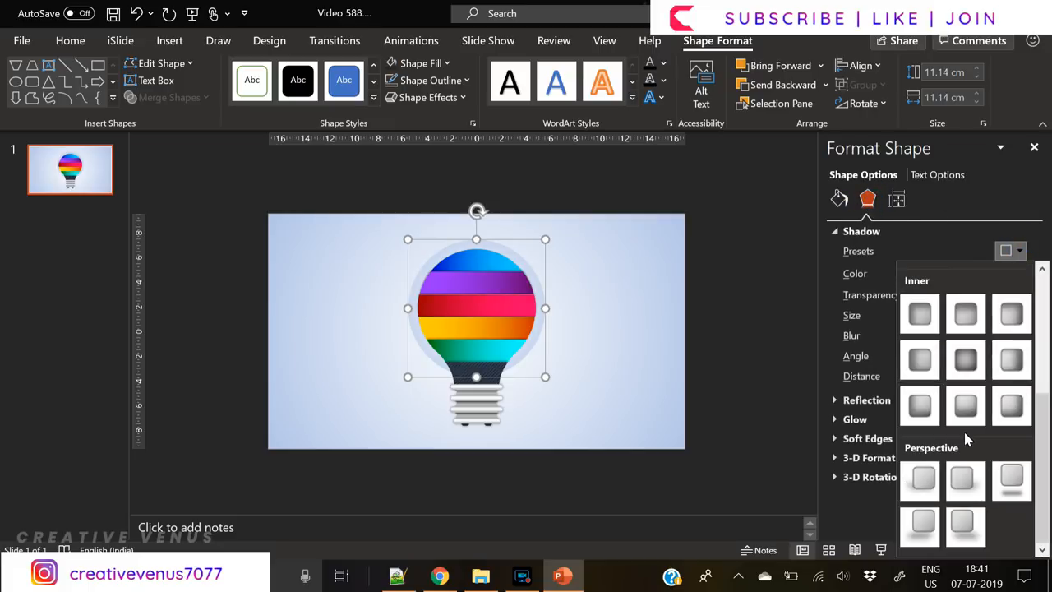
pyautogui.click(919, 312)
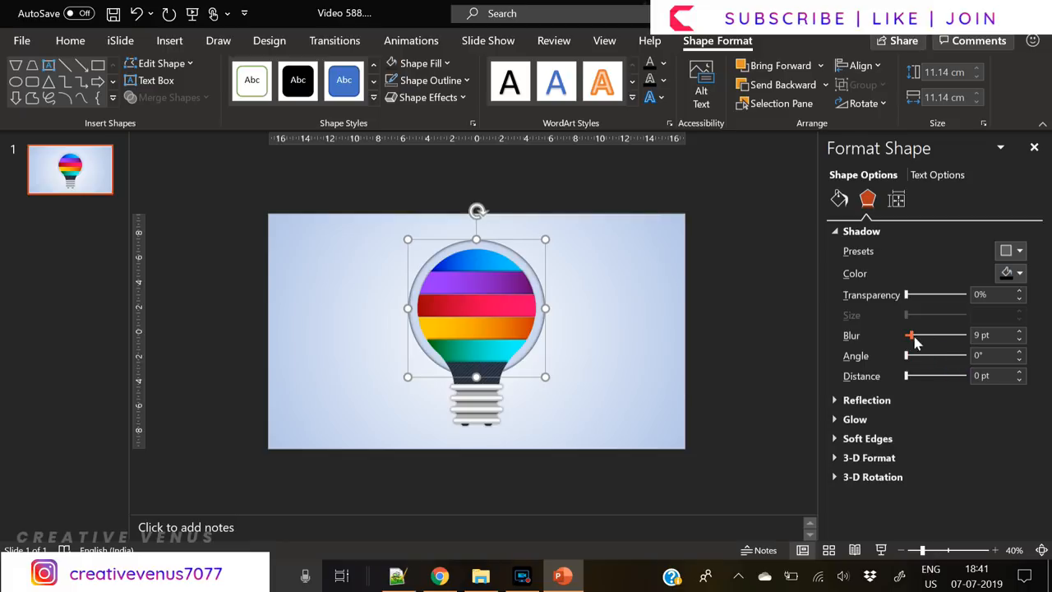
pyautogui.moveTo(911, 335); pyautogui.dragTo(907, 335)
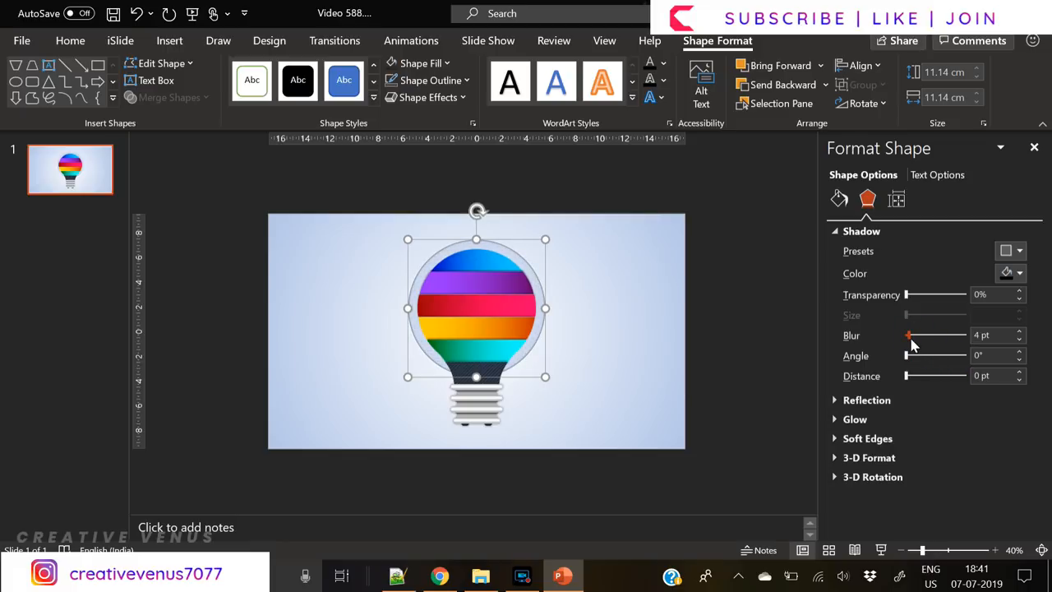
pyautogui.click(1006, 273)
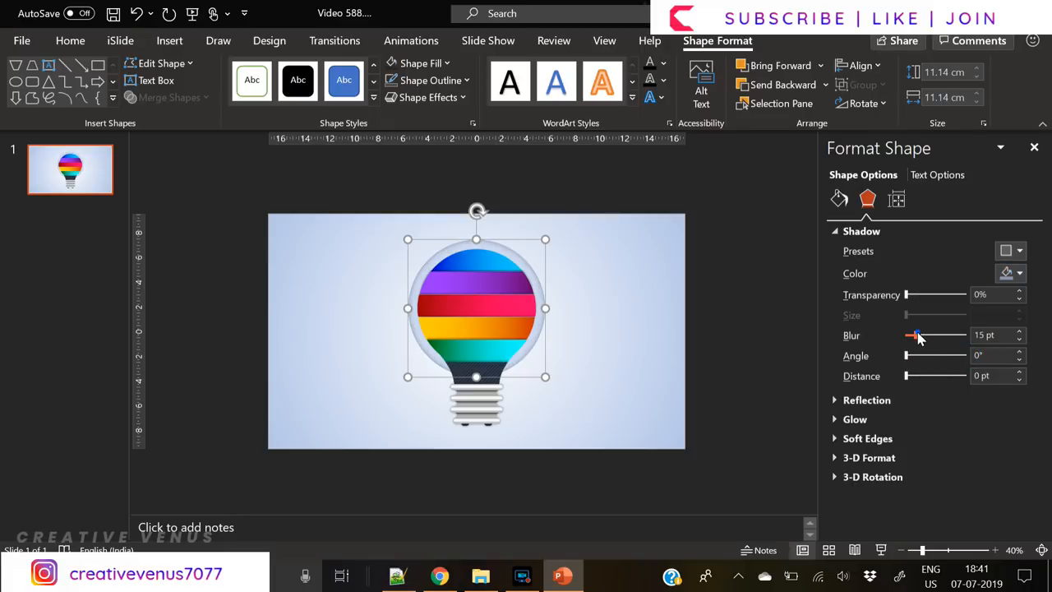
pyautogui.moveTo(914, 335); pyautogui.dragTo(929, 335)
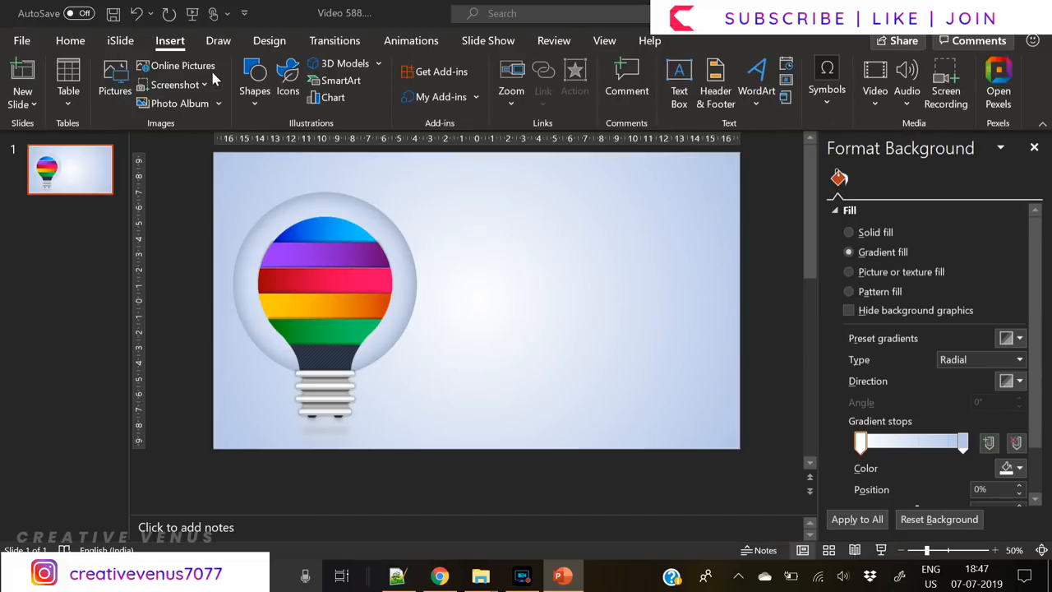
pyautogui.moveTo(290, 95)
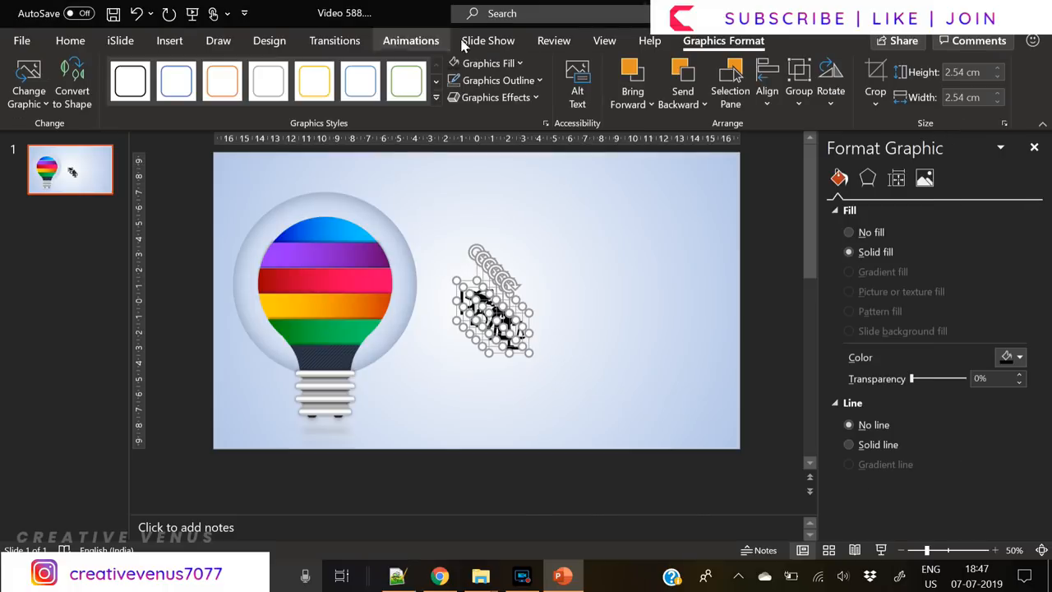
# Resize the inserted icons to 0.9 cm height and place one on the green band.
pyautogui.click(516, 62)
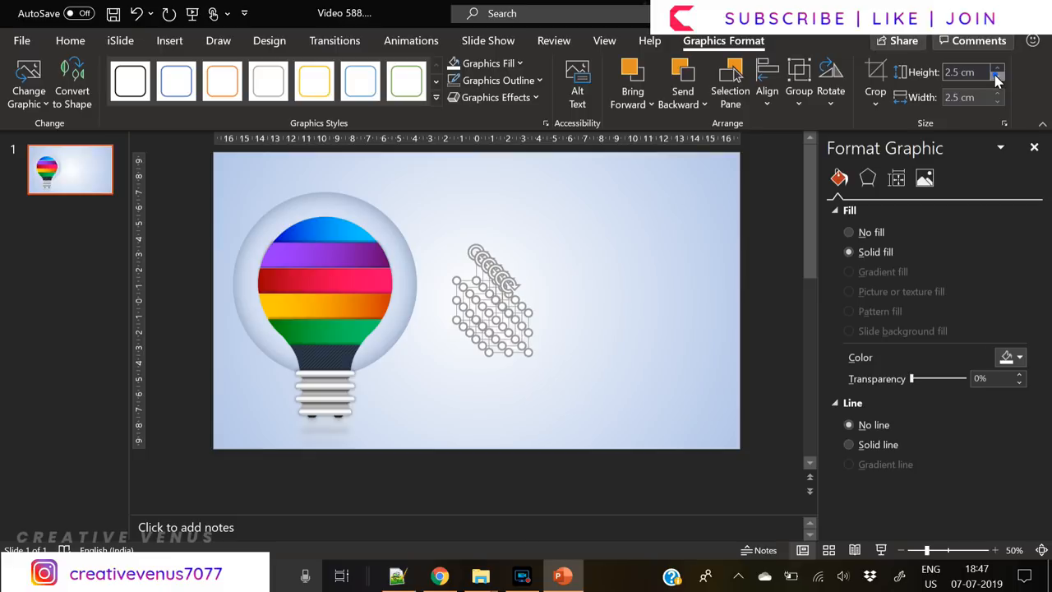
pyautogui.click(1002, 79)
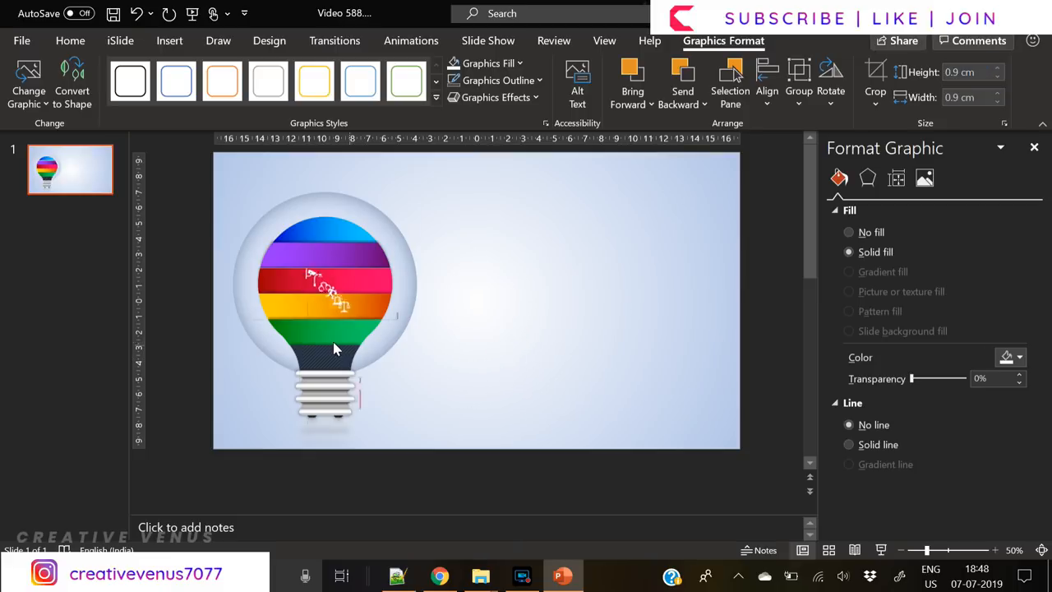
pyautogui.click(999, 69)
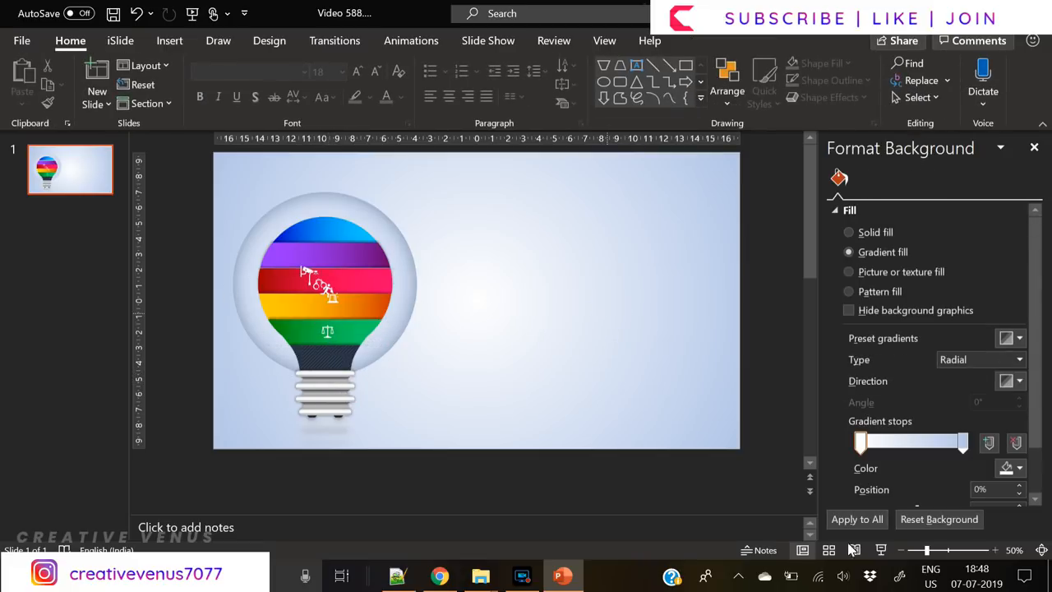
pyautogui.click(326, 329)
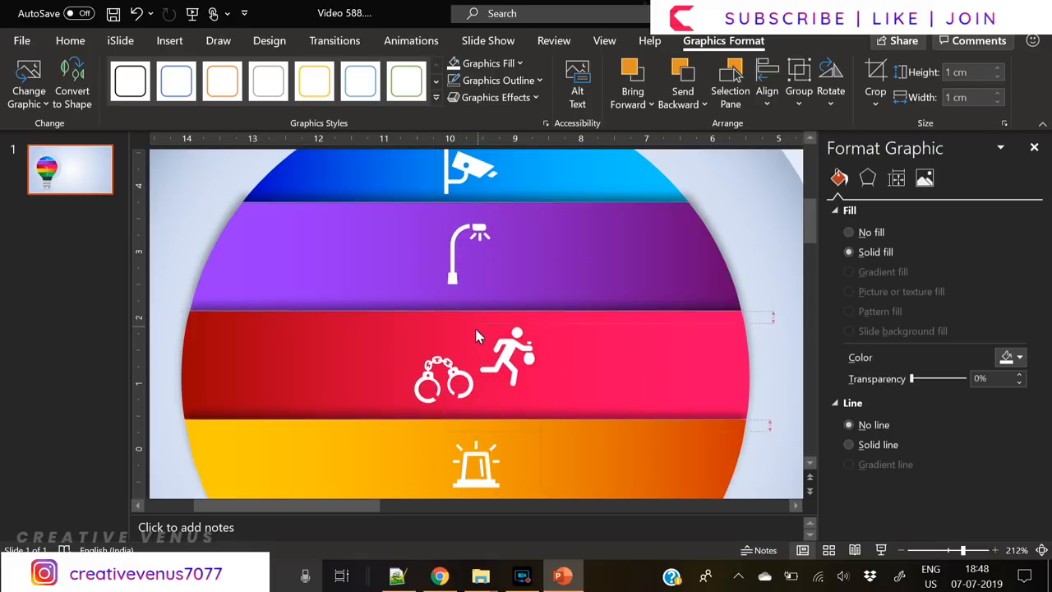
# Delete the handcuffs part on the red band and position the remaining icons across the bands.
pyautogui.click(444, 369)
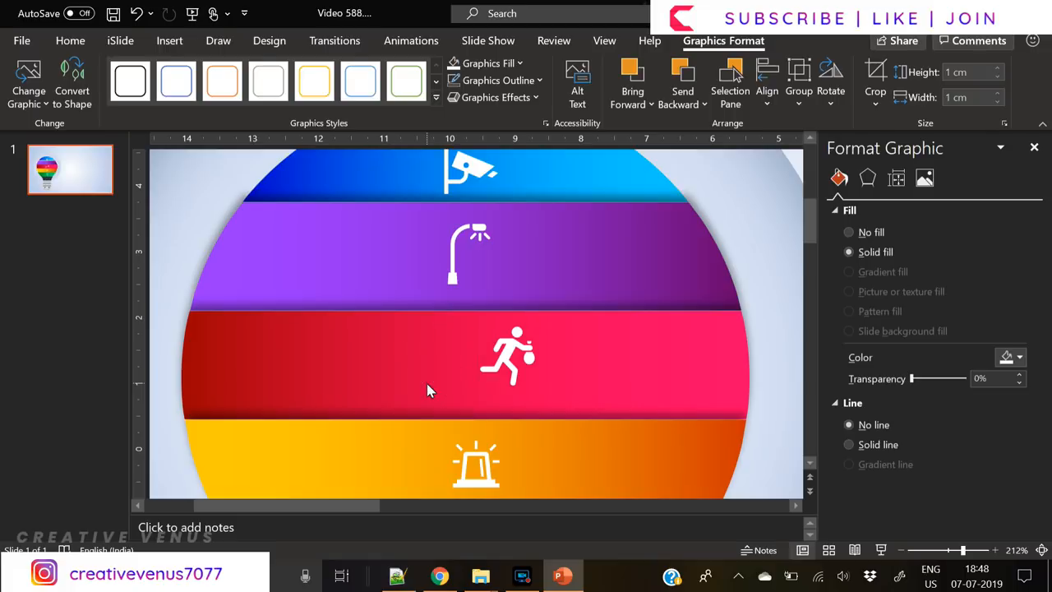
pyautogui.click(506, 355)
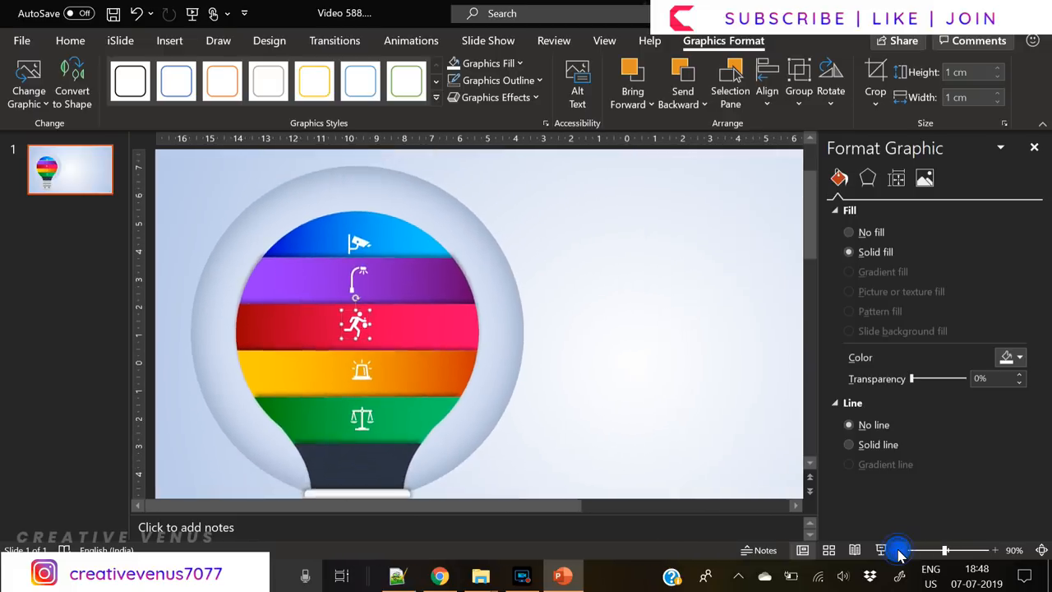
pyautogui.click(901, 549)
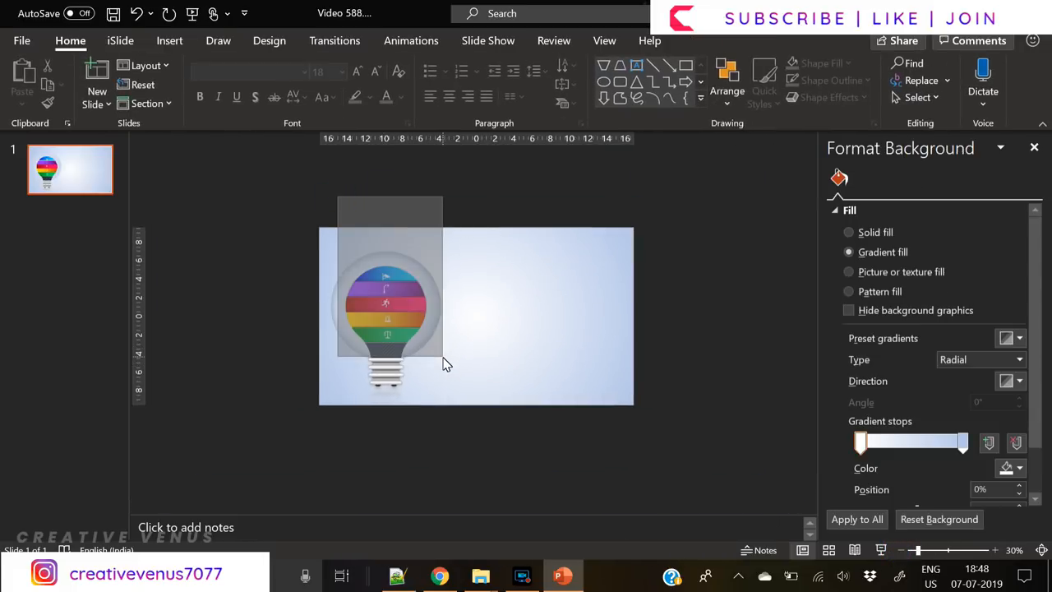
pyautogui.click(387, 309)
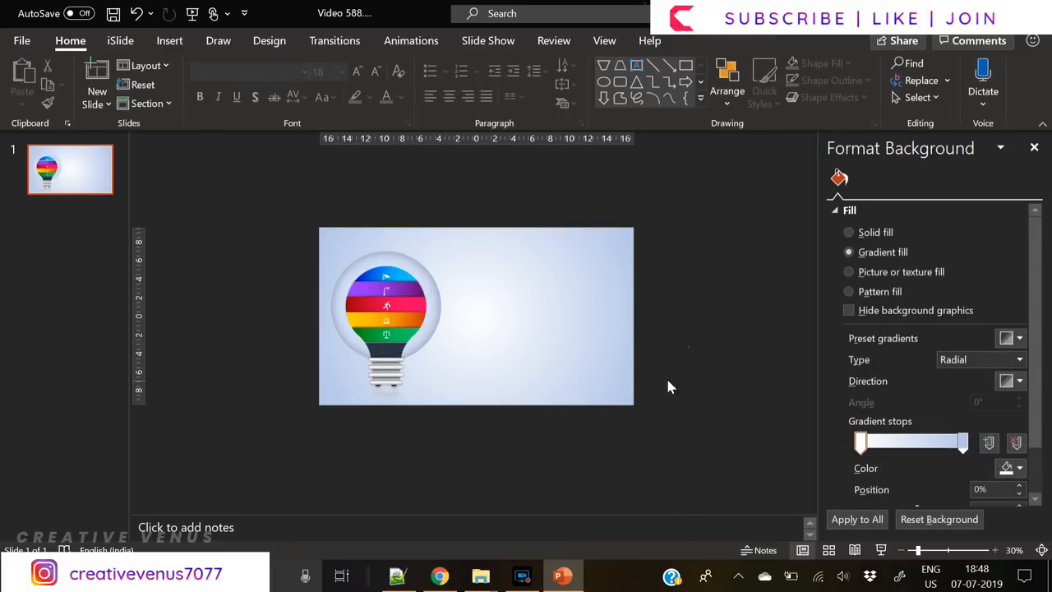
pyautogui.click(386, 304)
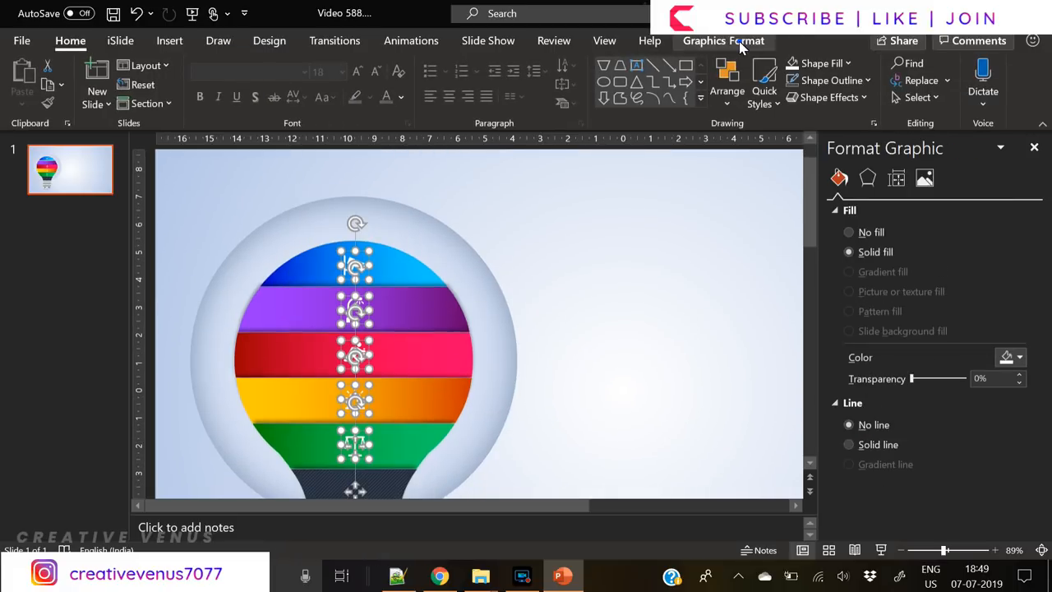
# Align all band icons to a common centre with Align Center.
pyautogui.click(762, 82)
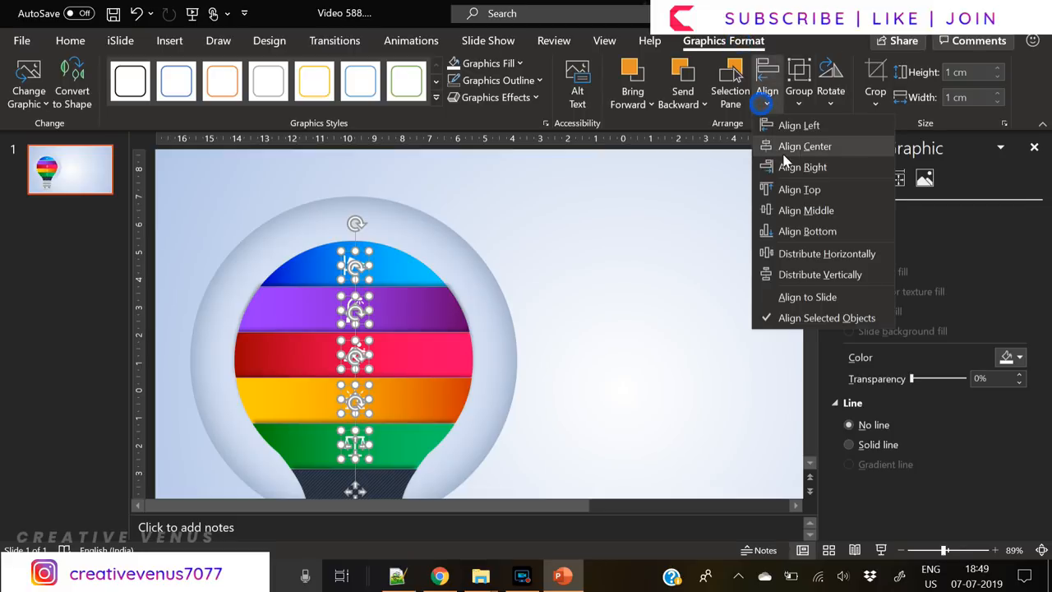
pyautogui.click(802, 145)
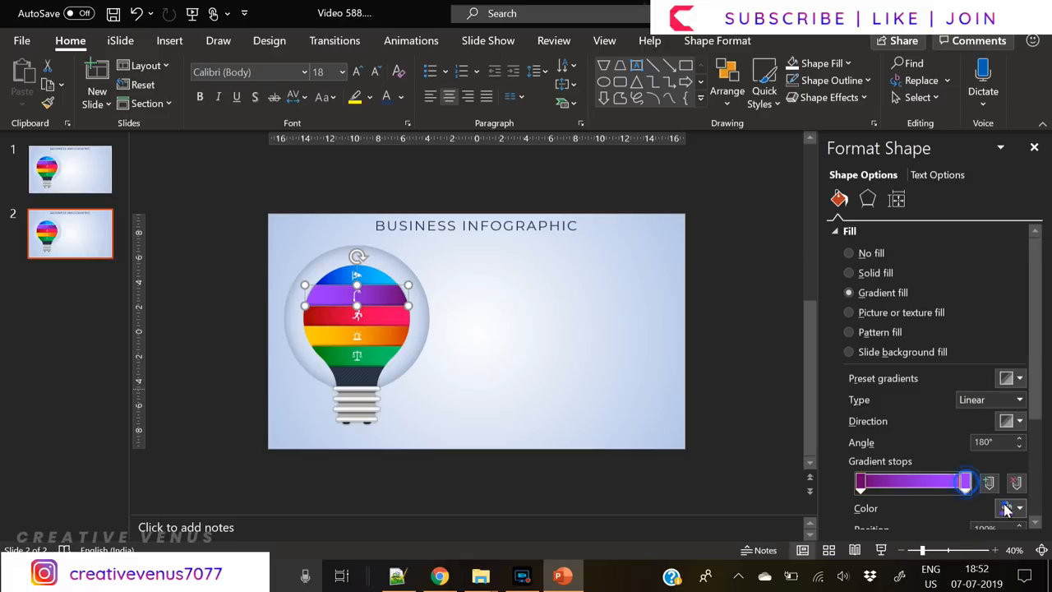
# Set the purple segment's gradient stops to grey.
pyautogui.click(1016, 508)
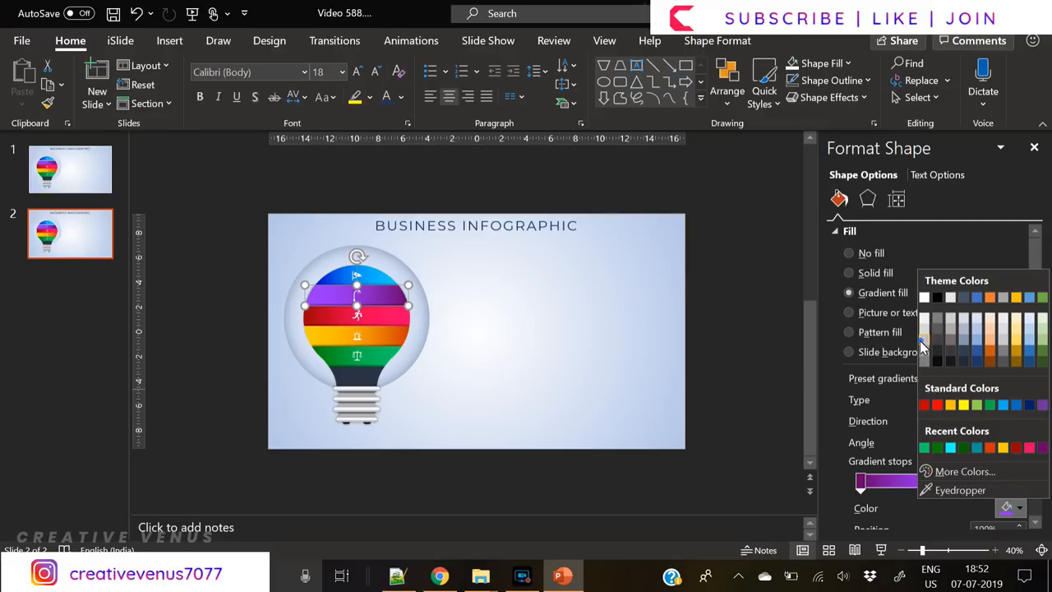
pyautogui.click(923, 337)
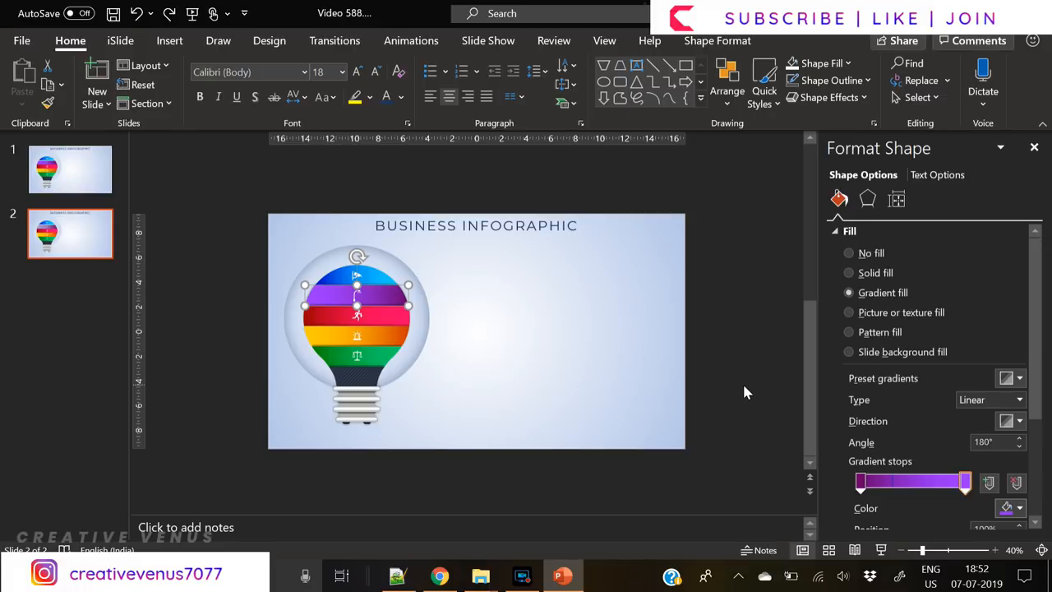
pyautogui.click(1013, 509)
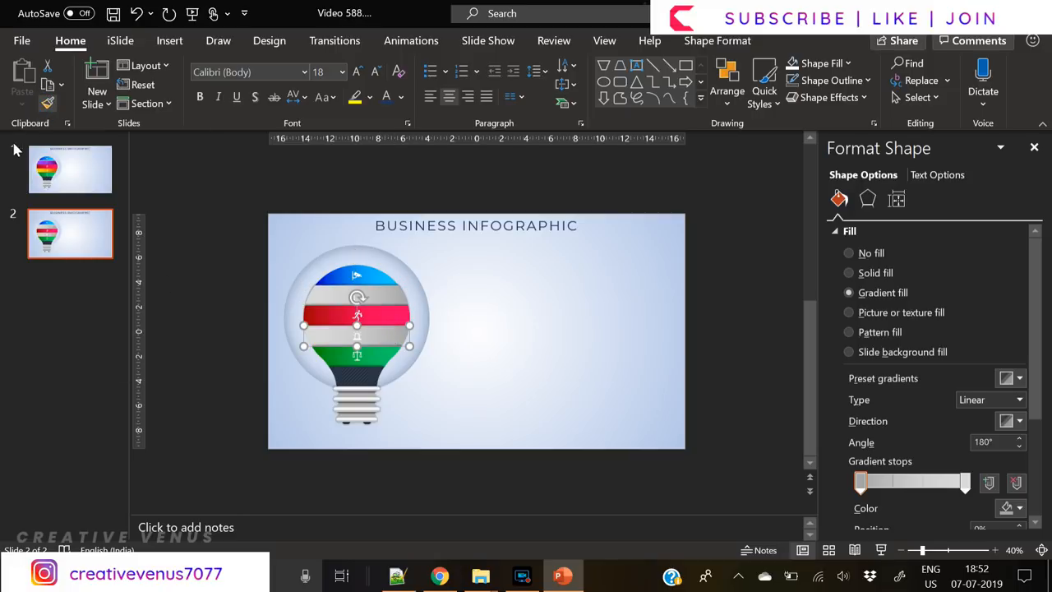
pyautogui.moveTo(393, 306)
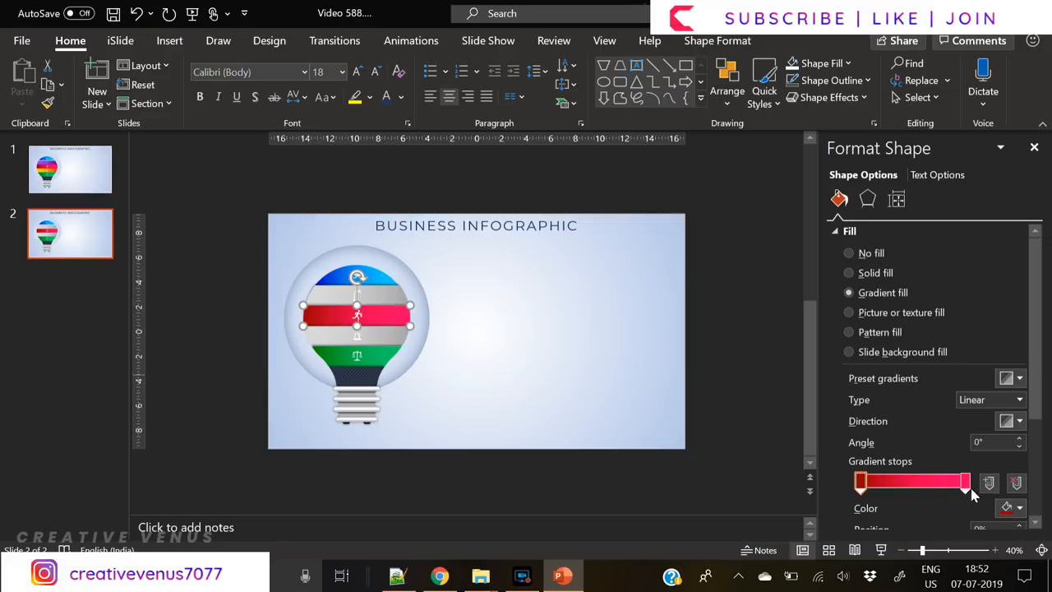
# Grey out the red segment's gradient stops and the green segment too.
pyautogui.click(1011, 510)
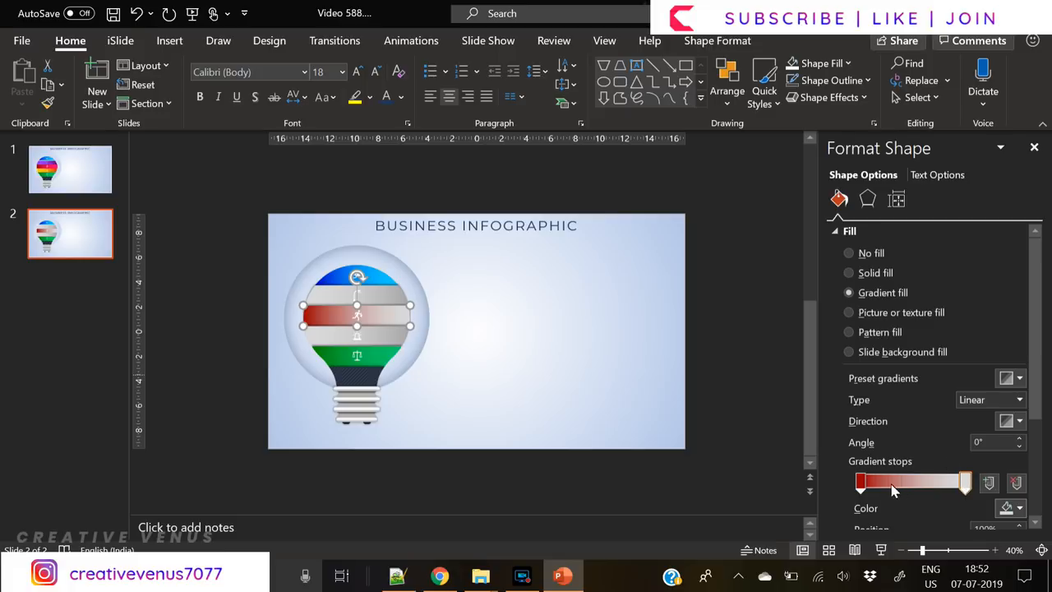
pyautogui.click(1016, 508)
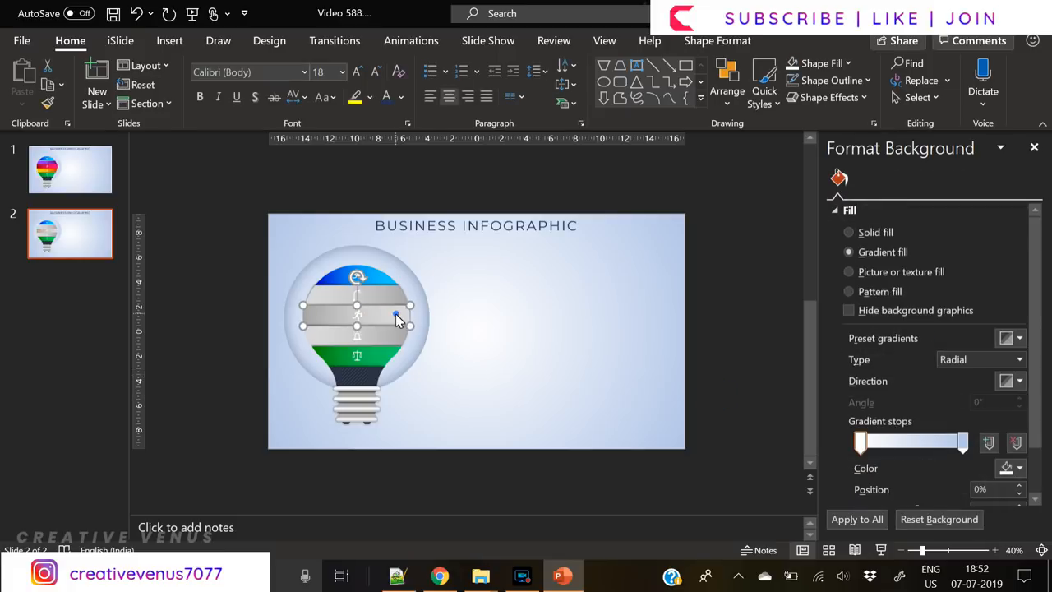
pyautogui.click(396, 316)
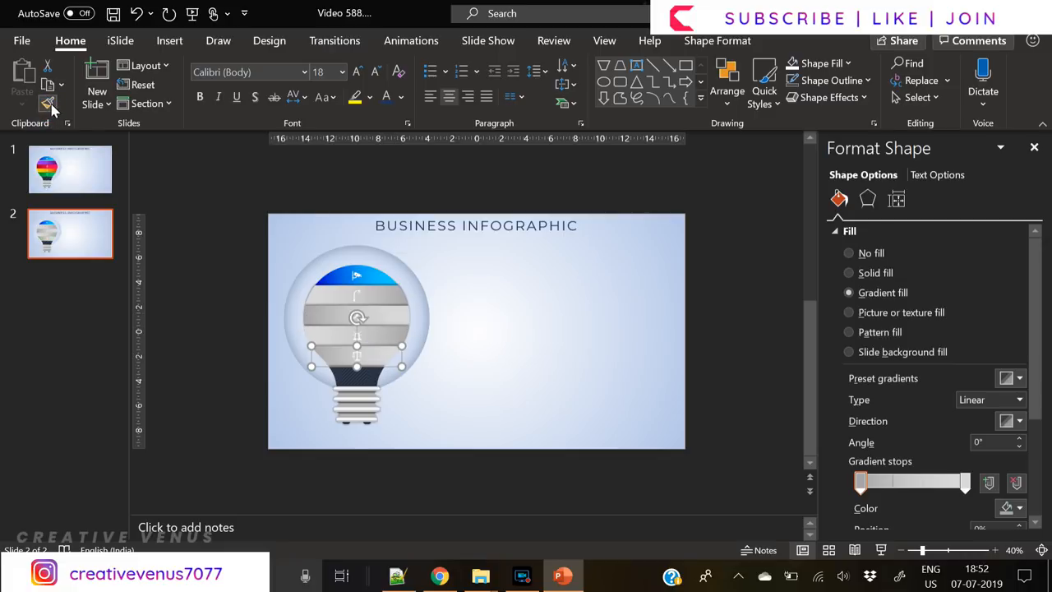
pyautogui.click(169, 40)
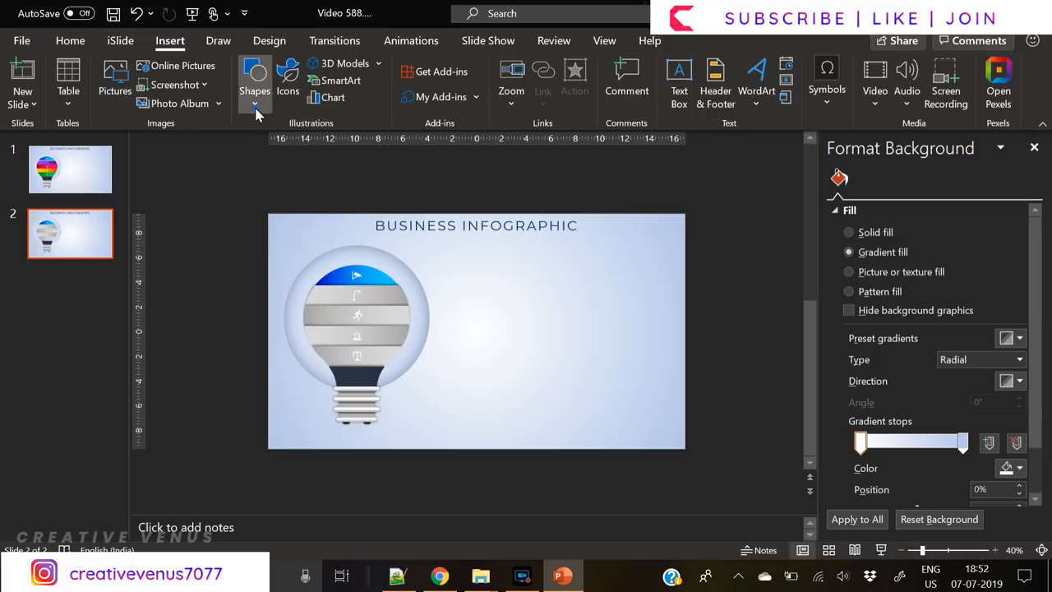
pyautogui.moveTo(679, 79)
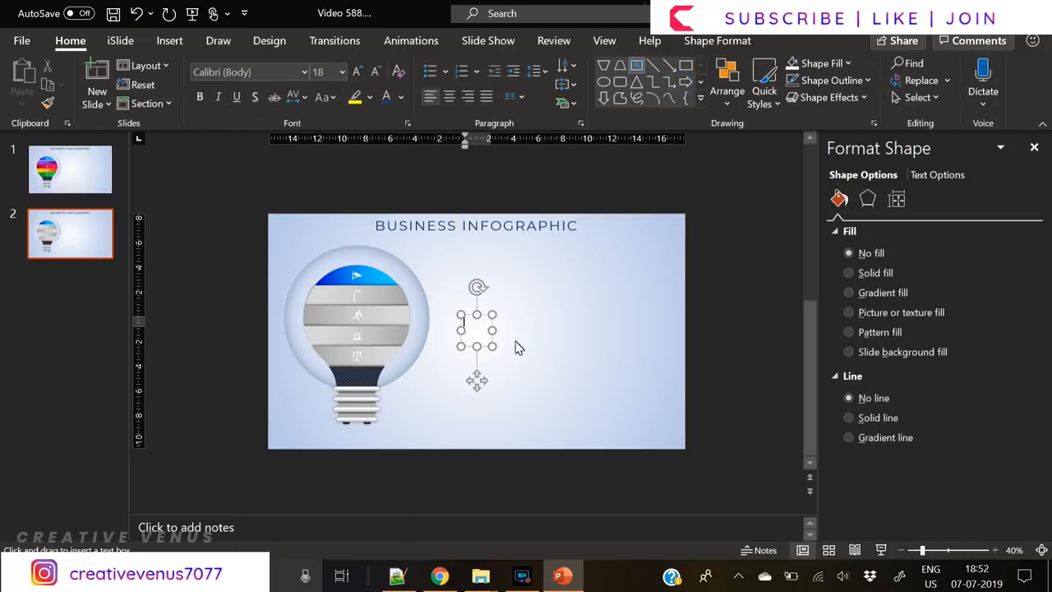
pyautogui.moveTo(613, 304)
pyautogui.write('Headin')
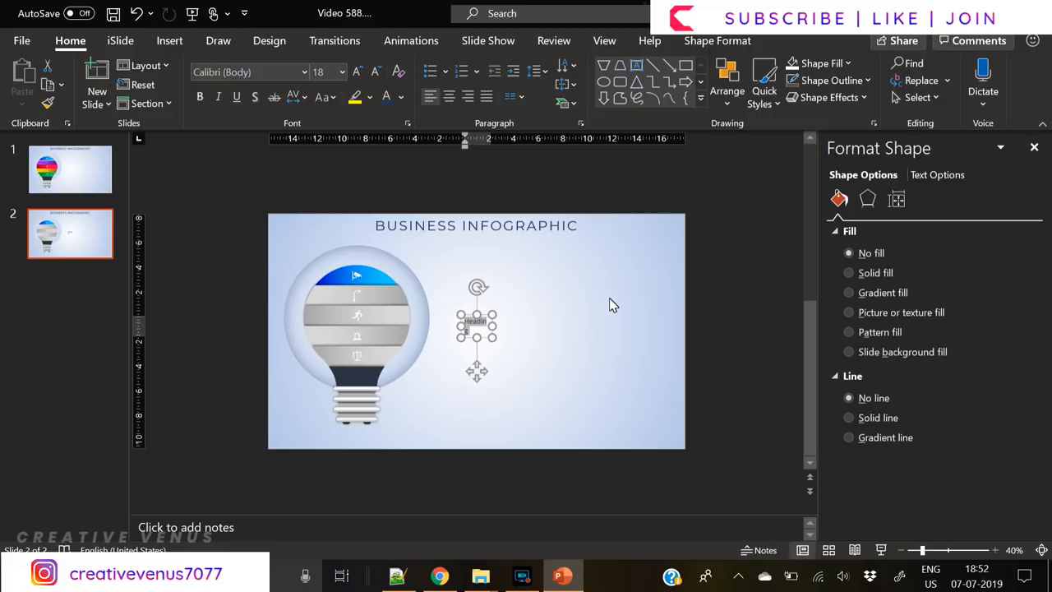
# Set the font to Montserrat, position the heading higher, enlarge it and colour it grey.
pyautogui.write('Montserrat')
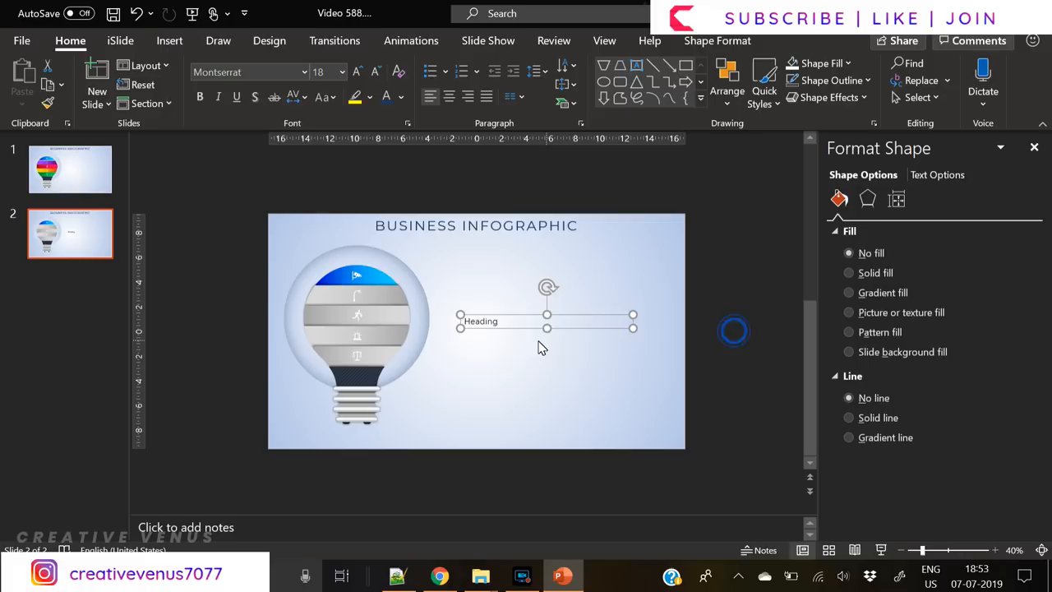
pyautogui.moveTo(546, 321); pyautogui.dragTo(552, 278)
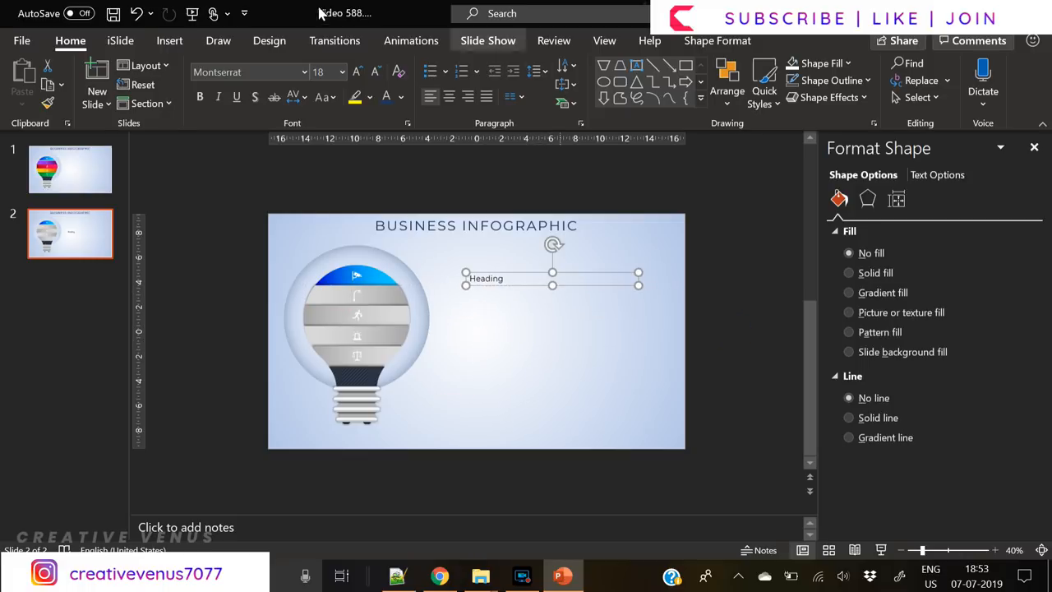
pyautogui.click(357, 72)
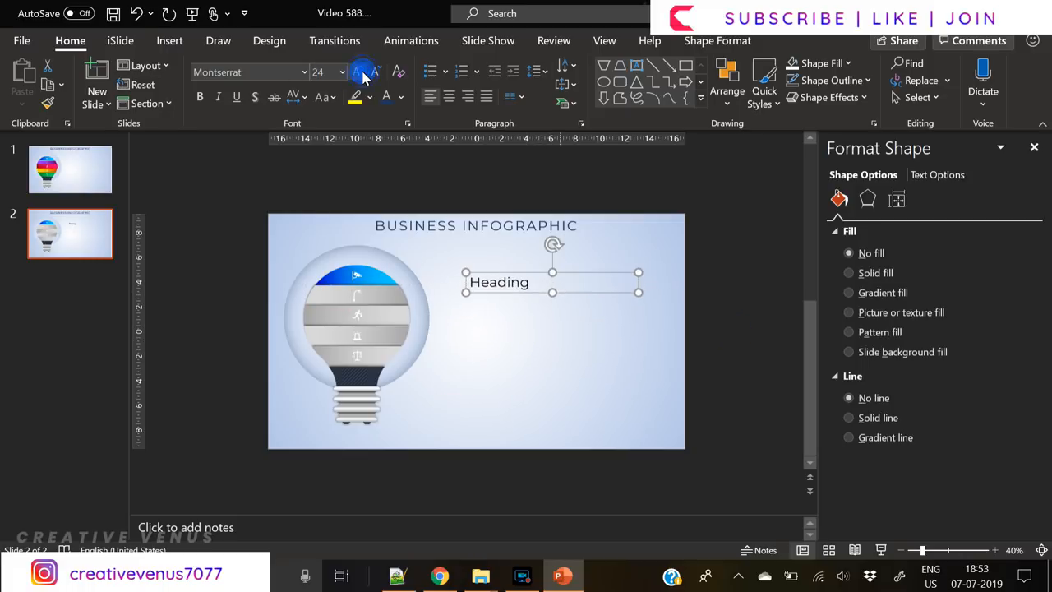
pyautogui.click(401, 97)
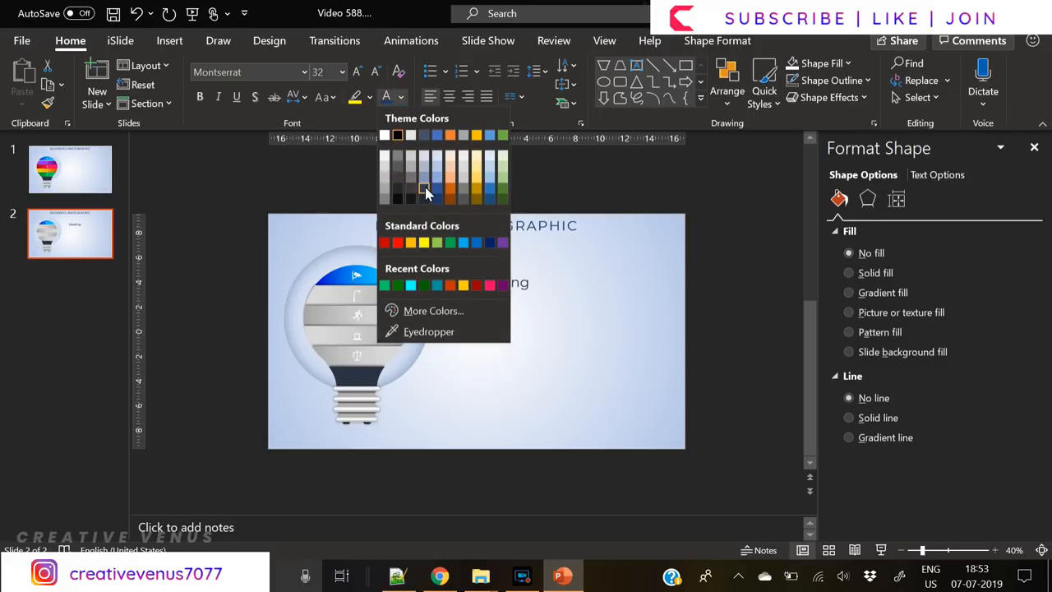
pyautogui.click(424, 189)
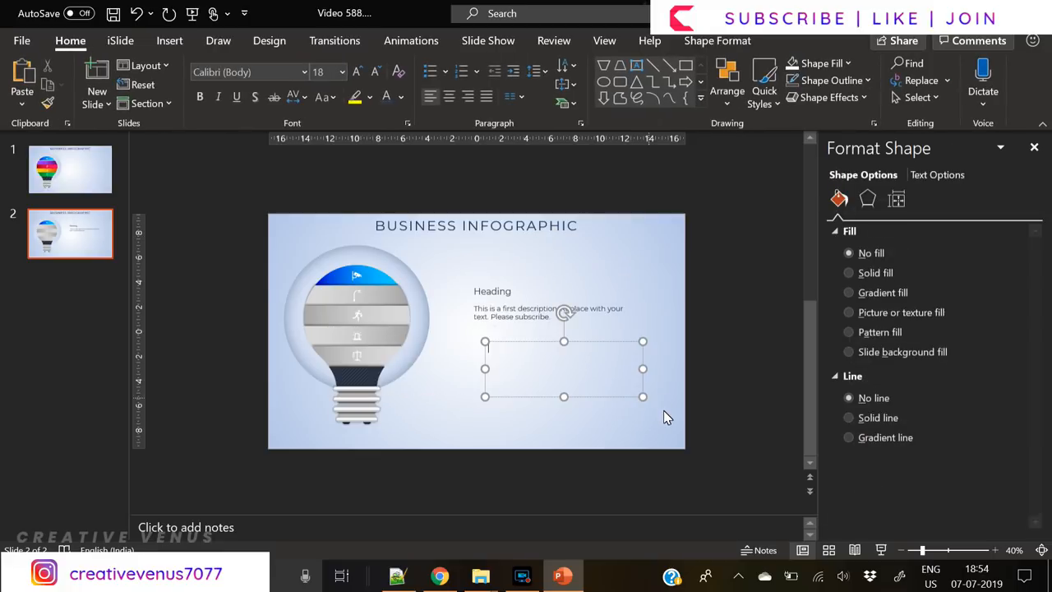
# Add the 57% figure text and select it for restyling.
pyautogui.write('57%')
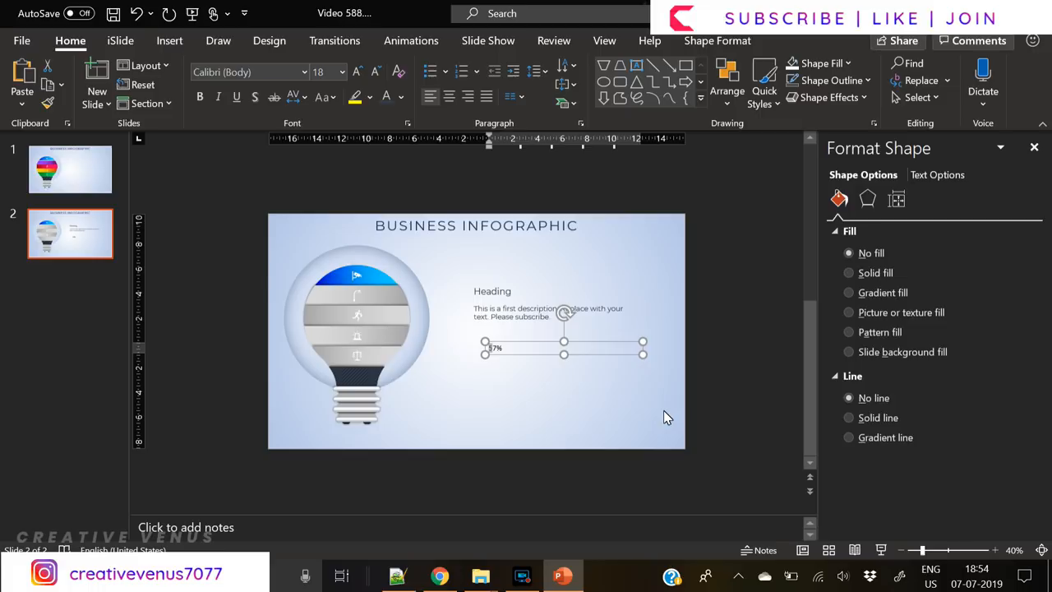
pyautogui.click(359, 72)
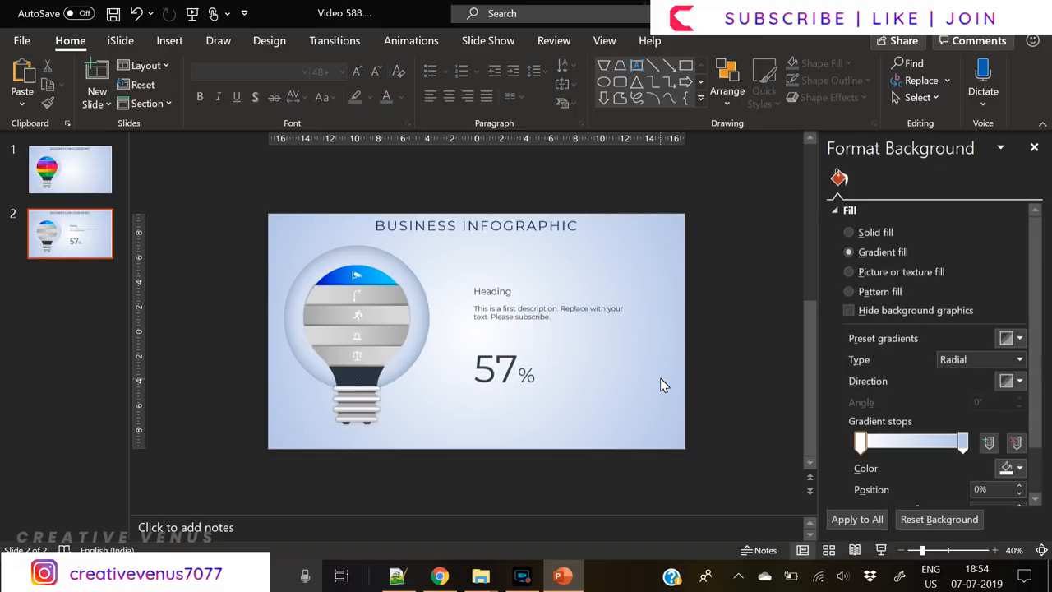
# Duplicate slide 2 and rewrite the description as a second description differing from the first.
pyautogui.rightClick(69, 233)
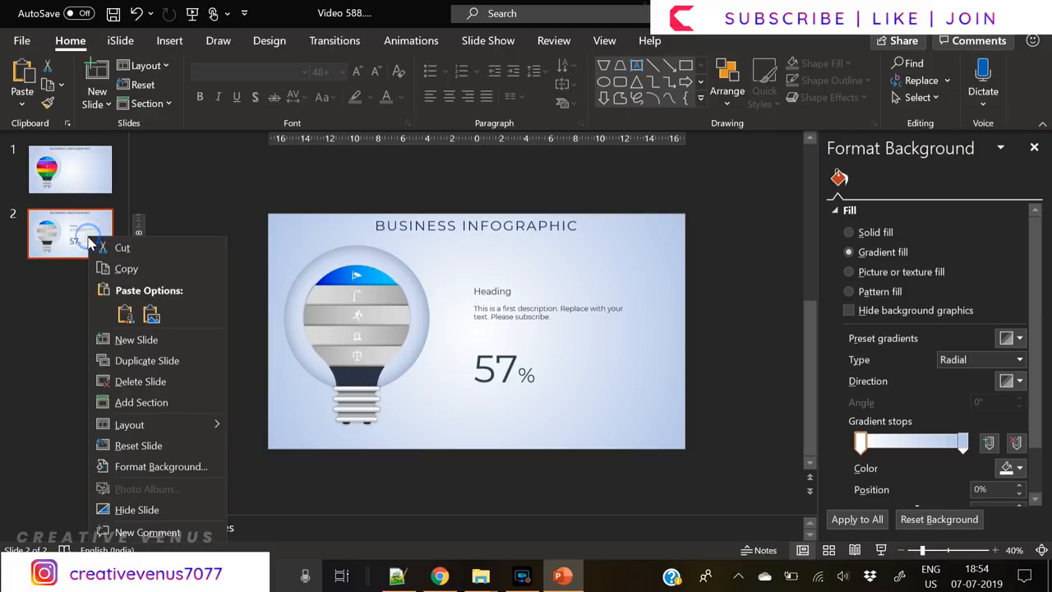
pyautogui.click(144, 362)
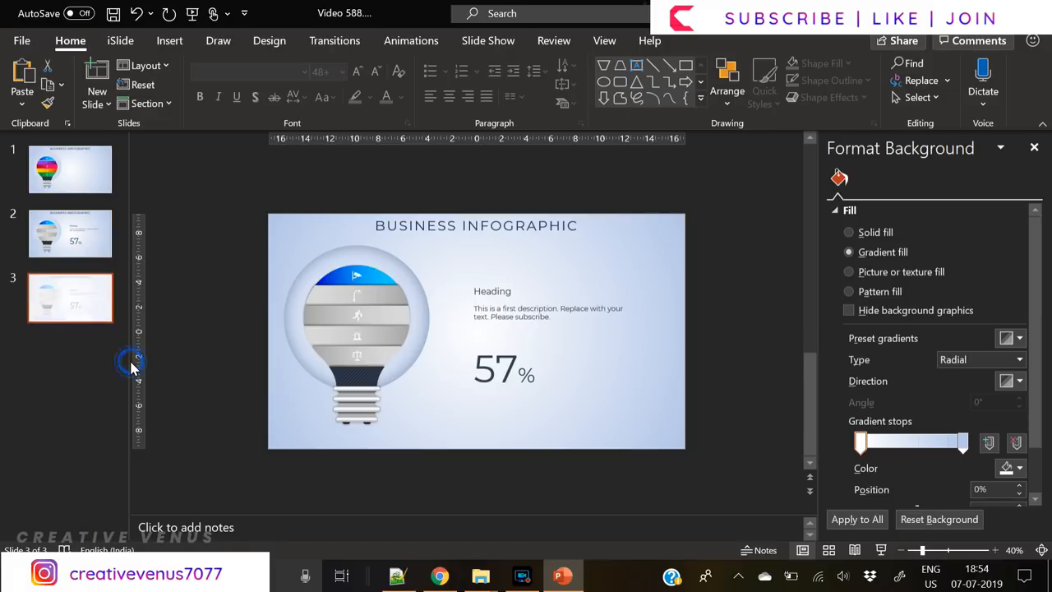
pyautogui.moveTo(392, 332)
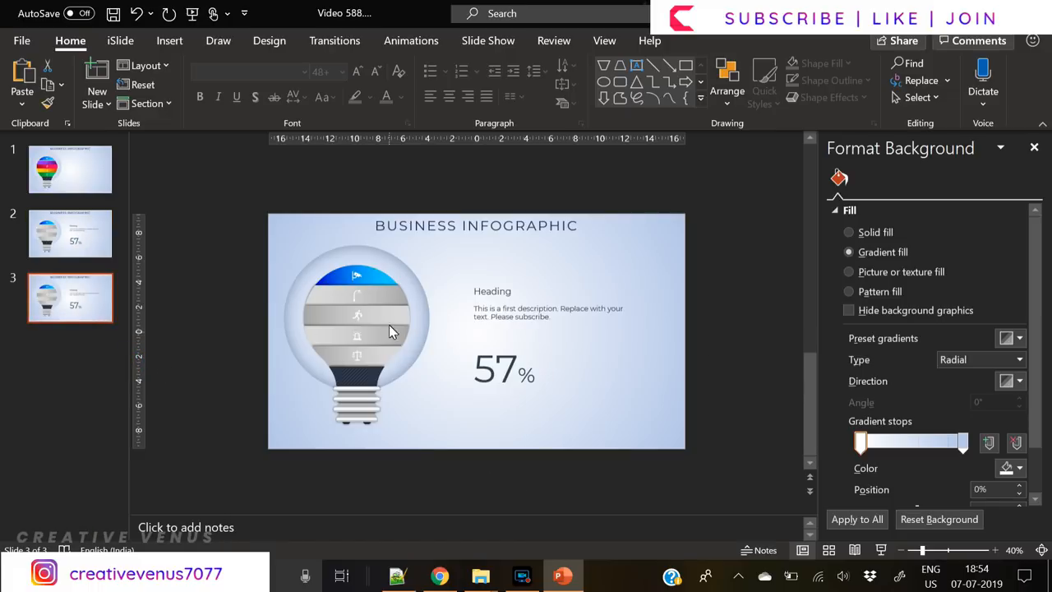
pyautogui.click(549, 312)
pyautogui.write('Now this is')
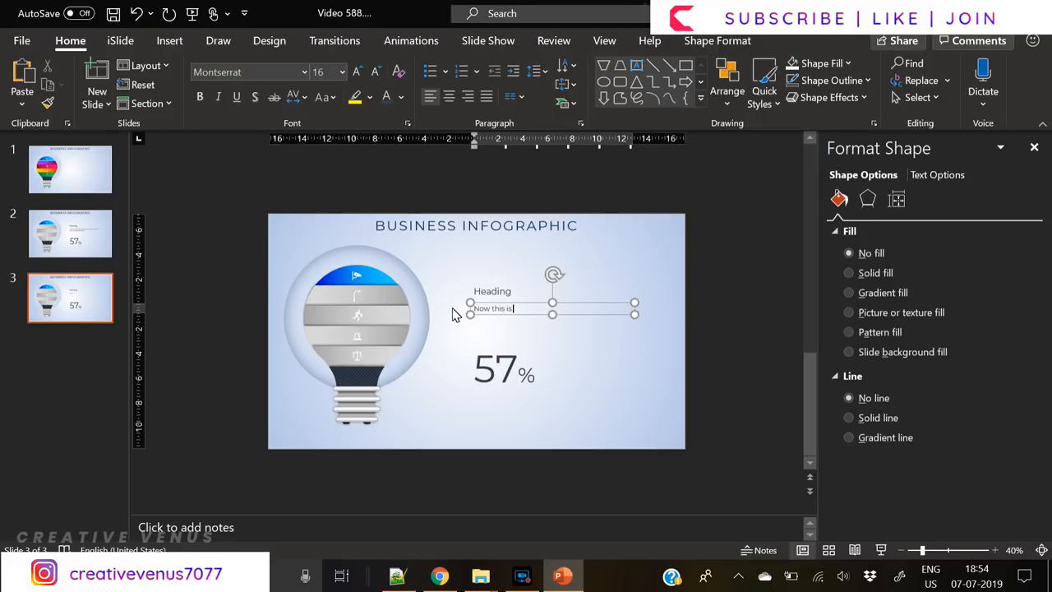
pyautogui.write('the 2nd description. It is different')
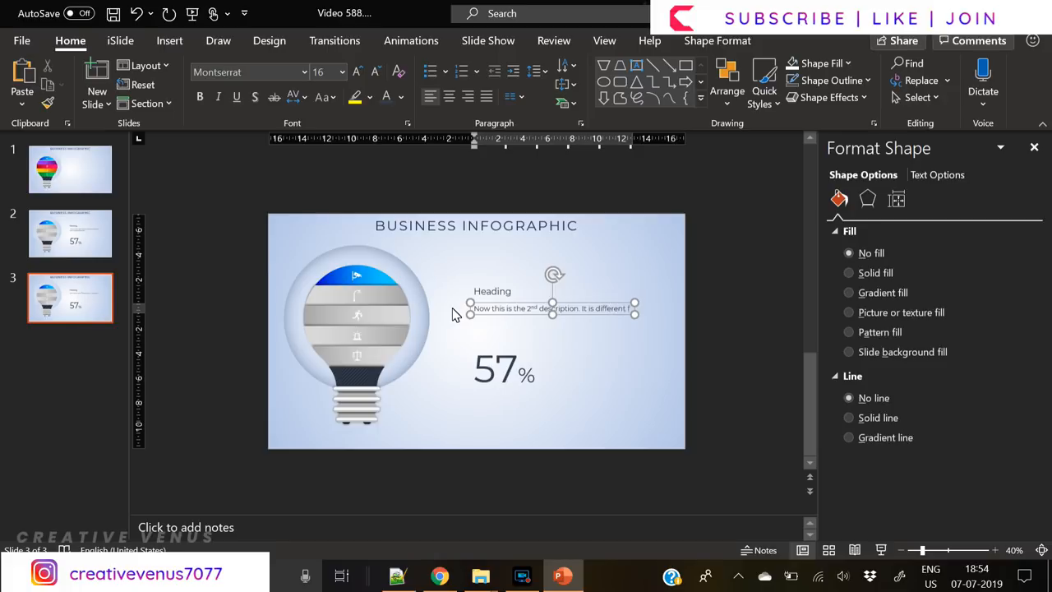
pyautogui.write('from the first one.')
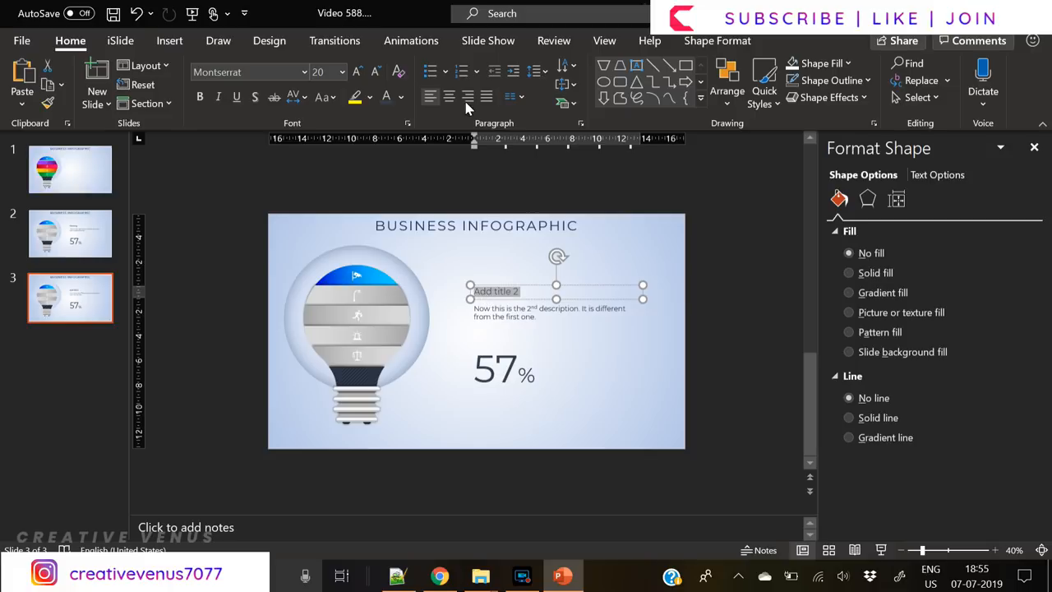
# Retitle the heading 'Add Title 2' and edit the percentage figure to 89%.
pyautogui.click(368, 185)
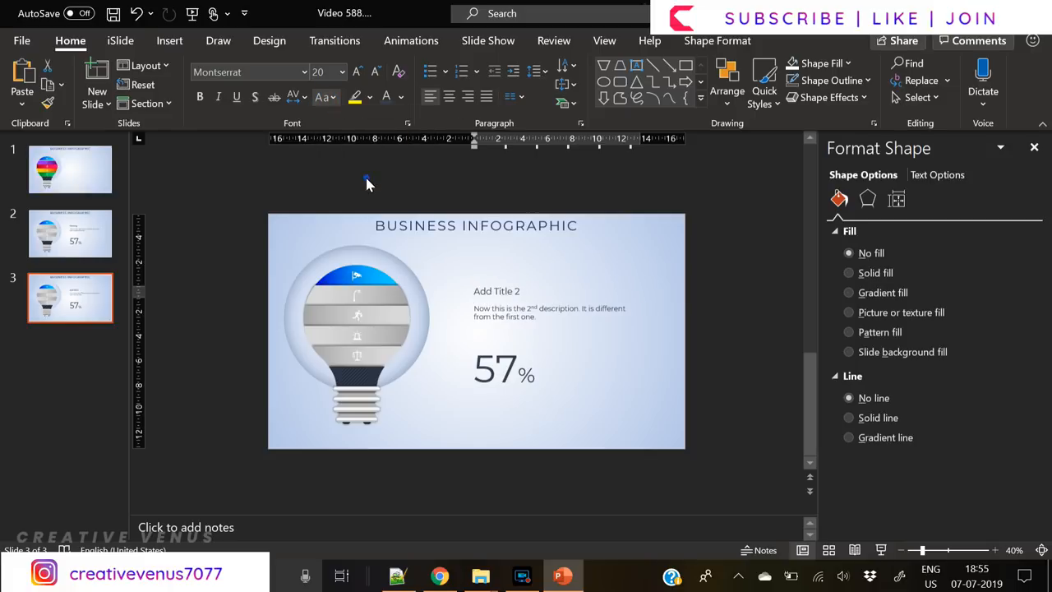
pyautogui.click(493, 370)
pyautogui.write('89')
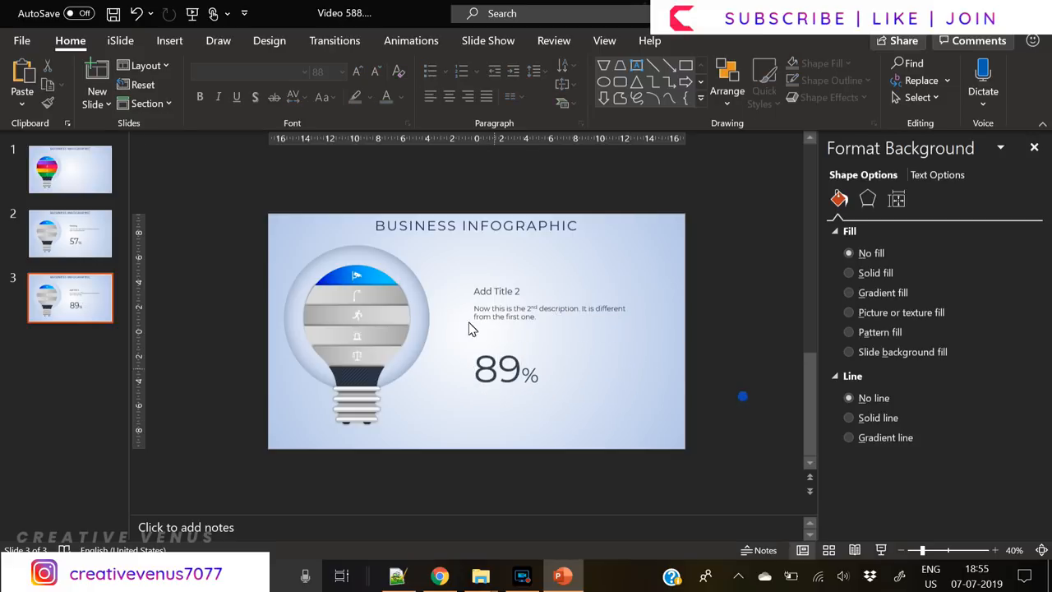
# Copy the purple segment from slide 1 and paste it onto slide 3's bulb.
pyautogui.click(69, 168)
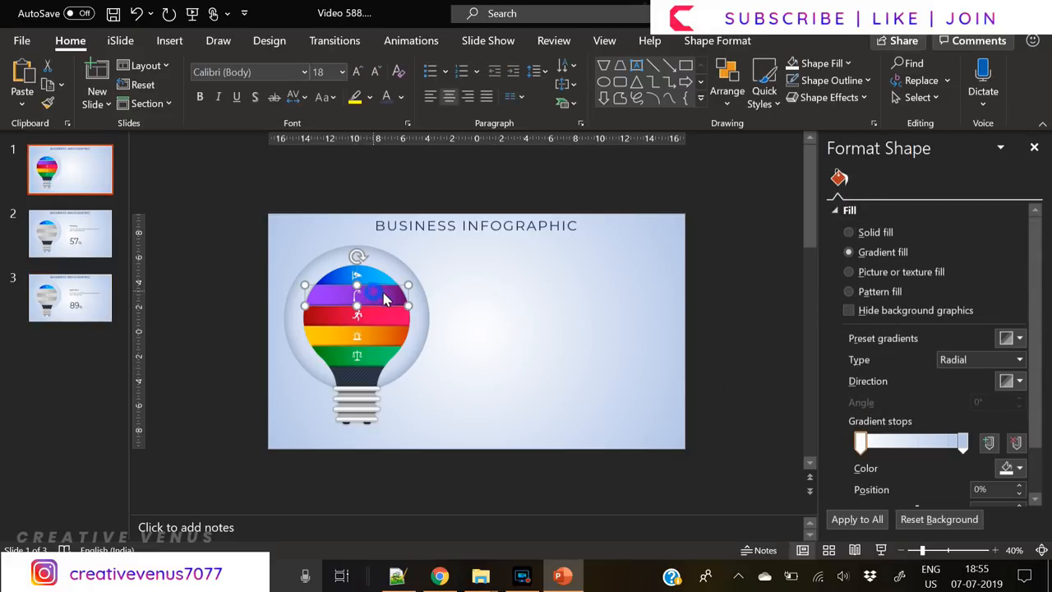
pyautogui.click(70, 298)
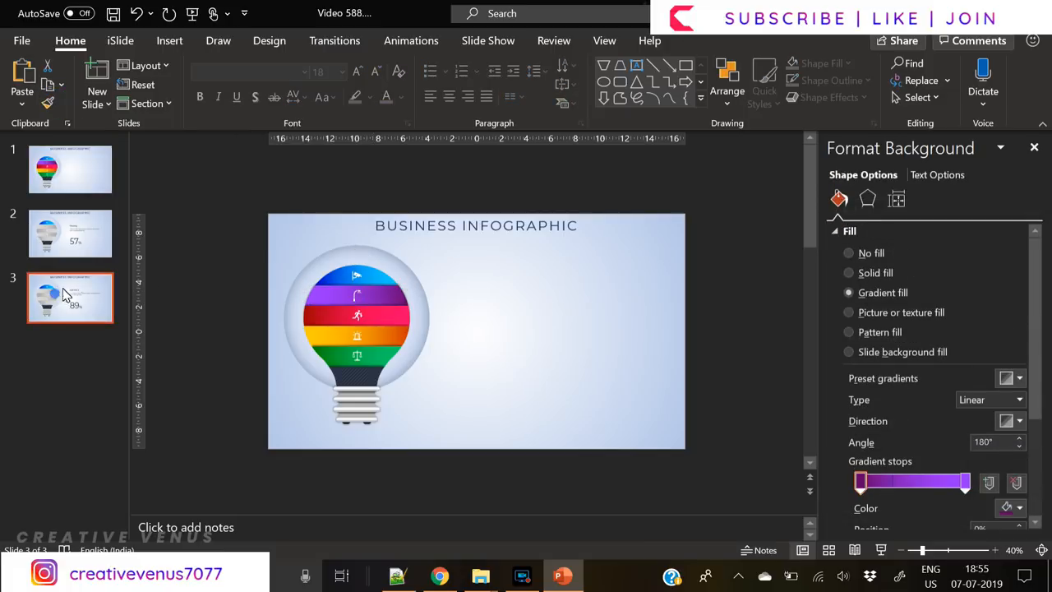
pyautogui.click(356, 296)
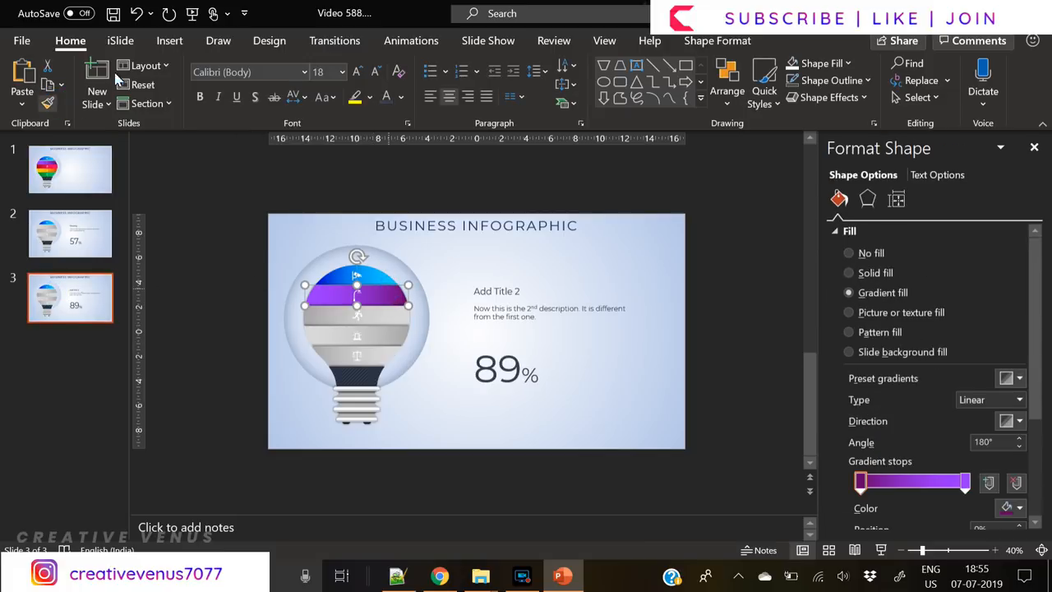